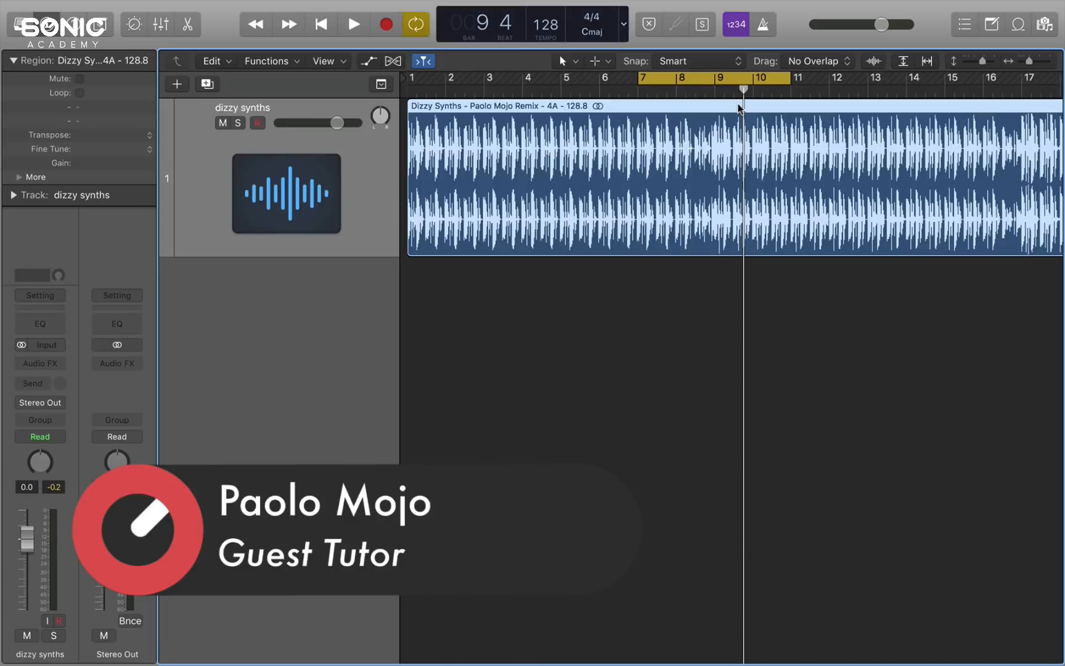
- Audition the loop, move the cycle to bar 5, and show transient markers on the split region
{"action": "left_click", "coordinate": [353, 24]}
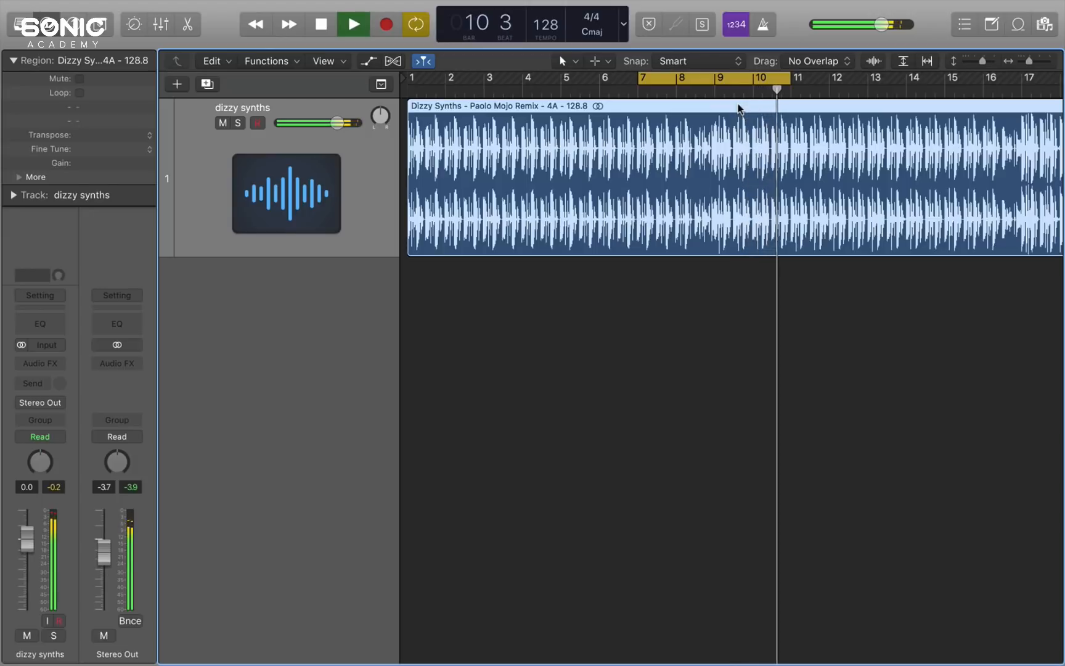
{"action": "left_click", "coordinate": [353, 24]}
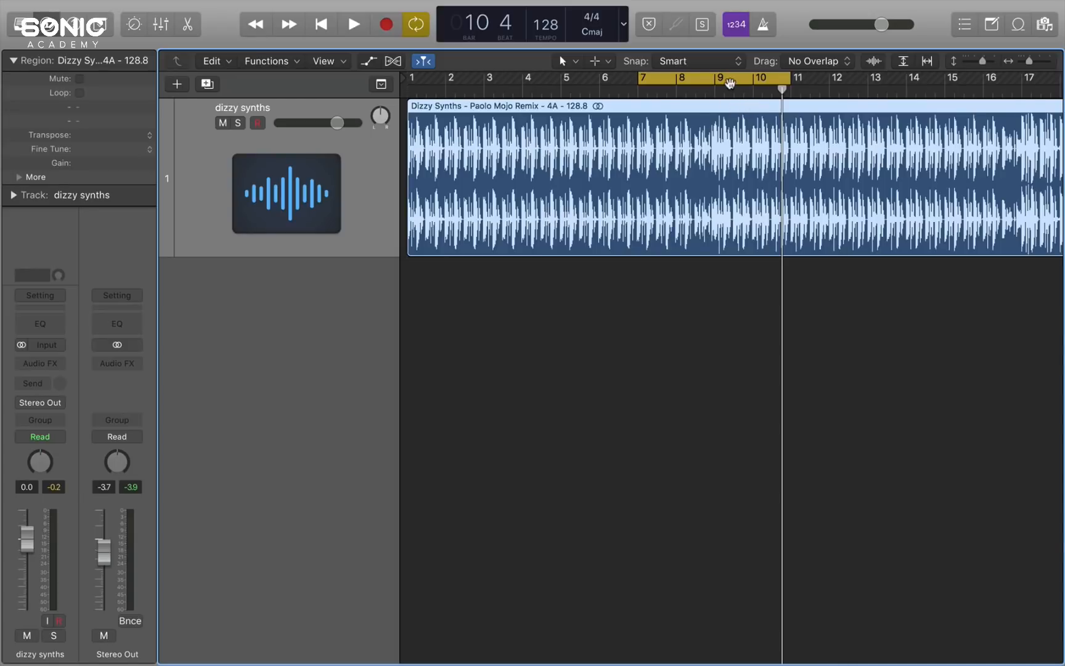
{"action": "mouse_move", "coordinate": [711, 81]}
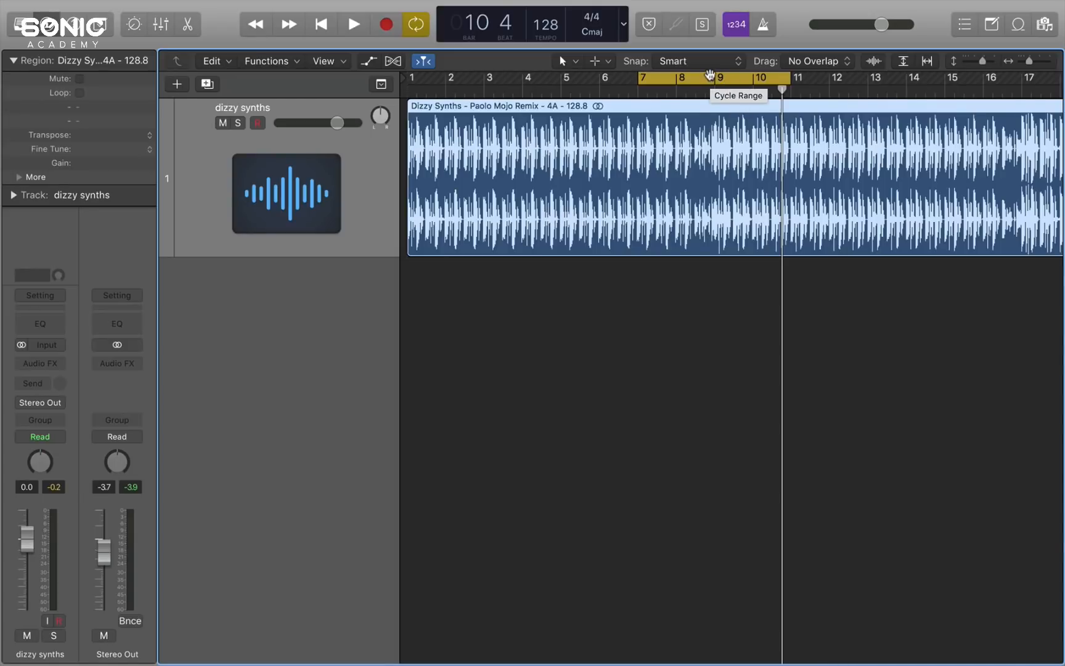
{"action": "left_click_drag", "start_coordinate": [712, 77], "coordinate": [632, 77]}
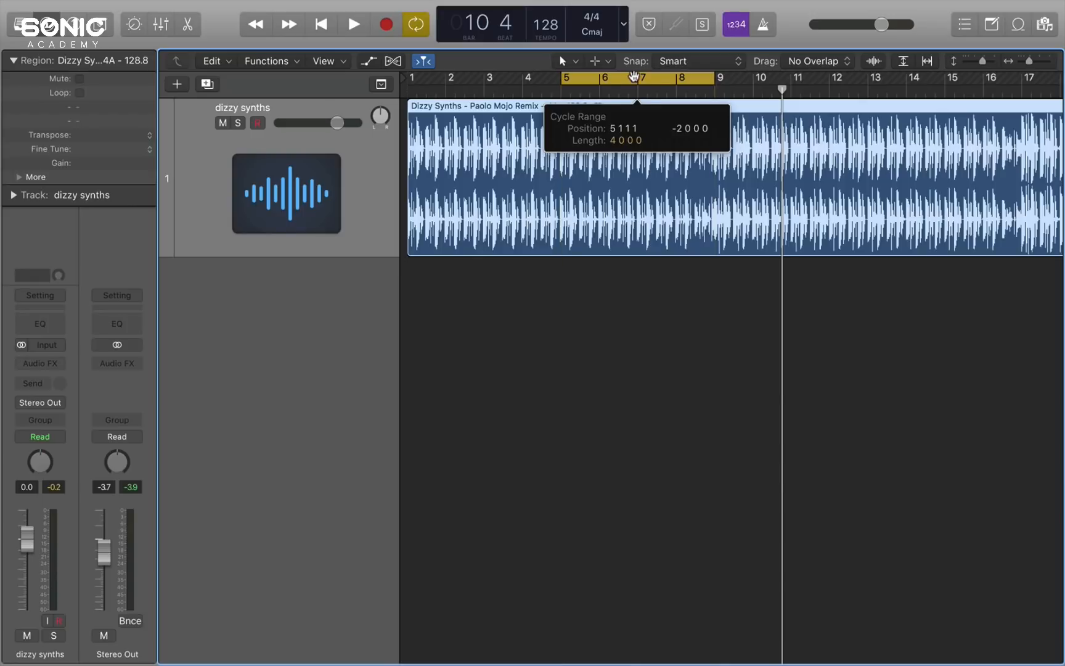
{"action": "left_click", "coordinate": [352, 24]}
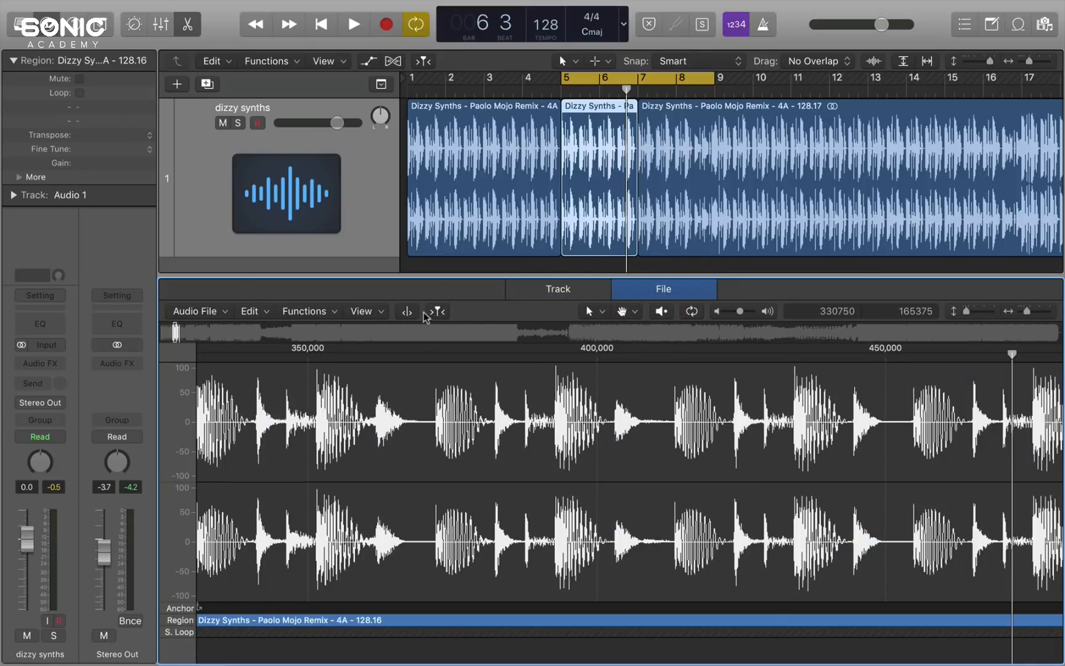
{"action": "left_click", "coordinate": [406, 311]}
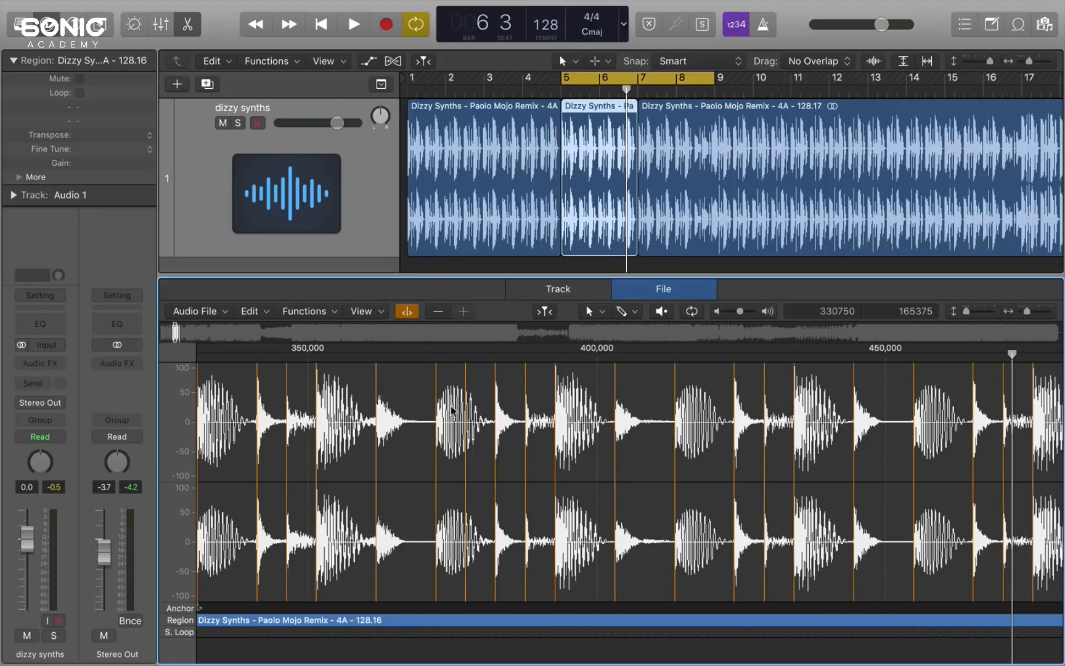
{"action": "mouse_move", "coordinate": [470, 486]}
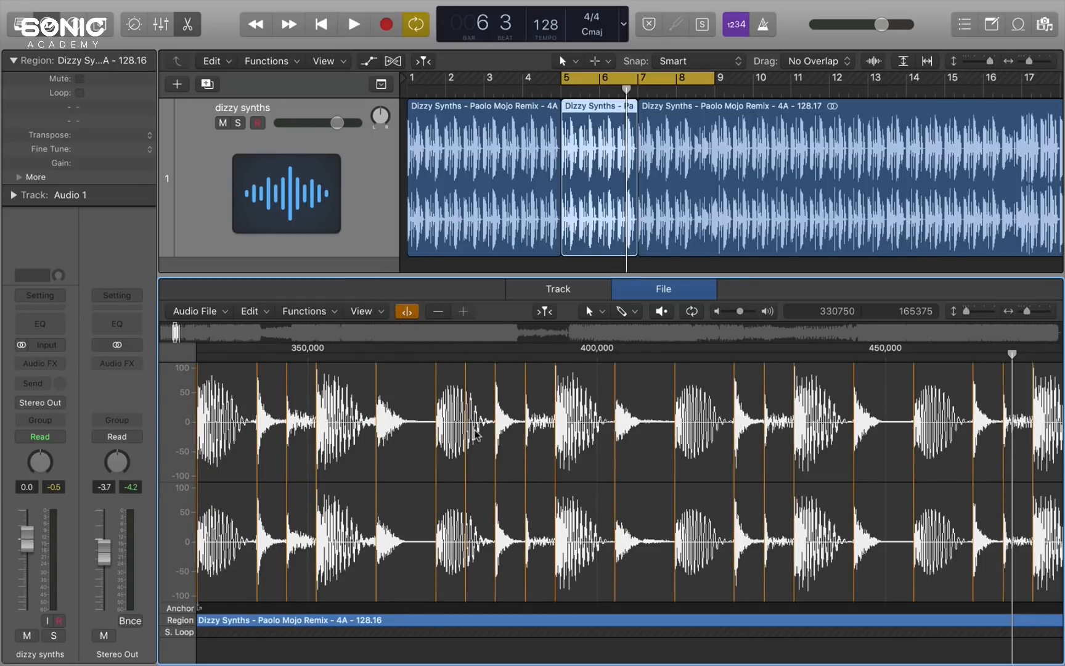
{"action": "mouse_move", "coordinate": [777, 399]}
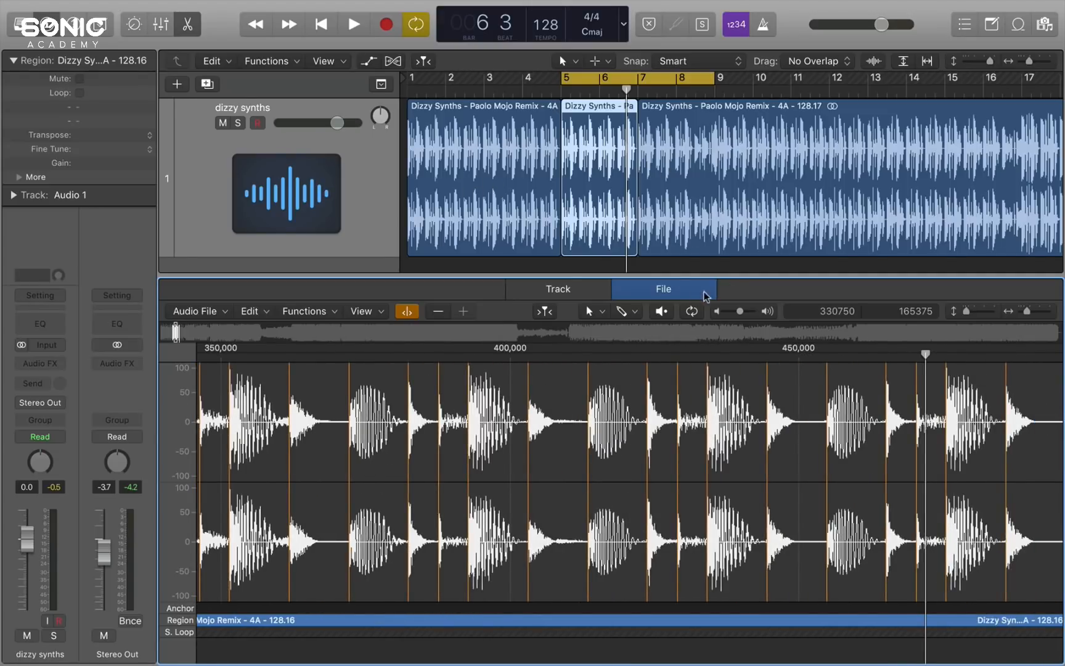
- Convert the two-bar region into a new EXS24 sampler track 'dizzy' using transient markers
{"action": "right_click", "coordinate": [612, 112]}
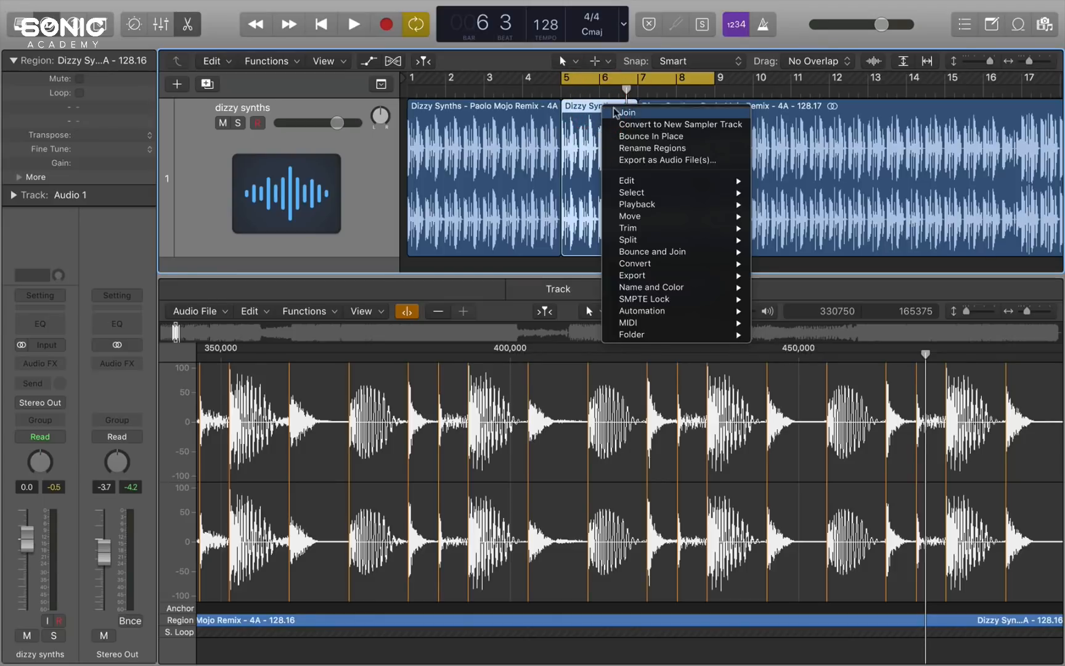
{"action": "mouse_move", "coordinate": [679, 124]}
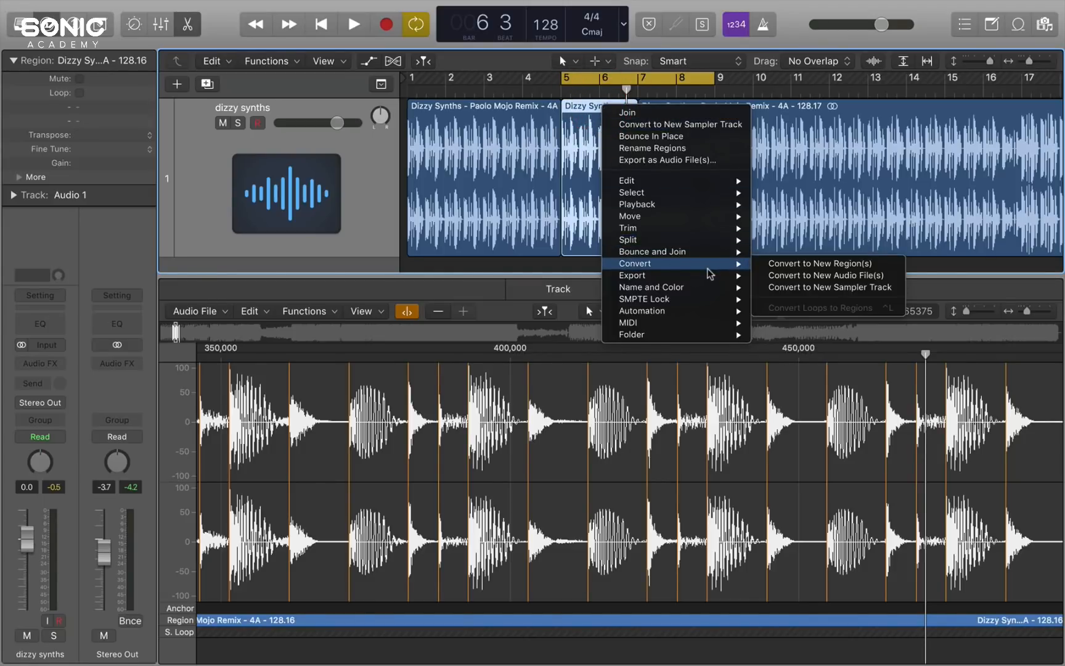
{"action": "mouse_move", "coordinate": [821, 287]}
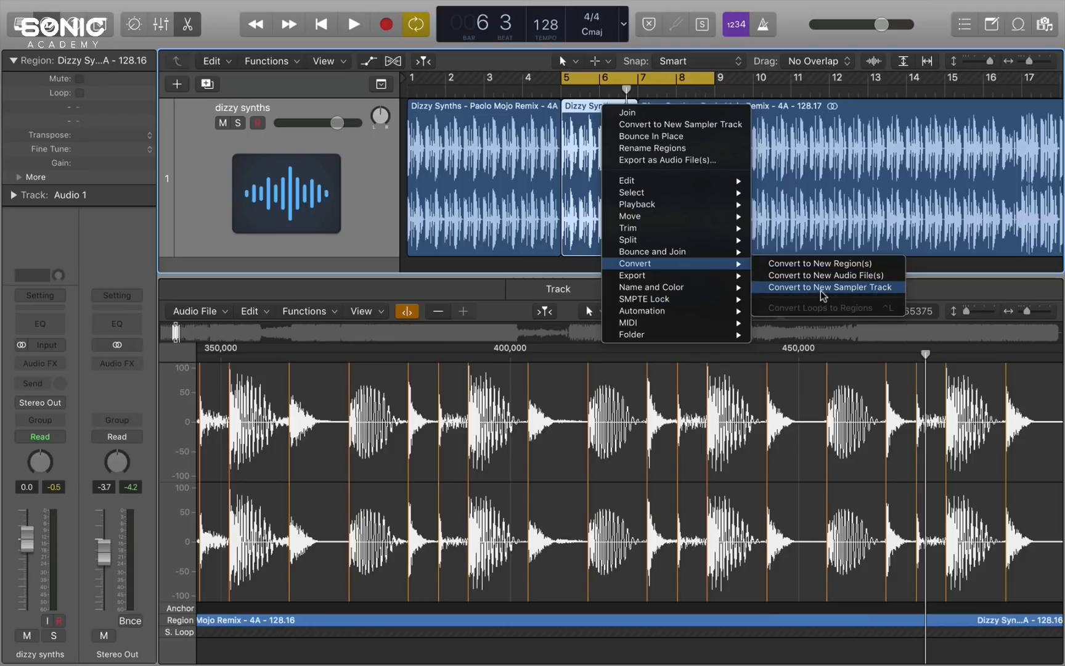
{"action": "mouse_move", "coordinate": [680, 124]}
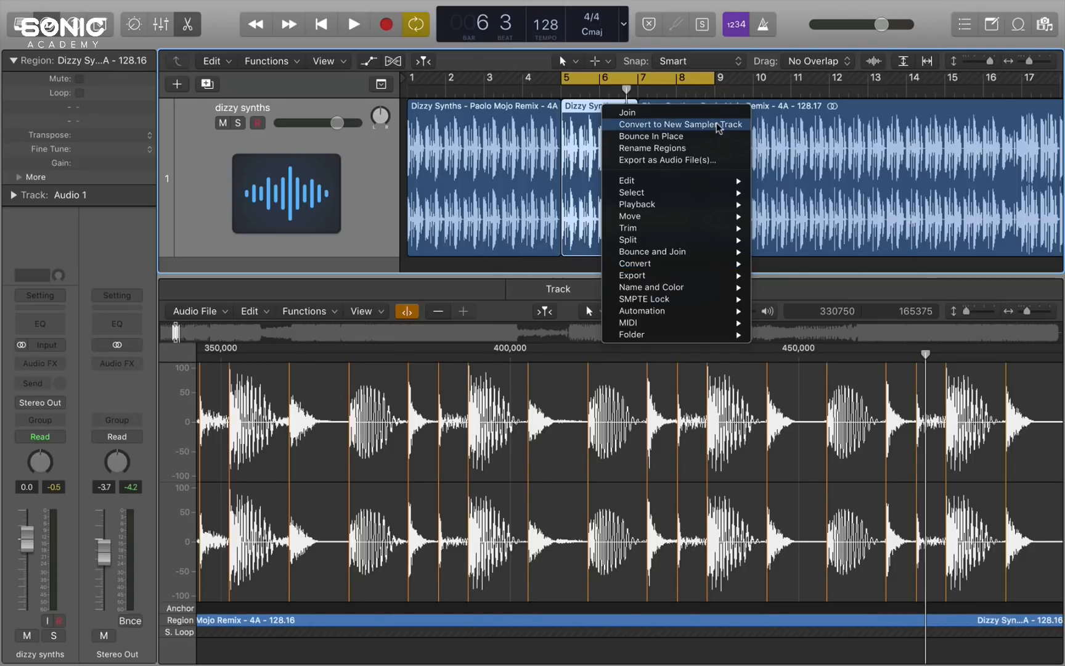
{"action": "left_click", "coordinate": [679, 125]}
{"action": "type", "text": "di"}
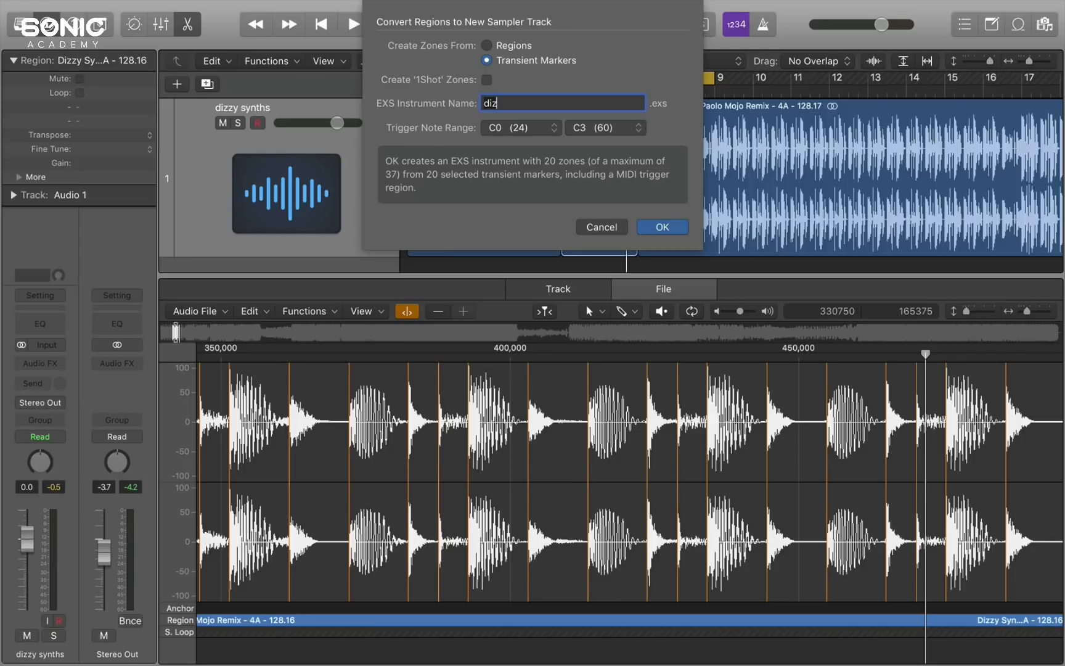
{"action": "type", "text": "zy"}
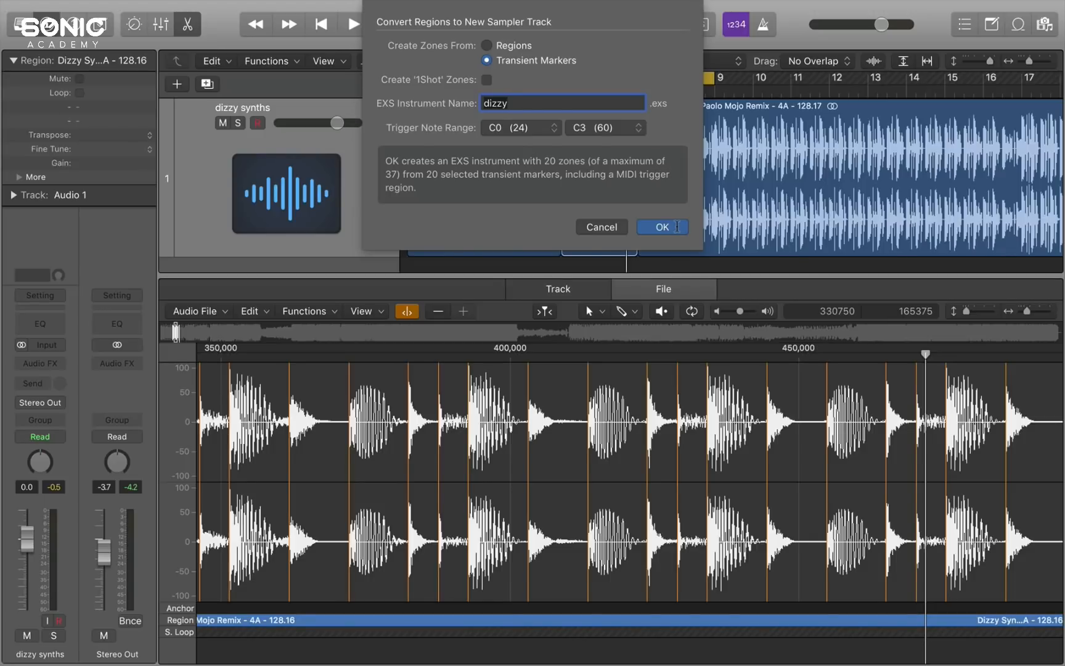
{"action": "left_click", "coordinate": [661, 226]}
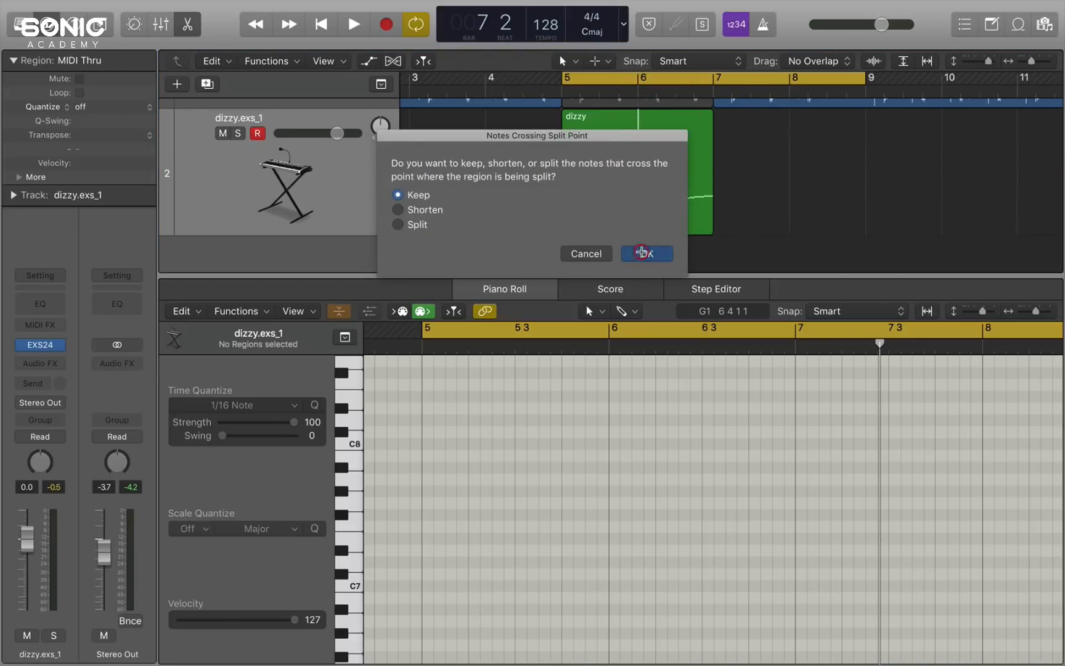
- Keep notes across the bar-6 split and quantize the dizzy notes to 1/16 Swing B
{"action": "left_click", "coordinate": [646, 253]}
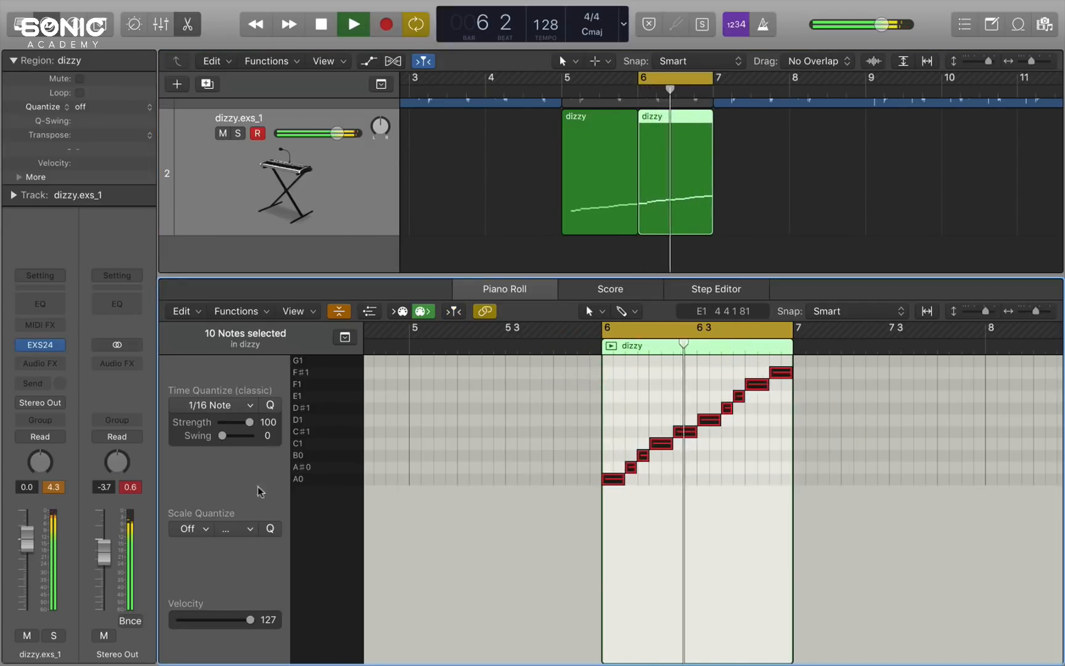
{"action": "left_click", "coordinate": [210, 405]}
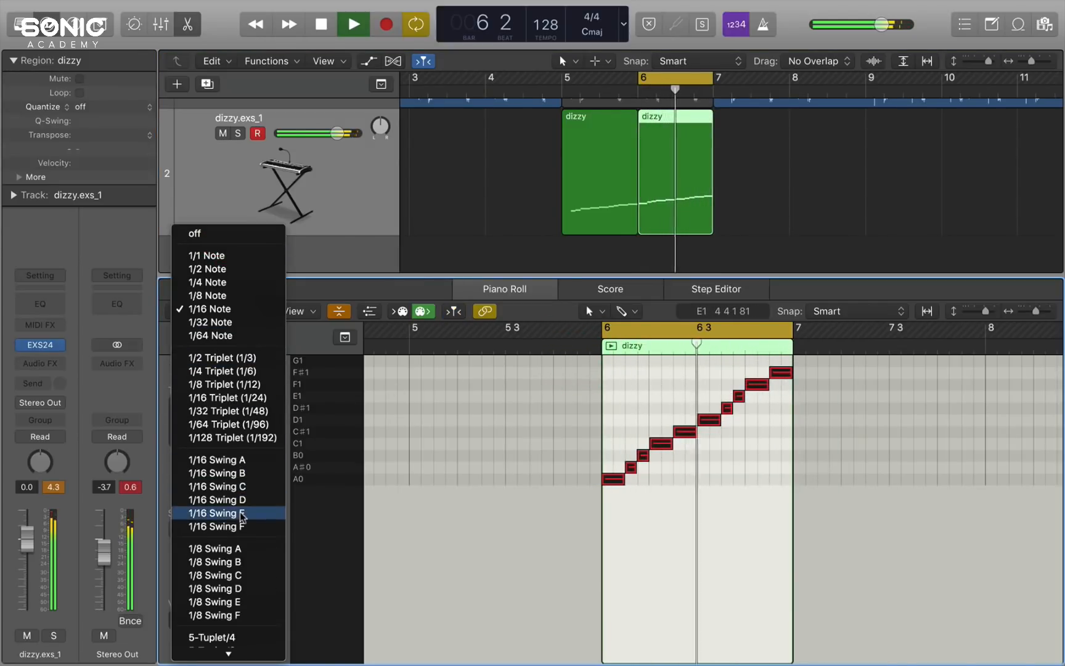
{"action": "mouse_move", "coordinate": [240, 486]}
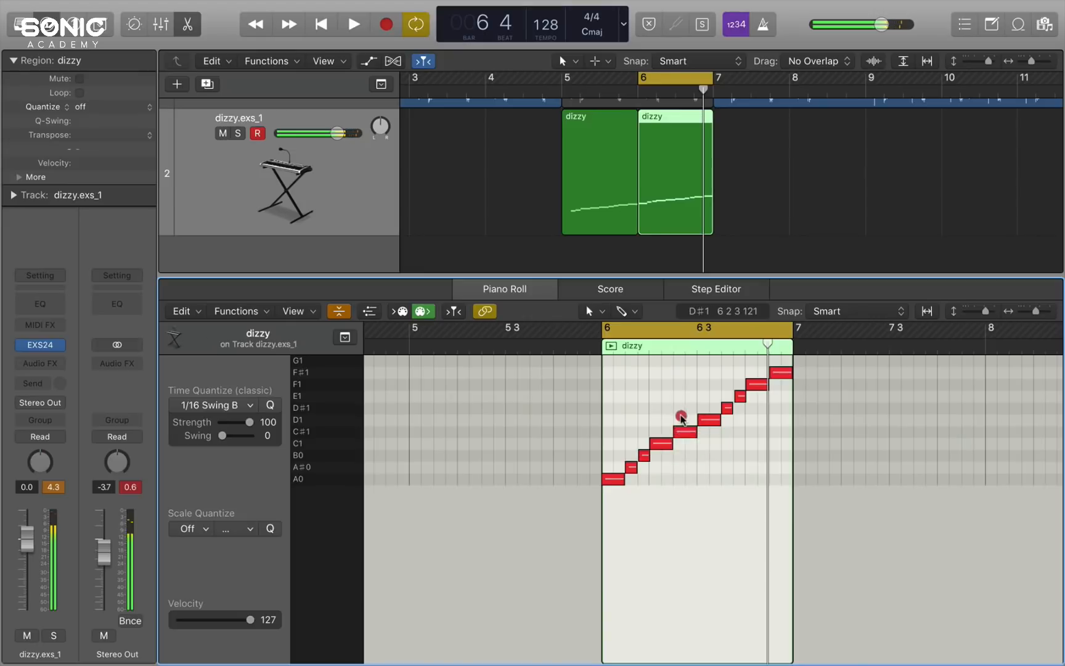
{"action": "left_click", "coordinate": [731, 408]}
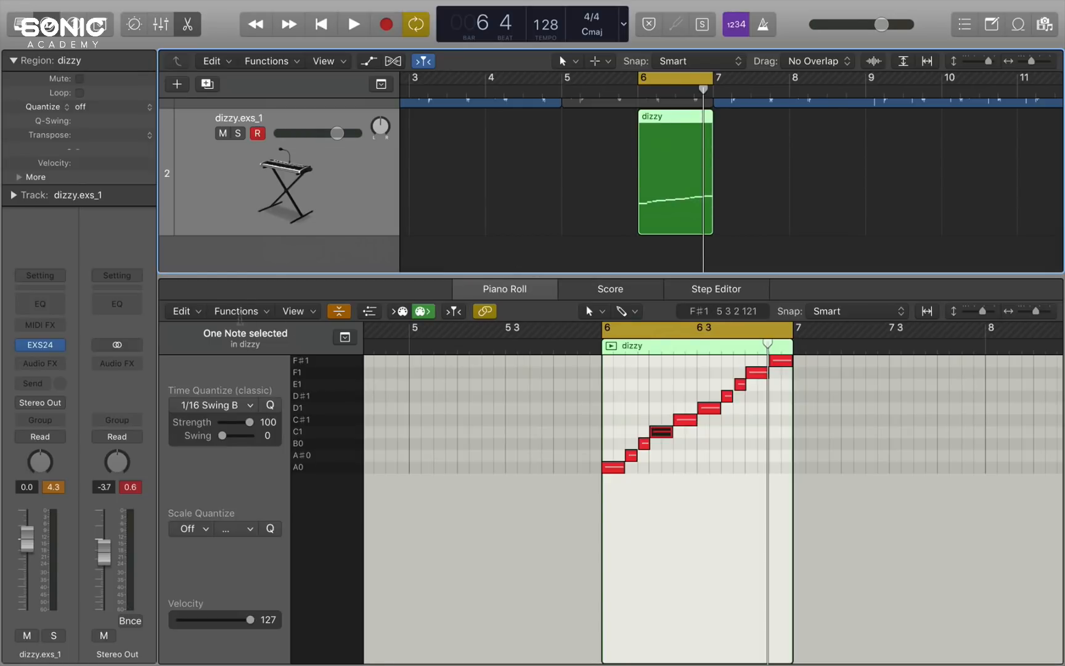
- Set up a Random Pitch MIDI transform for the dizzy notes, ranged A0 to F#1
{"action": "left_click", "coordinate": [238, 311]}
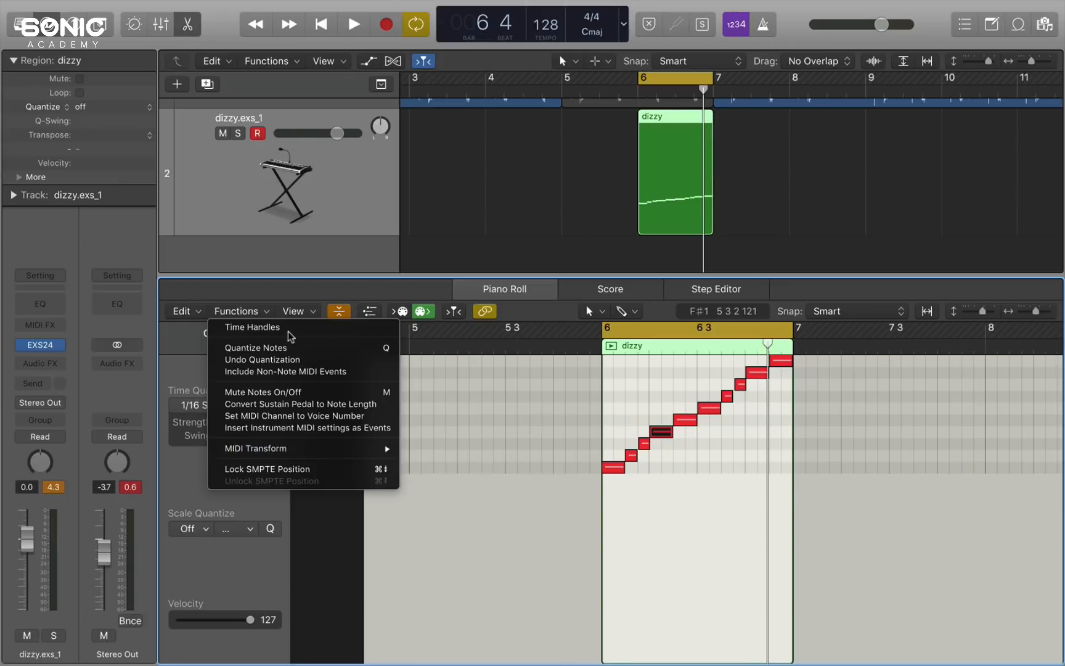
{"action": "mouse_move", "coordinate": [296, 415]}
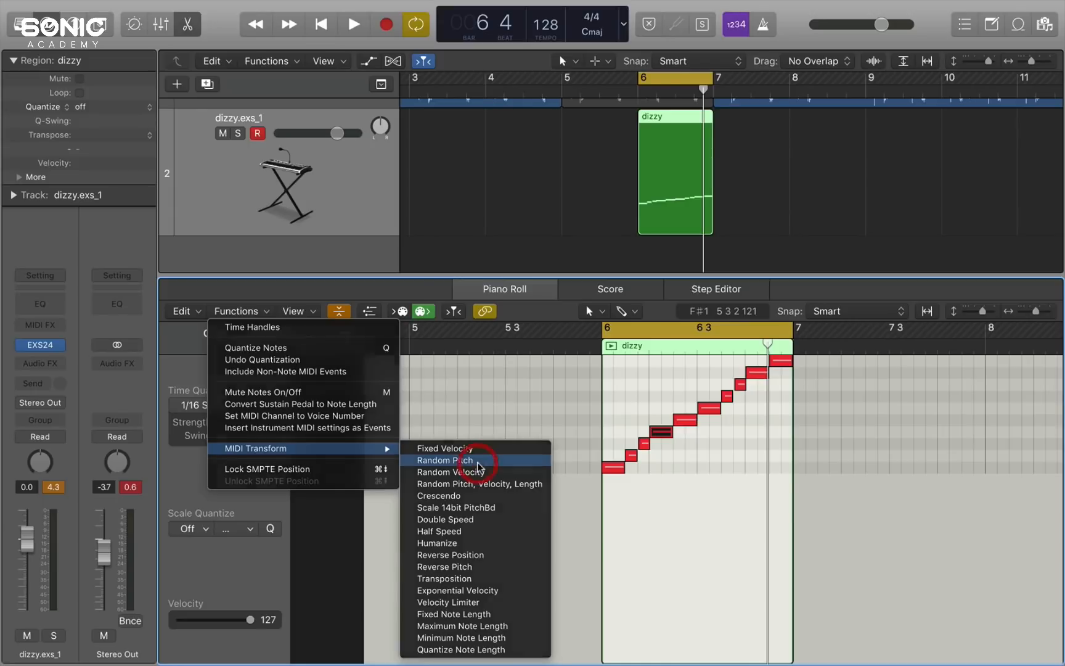
{"action": "left_click", "coordinate": [448, 460]}
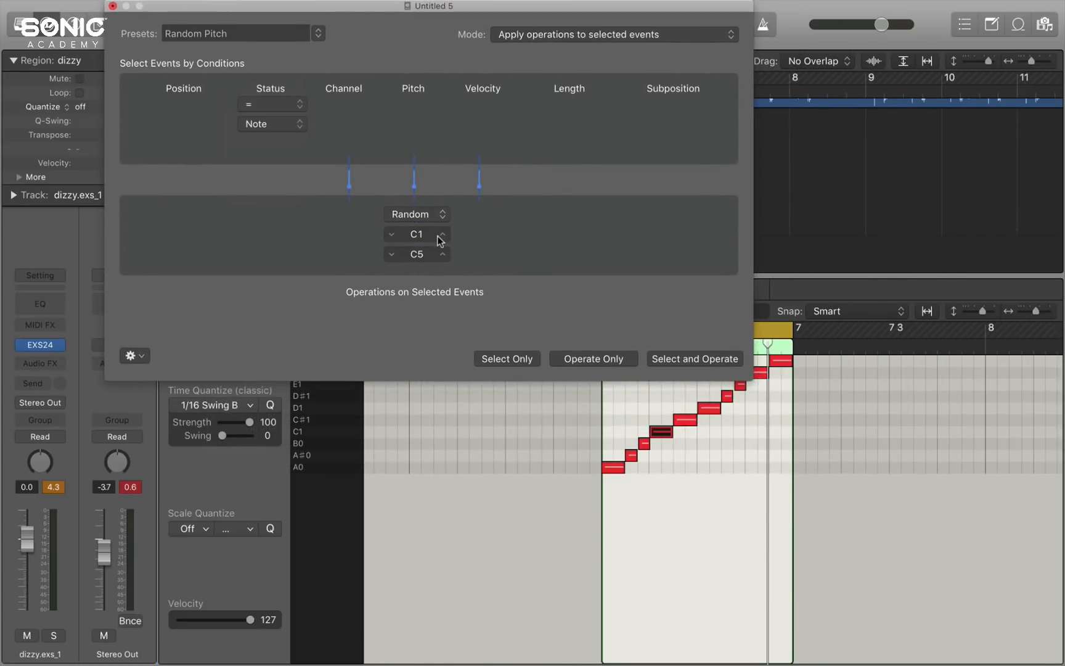
{"action": "left_click", "coordinate": [442, 234]}
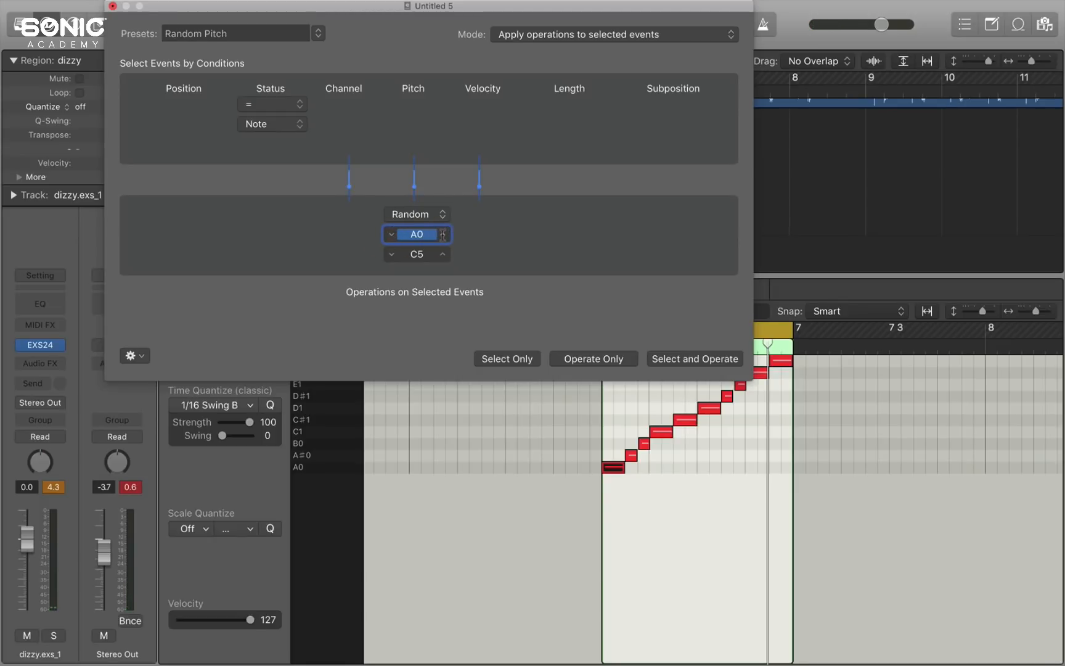
{"action": "mouse_move", "coordinate": [737, 318]}
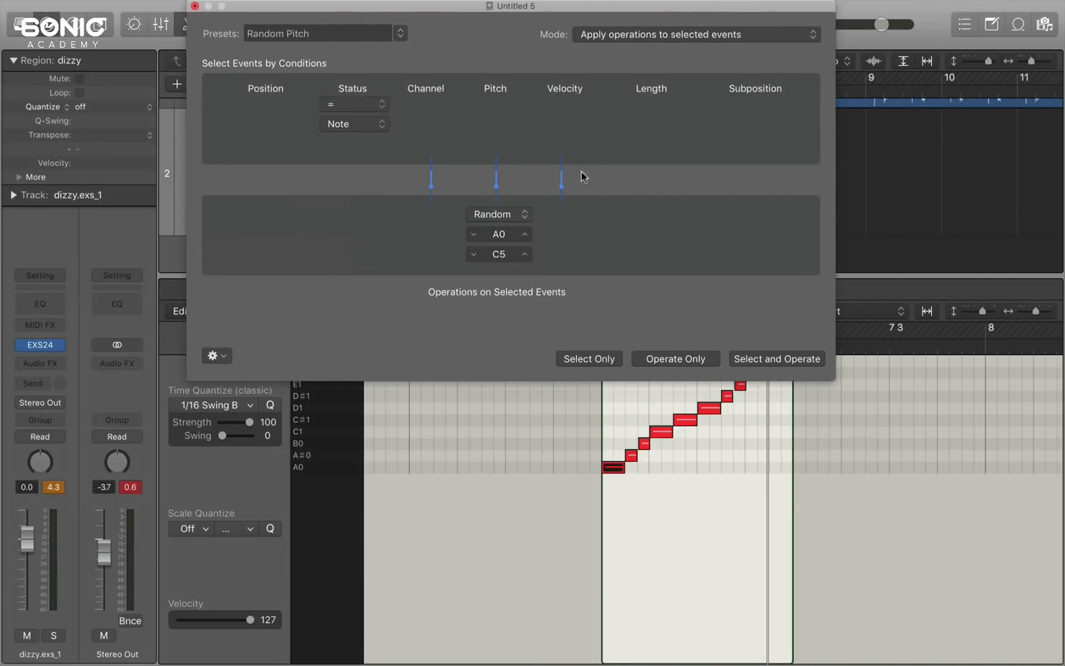
{"action": "left_click", "coordinate": [498, 253]}
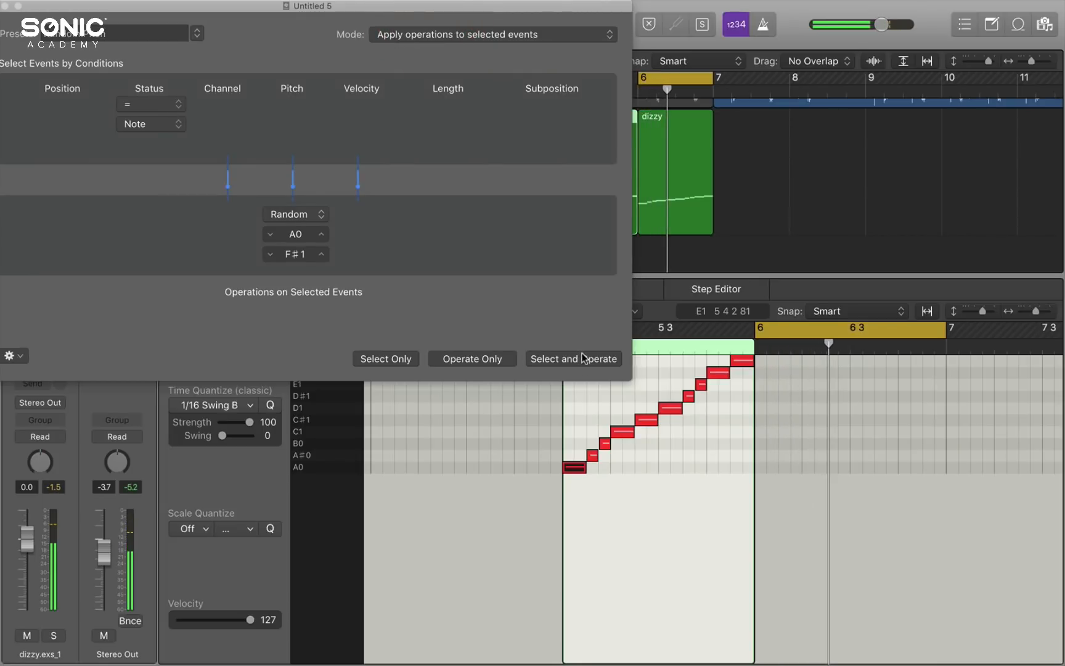
- Apply the random pitch transform twice and audition the randomised notes over the loop
{"action": "left_click", "coordinate": [385, 358]}
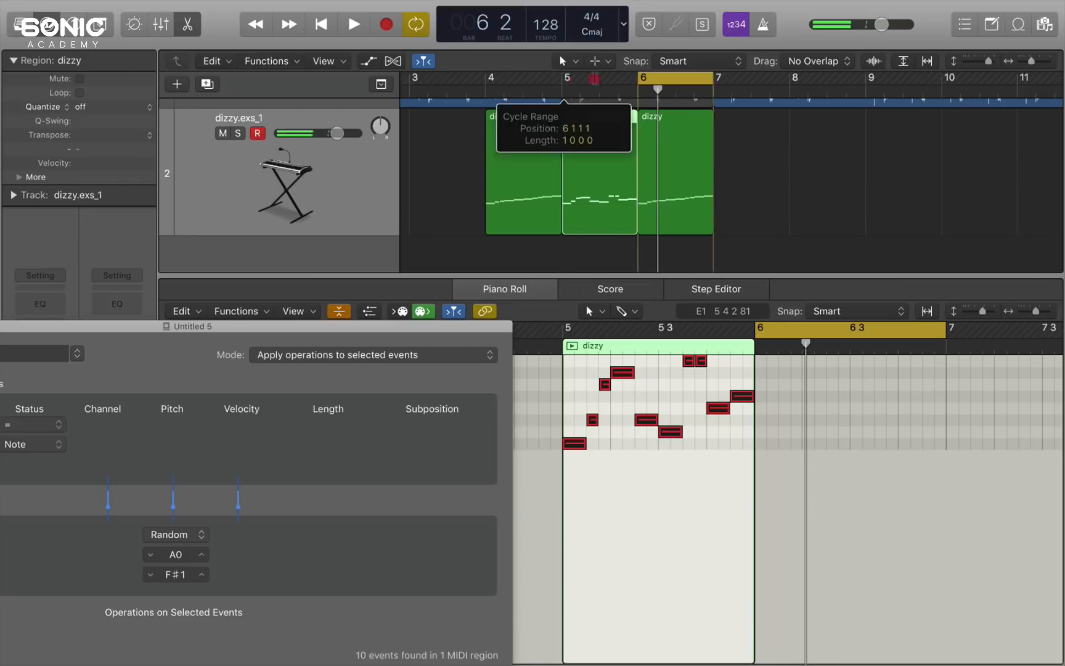
{"action": "left_click", "coordinate": [352, 24]}
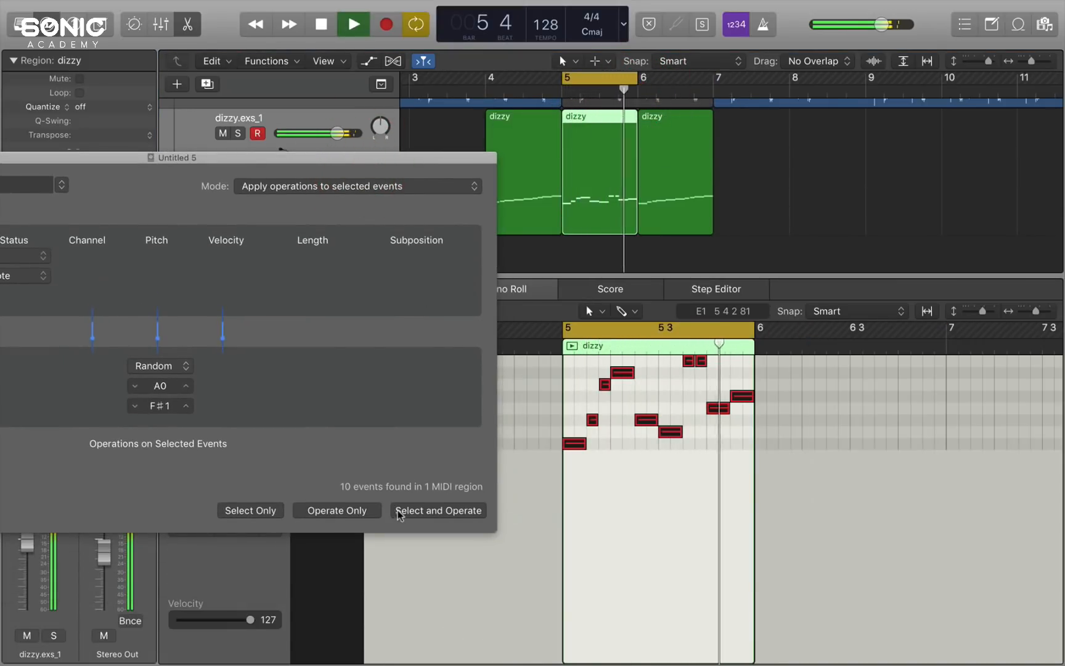
{"action": "left_click", "coordinate": [439, 510]}
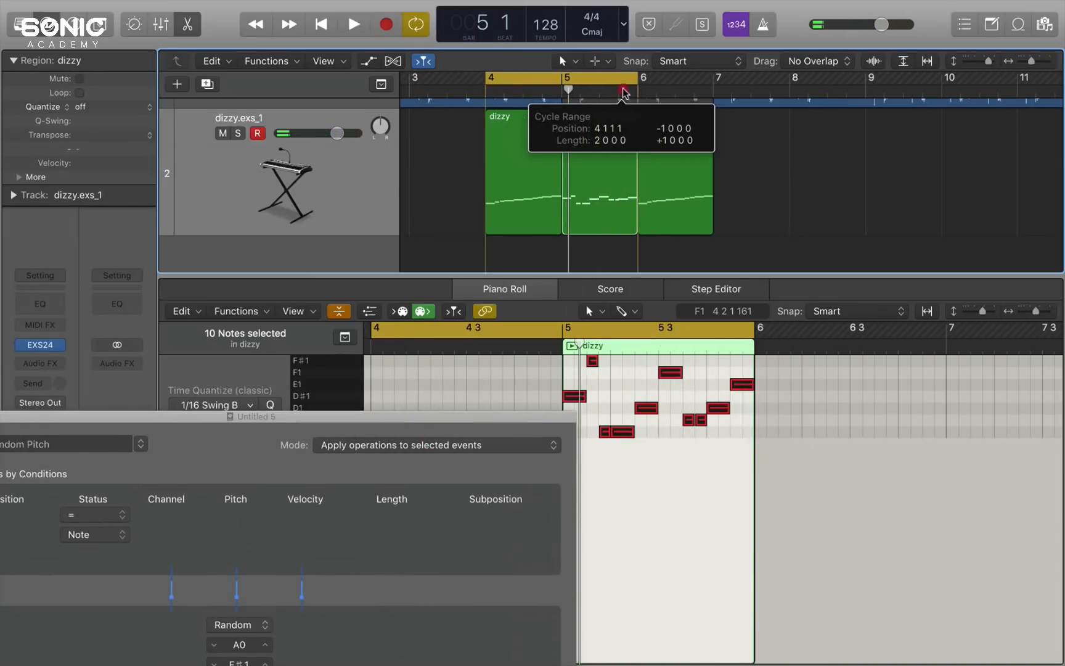
{"action": "left_click", "coordinate": [352, 24]}
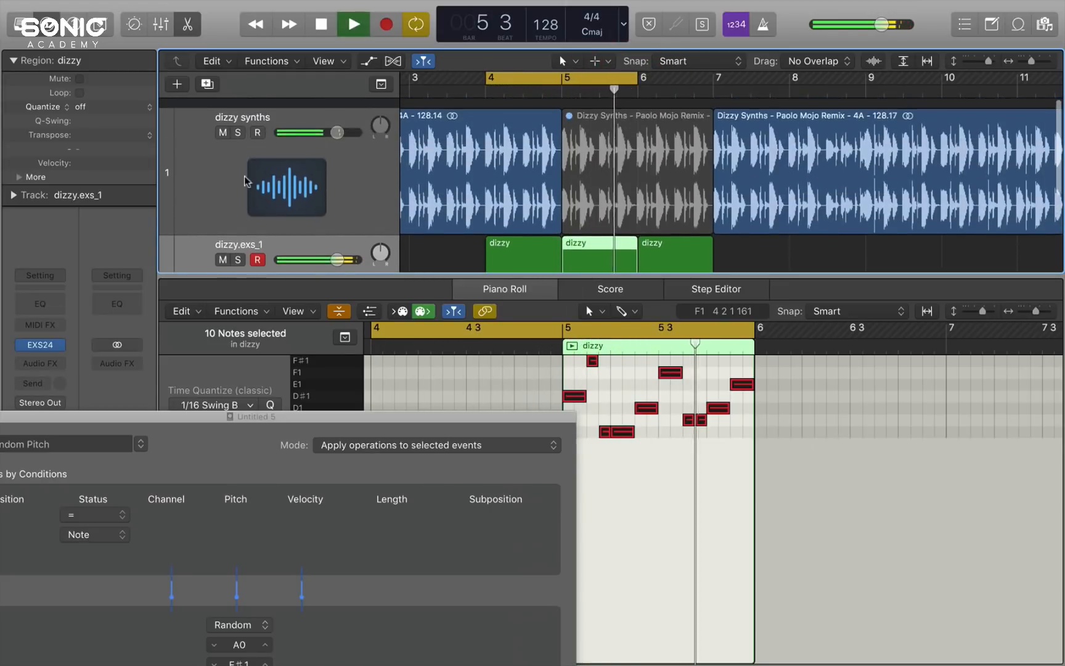
{"action": "left_click", "coordinate": [352, 24]}
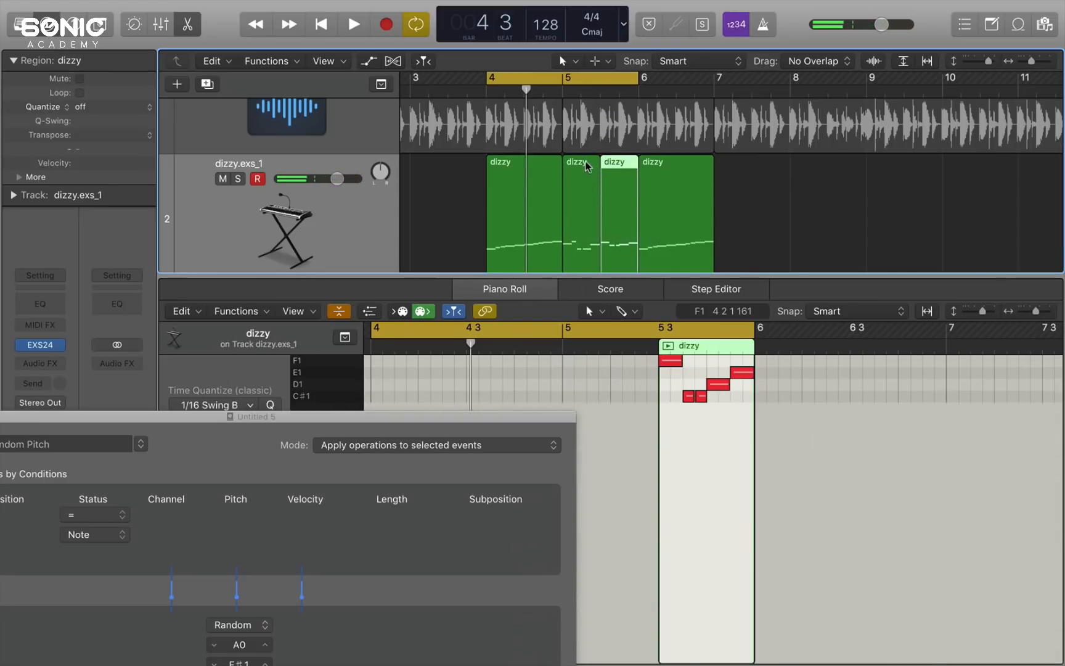
- Play the loop again and select the short dizzy region copy
{"action": "left_click", "coordinate": [601, 167]}
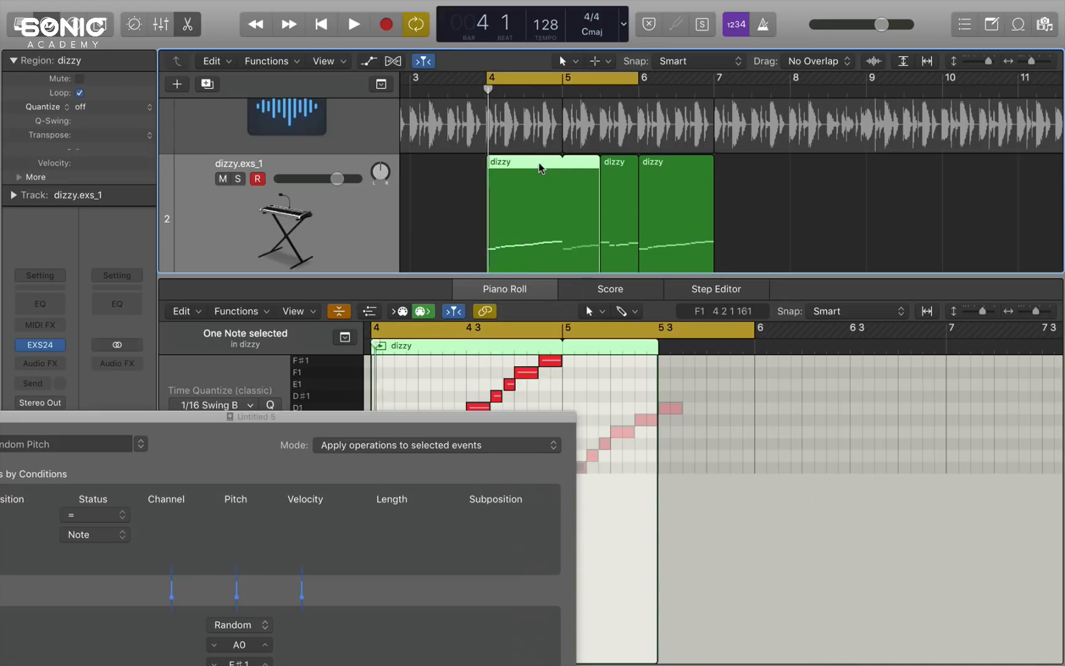
{"action": "left_click", "coordinate": [352, 24]}
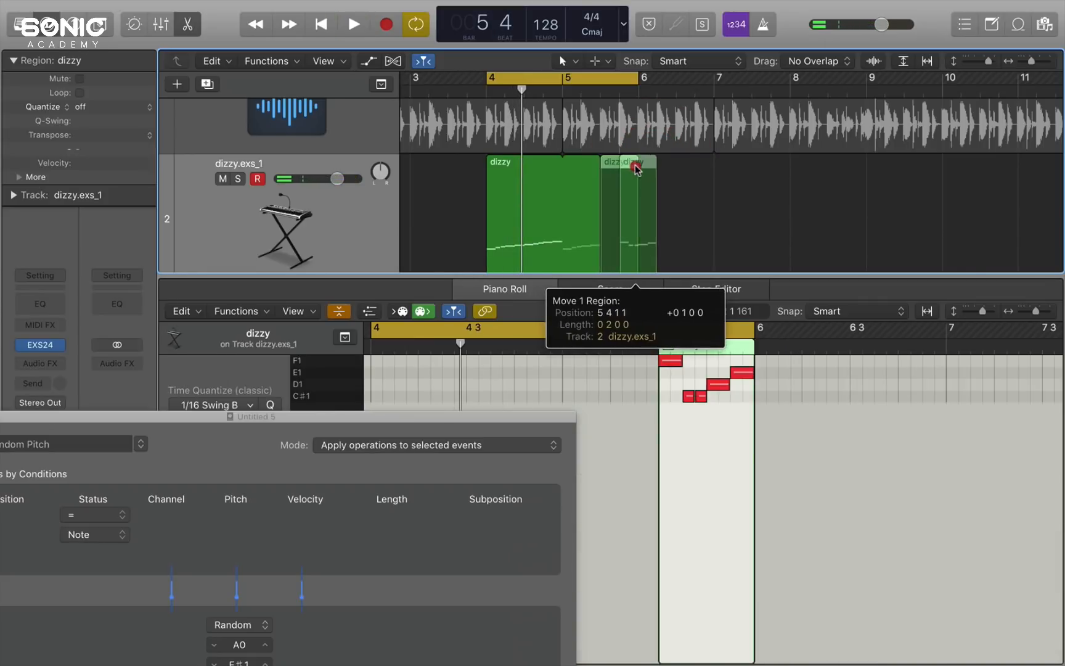
{"action": "left_click", "coordinate": [352, 24]}
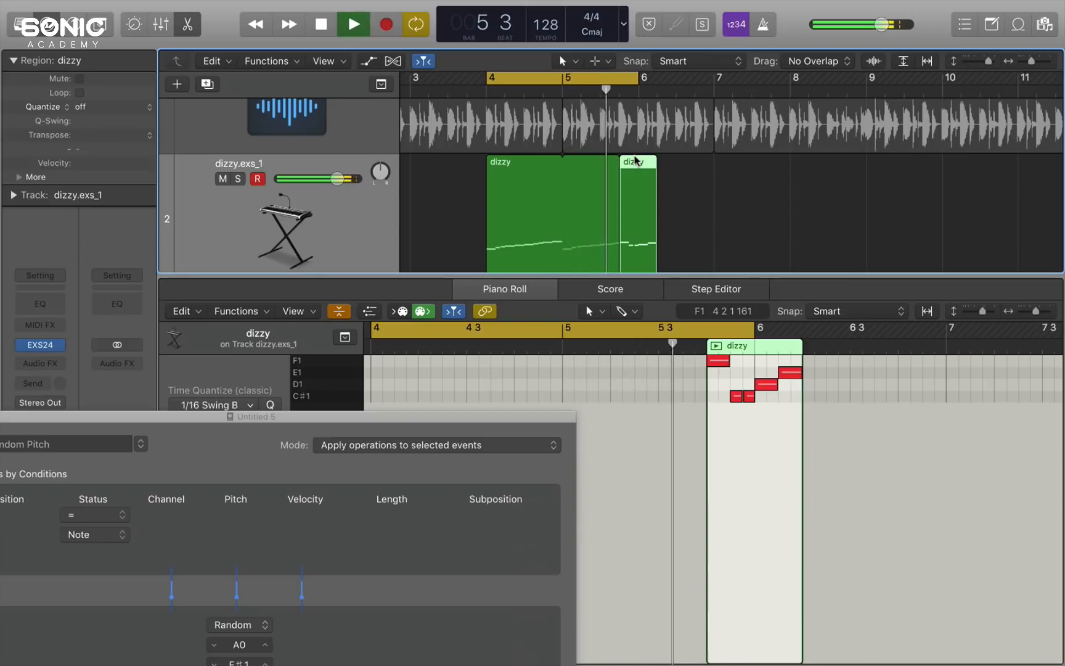
{"action": "left_click", "coordinate": [561, 168]}
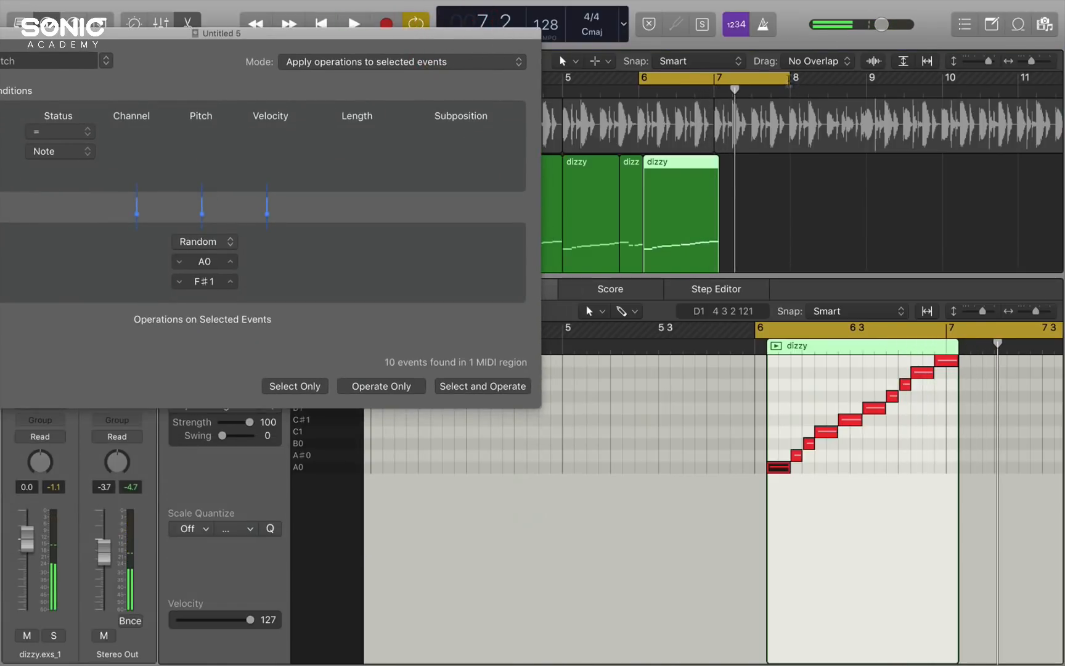
- Repeatedly randomise the bar-6 dizzy region's note pitches during playback
{"action": "left_click", "coordinate": [353, 23]}
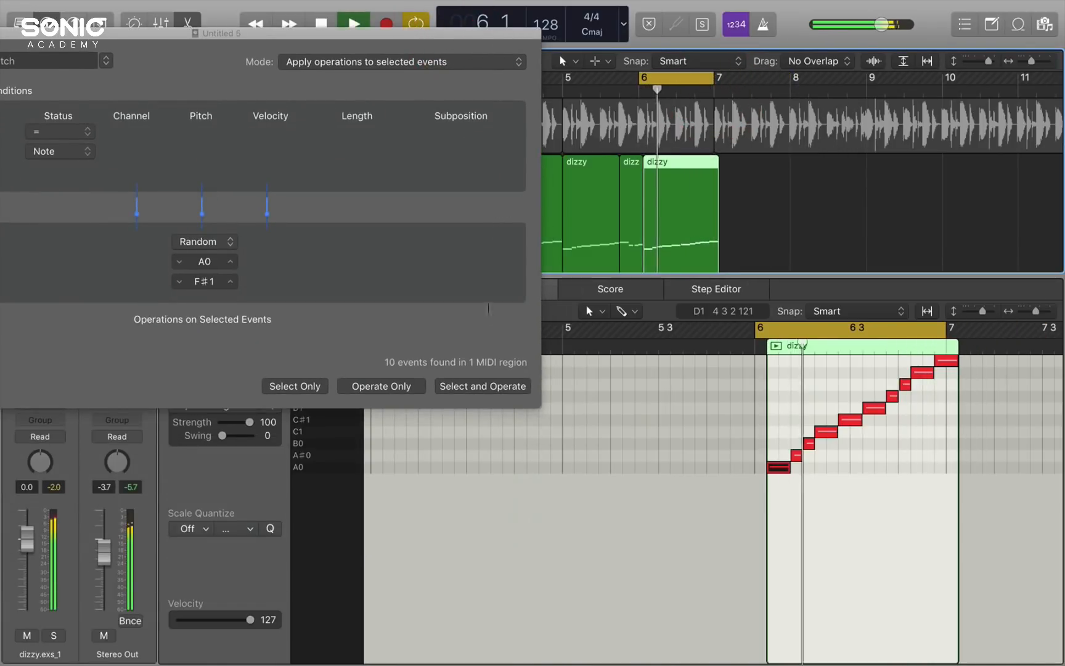
{"action": "left_click", "coordinate": [482, 386]}
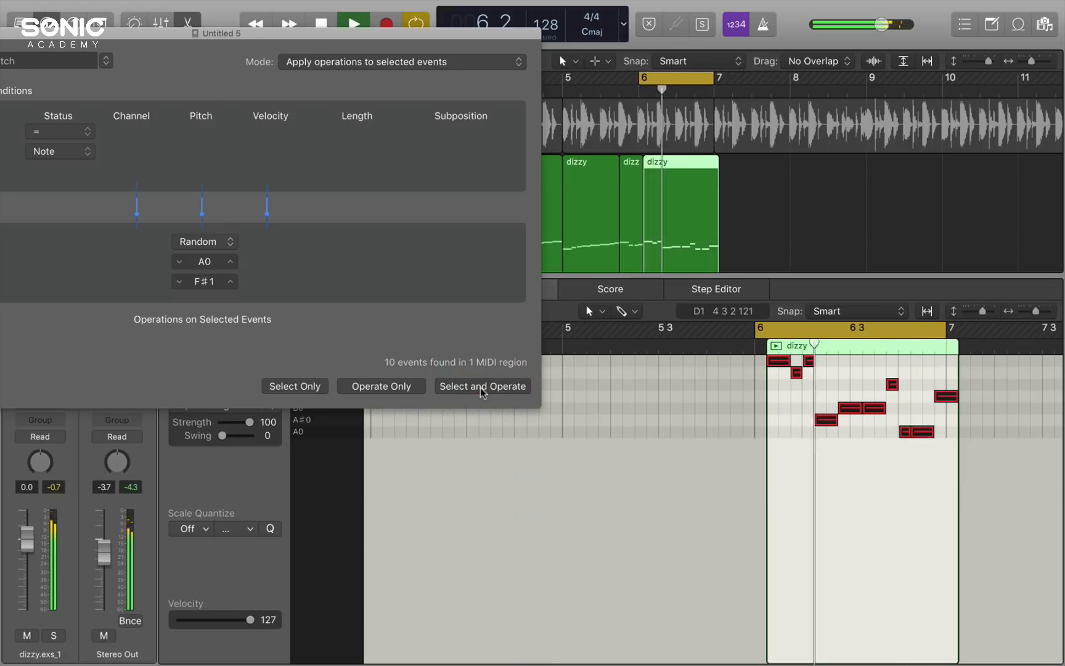
{"action": "left_click", "coordinate": [482, 386]}
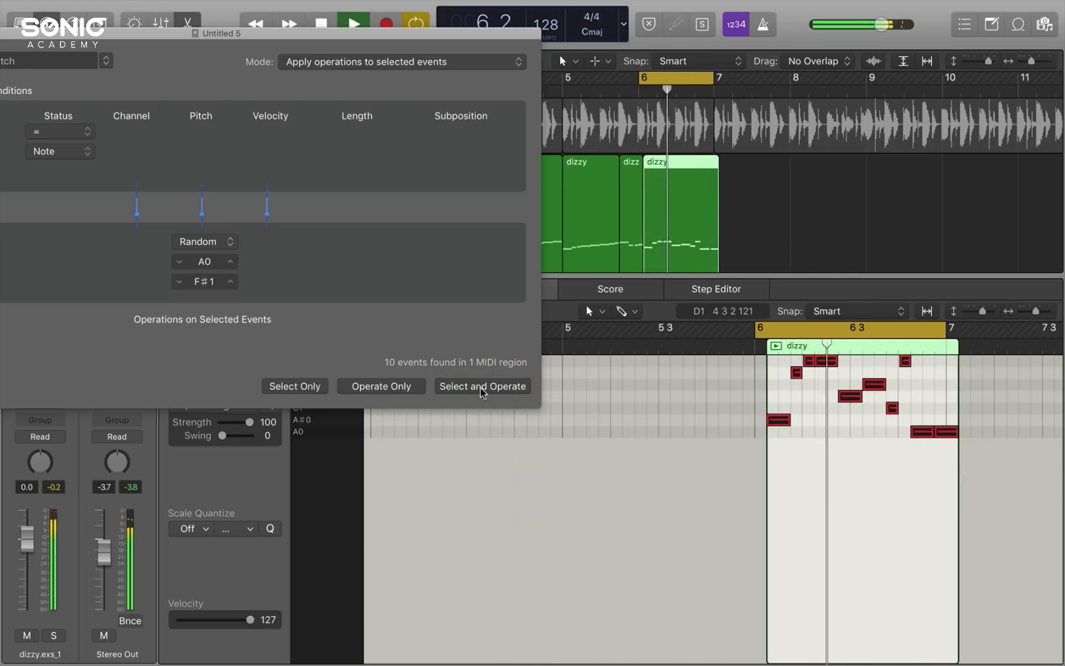
{"action": "left_click", "coordinate": [482, 386]}
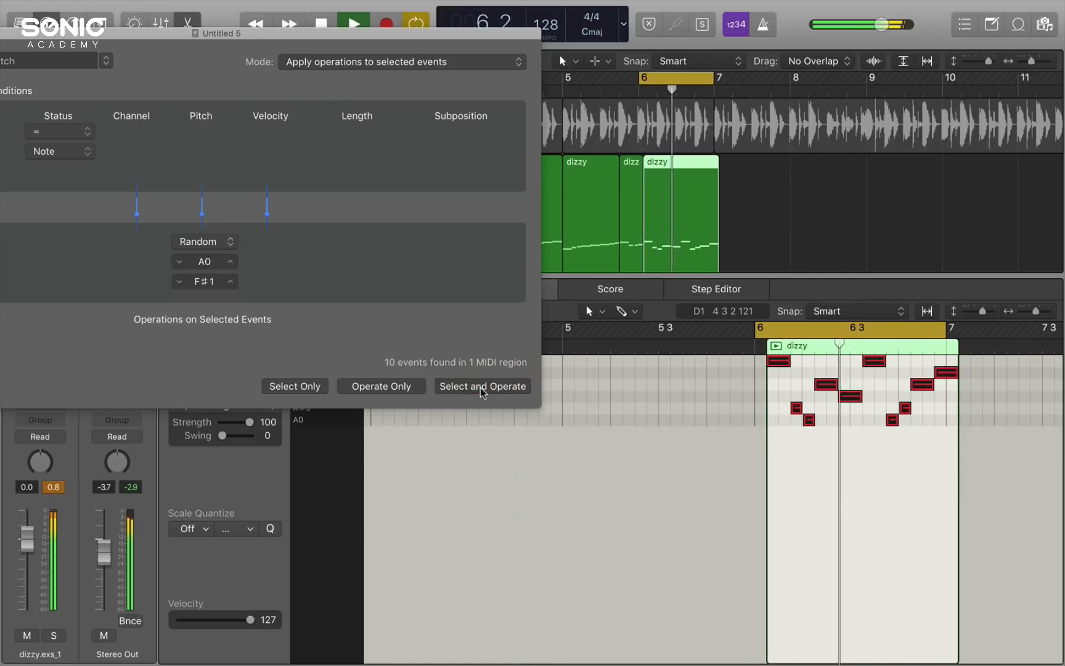
{"action": "left_click", "coordinate": [481, 385]}
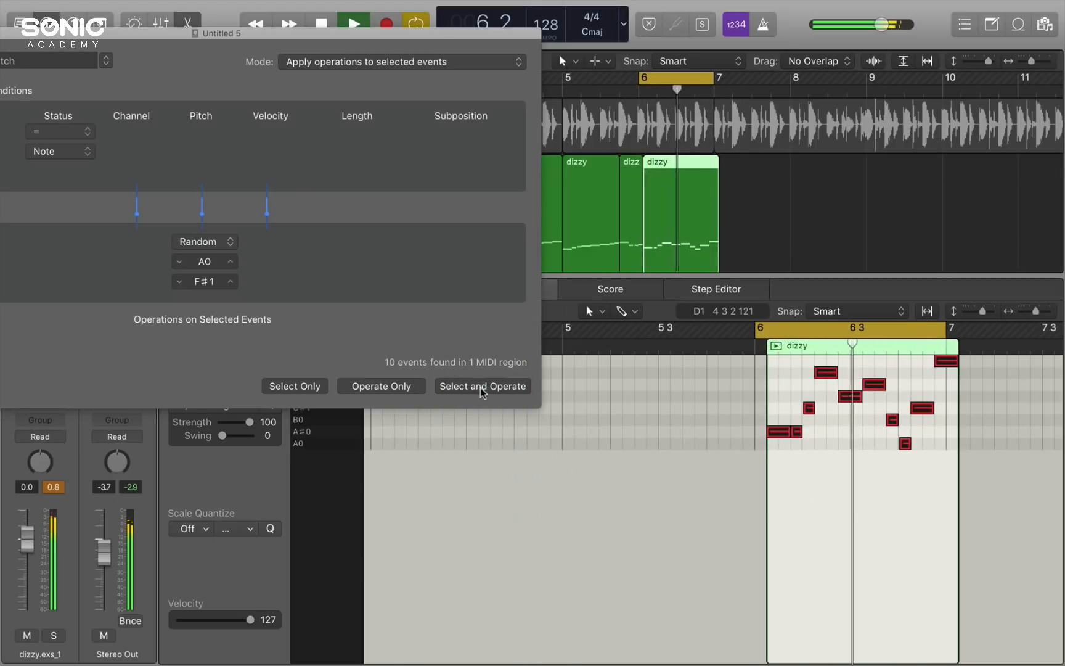
{"action": "left_click", "coordinate": [482, 386]}
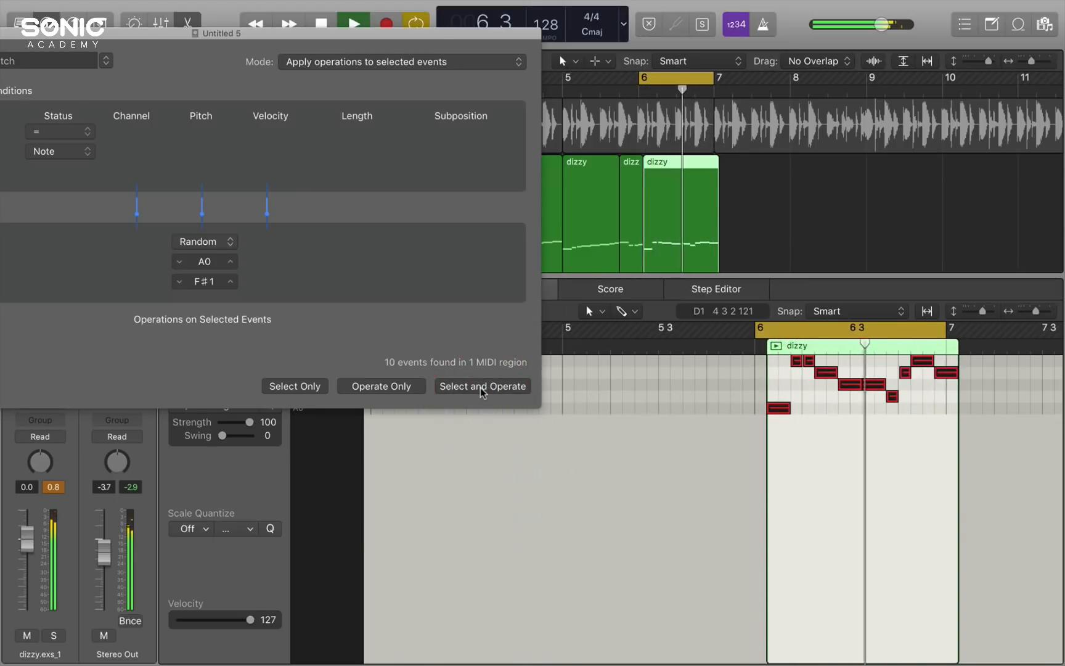
{"action": "left_click", "coordinate": [481, 386]}
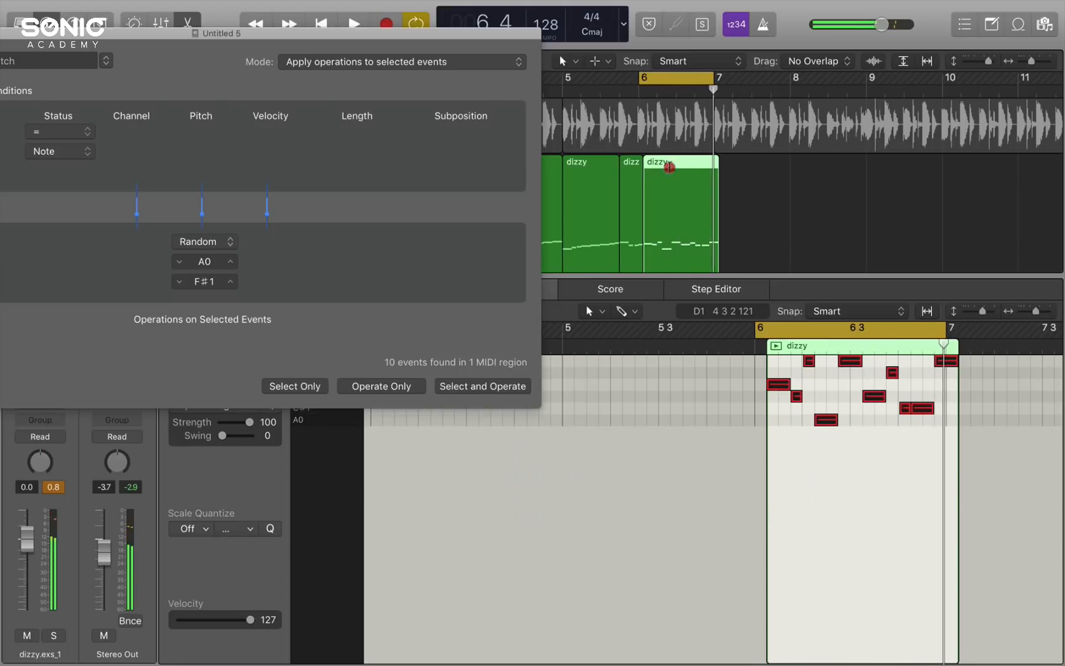
- Rearrange the region copies, split the last one keeping notes, and cycle bars 4–7
{"action": "left_click_drag", "start_coordinate": [669, 167], "coordinate": [710, 166]}
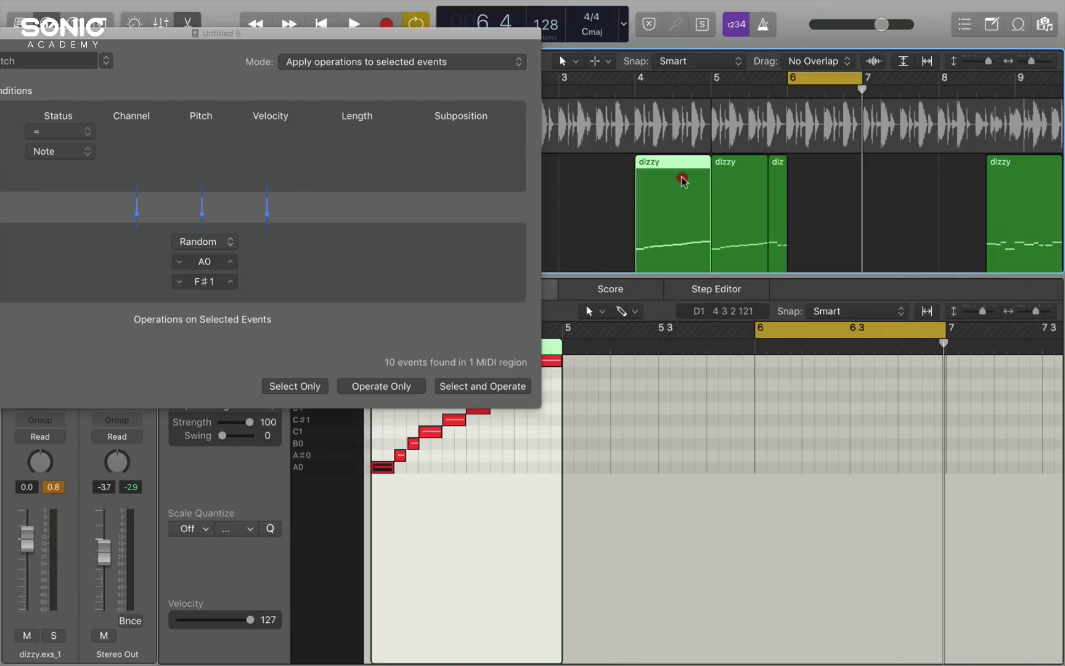
{"action": "left_click_drag", "start_coordinate": [680, 180], "coordinate": [836, 191]}
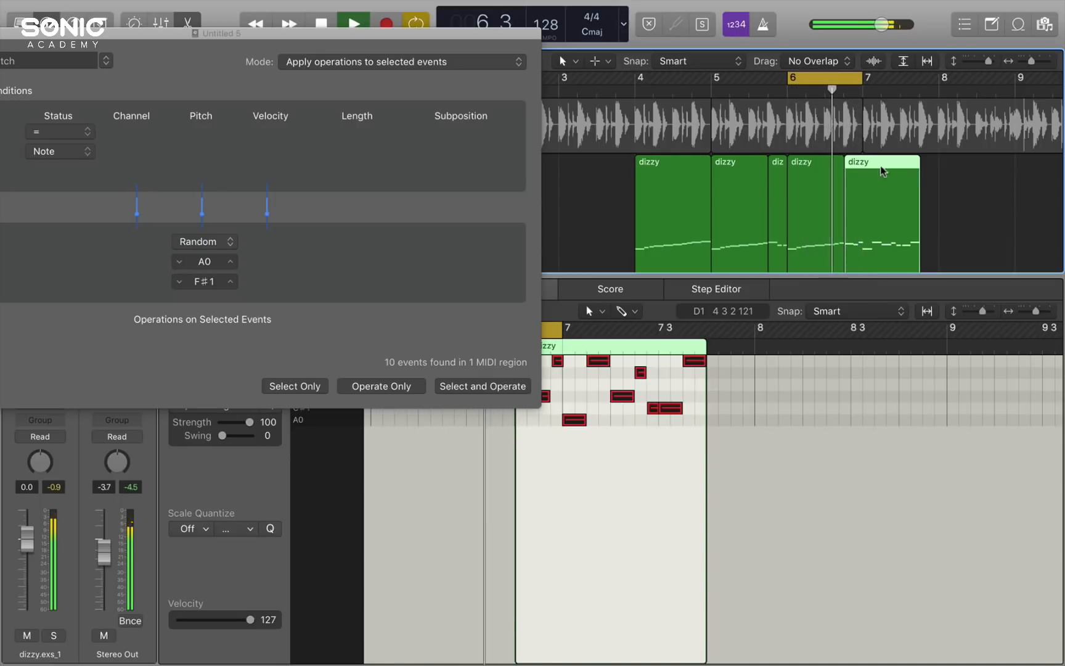
{"action": "left_click_drag", "start_coordinate": [815, 78], "coordinate": [897, 79]}
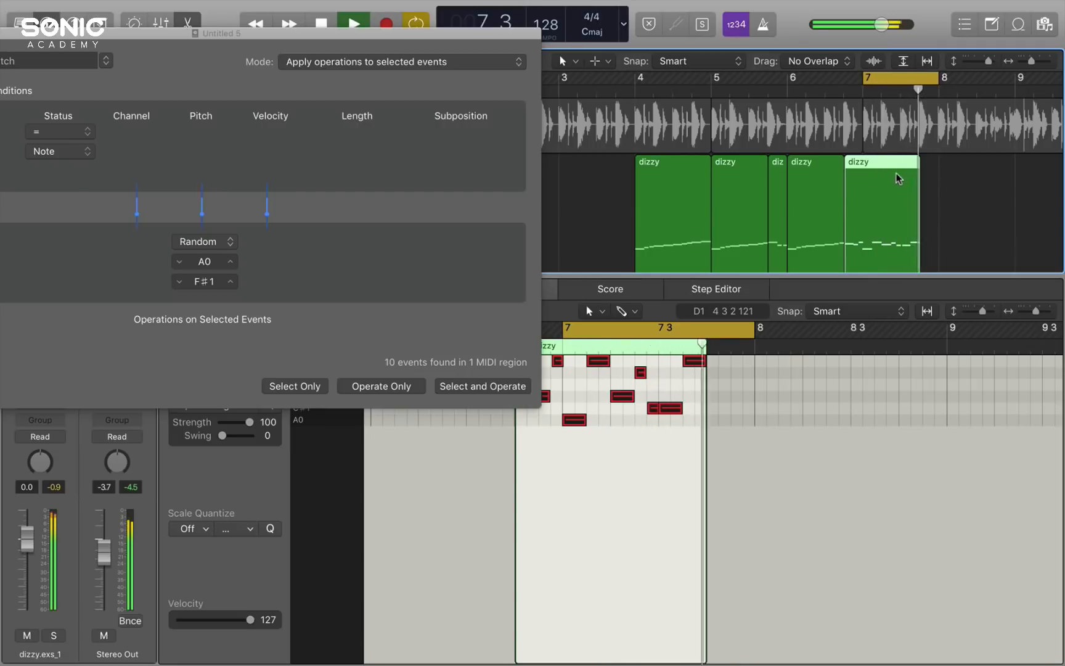
{"action": "left_click", "coordinate": [353, 22]}
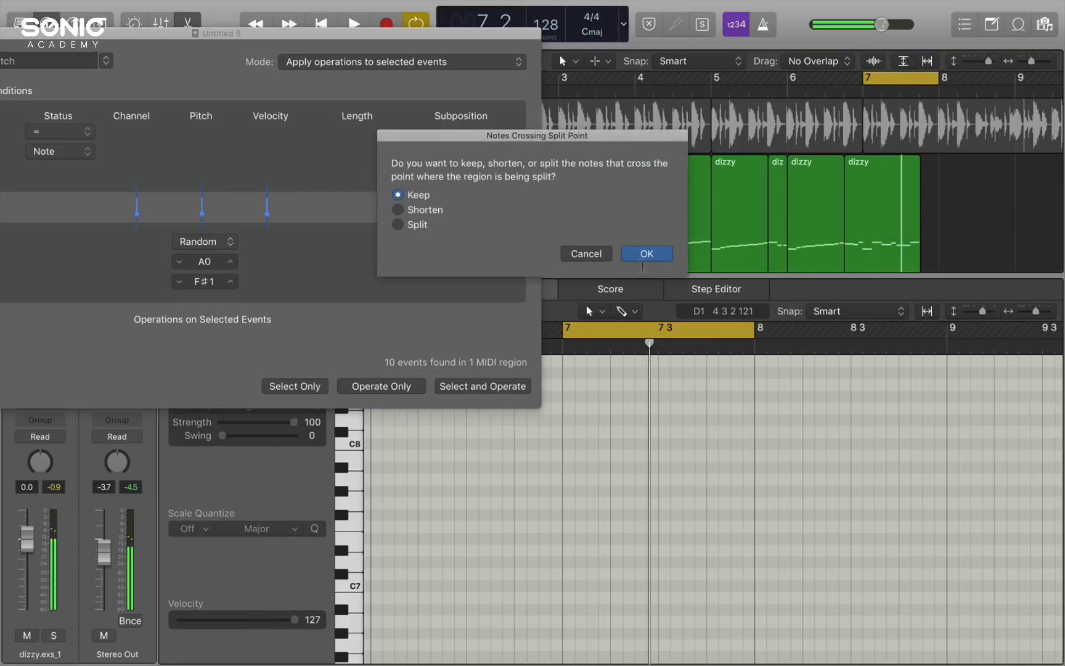
{"action": "left_click", "coordinate": [644, 253]}
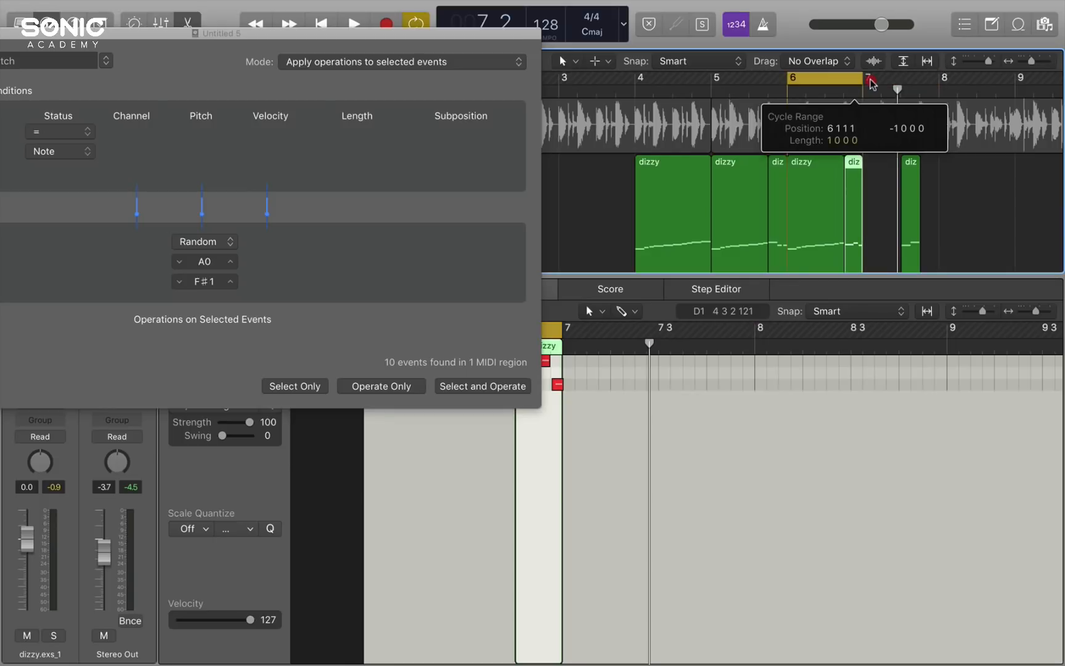
{"action": "left_click", "coordinate": [352, 22]}
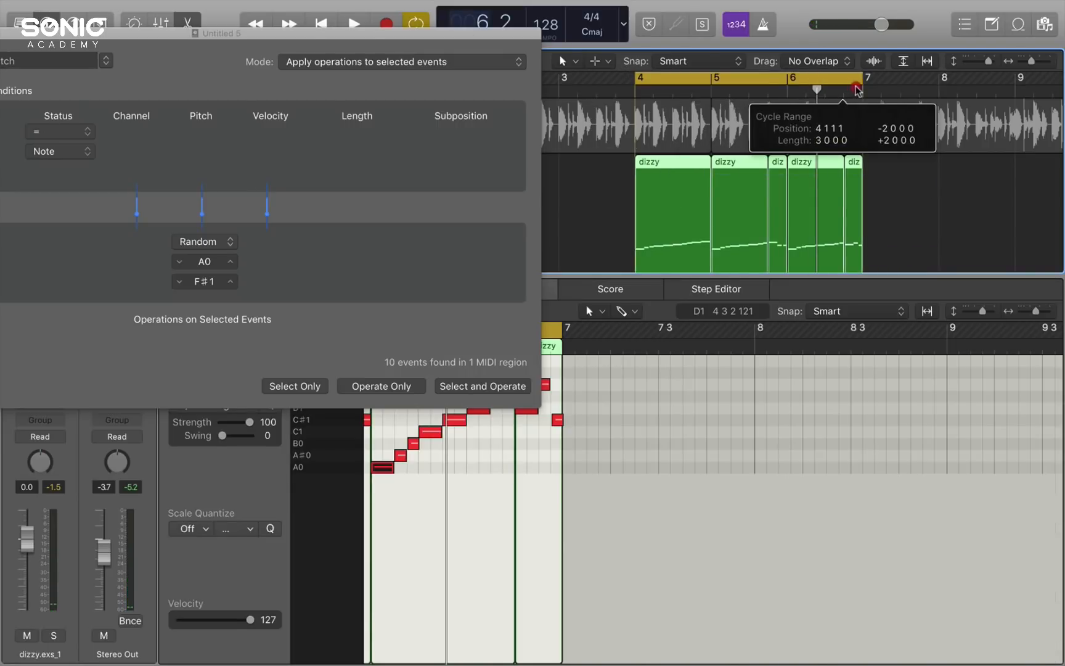
- Join the dizzy pieces into one region over bars 4–7 and open its EXS24
{"action": "left_click", "coordinate": [353, 22]}
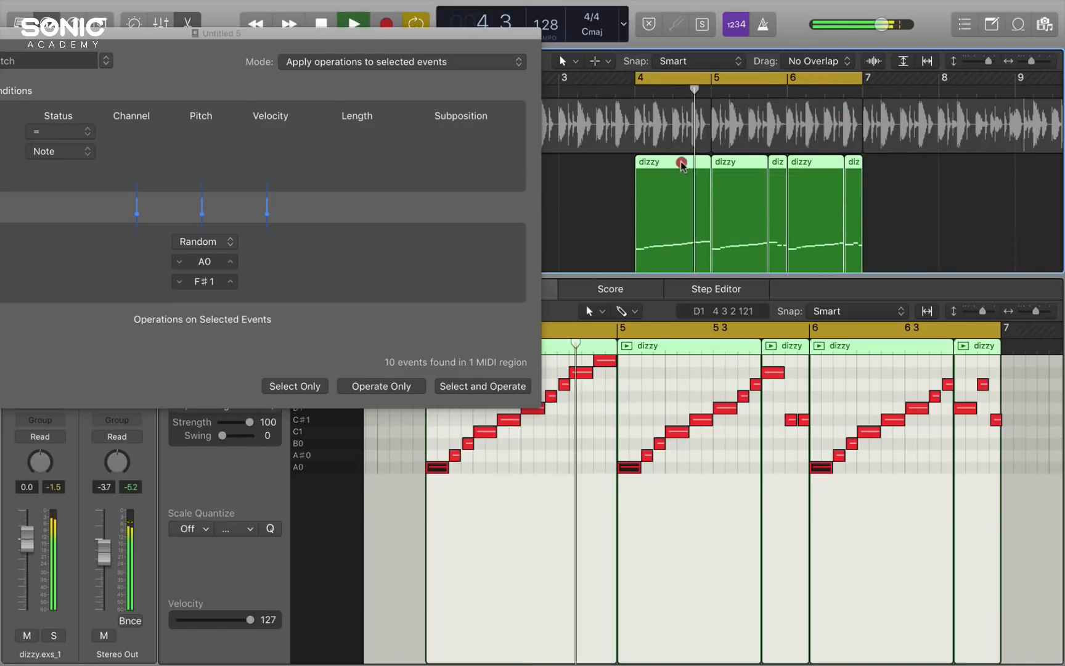
{"action": "right_click", "coordinate": [683, 165]}
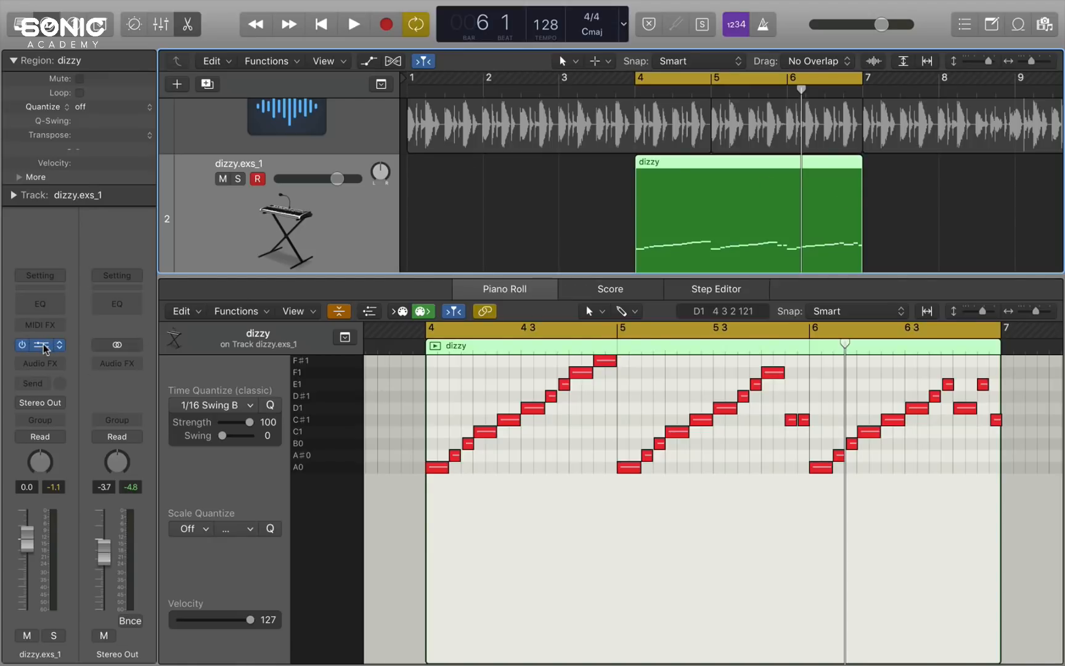
{"action": "left_click", "coordinate": [39, 345]}
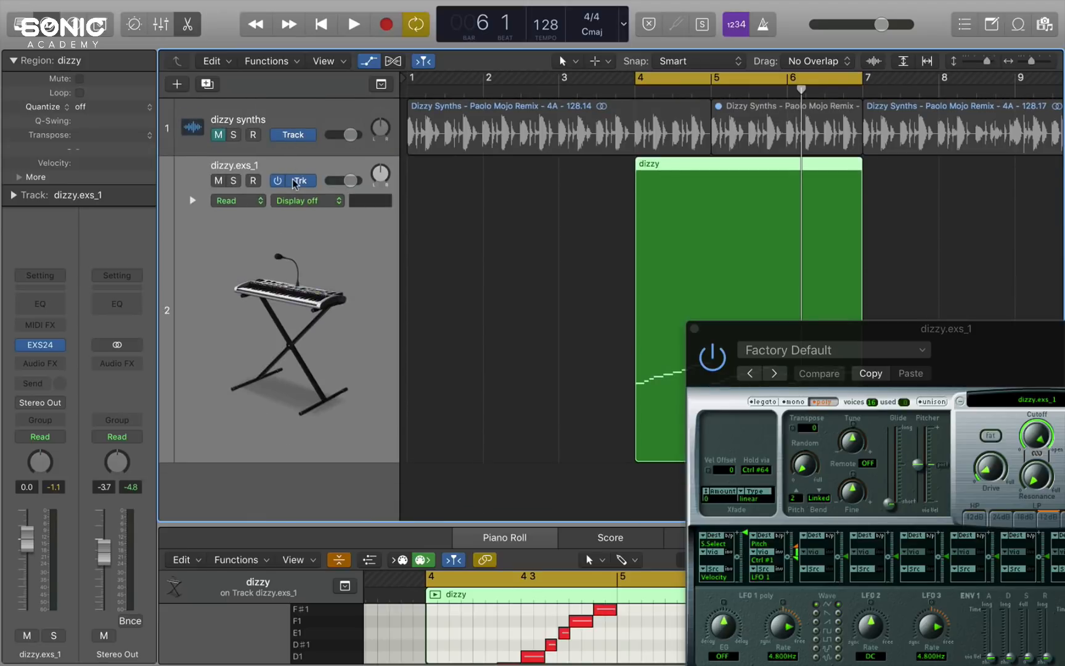
- Switch dizzy.exs_1 to Region automation in Touch mode for the EXS24 filter cutoff
{"action": "left_click", "coordinate": [299, 180]}
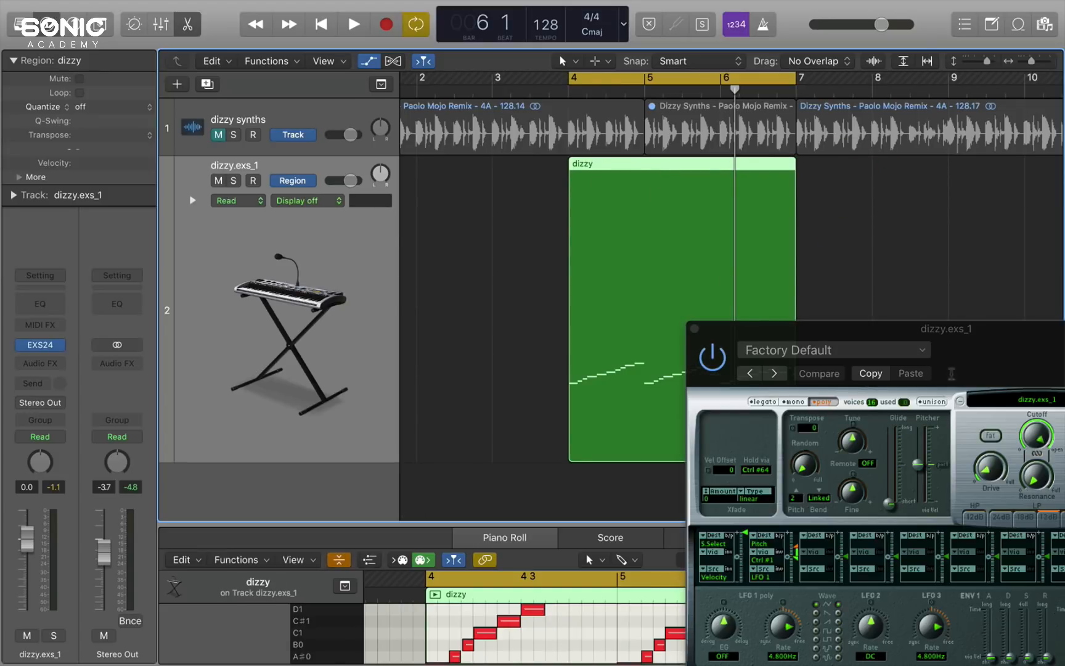
{"action": "left_click", "coordinate": [237, 200]}
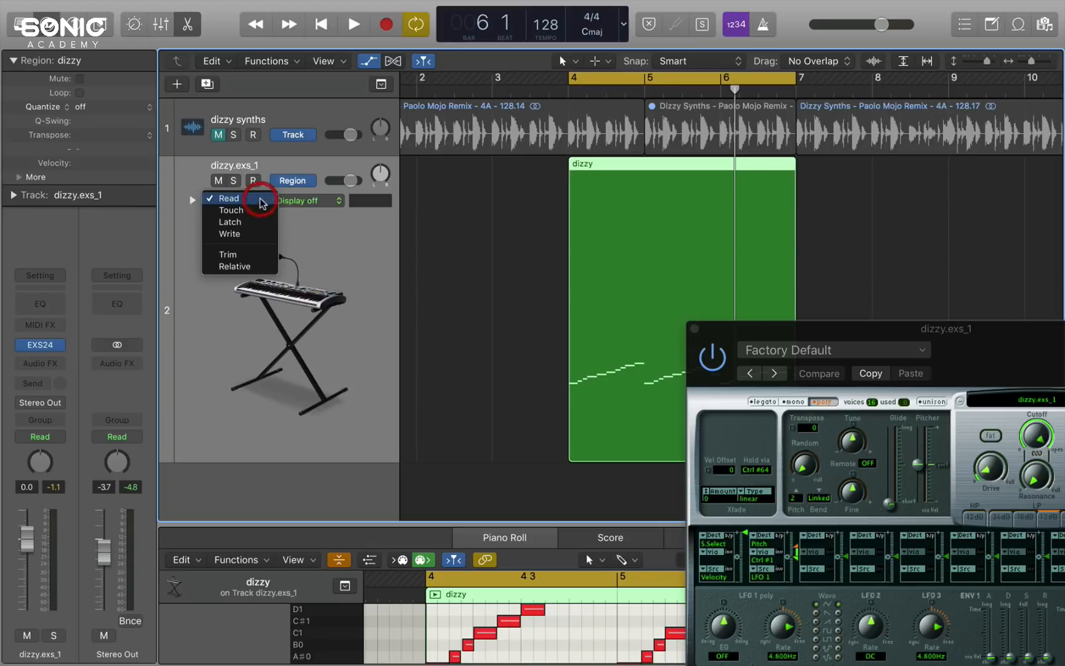
{"action": "left_click", "coordinate": [229, 209]}
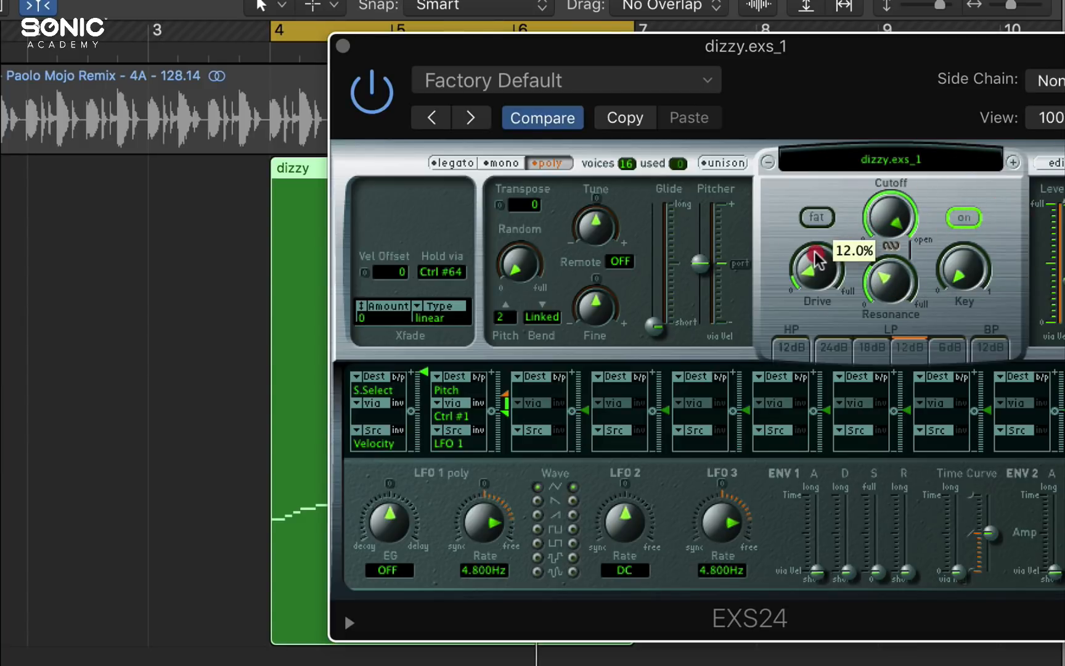
{"action": "mouse_move", "coordinate": [937, 80]}
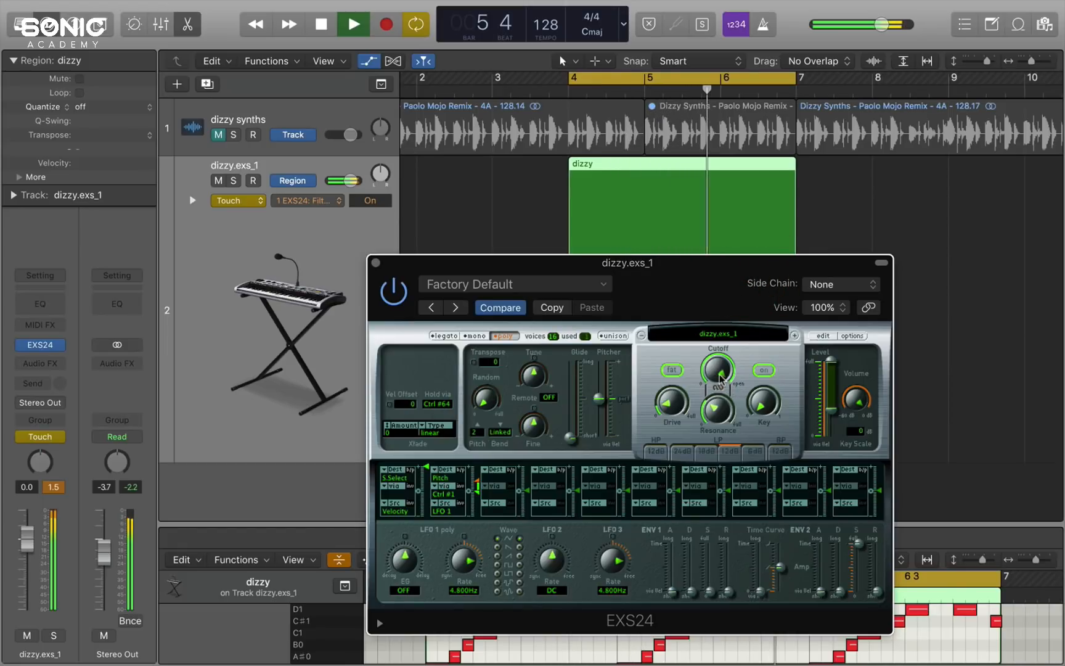
- Shape the cutoff automation to hold at 100%, then drop to about 36% at the end
{"action": "left_click_drag", "start_coordinate": [717, 371], "coordinate": [717, 418]}
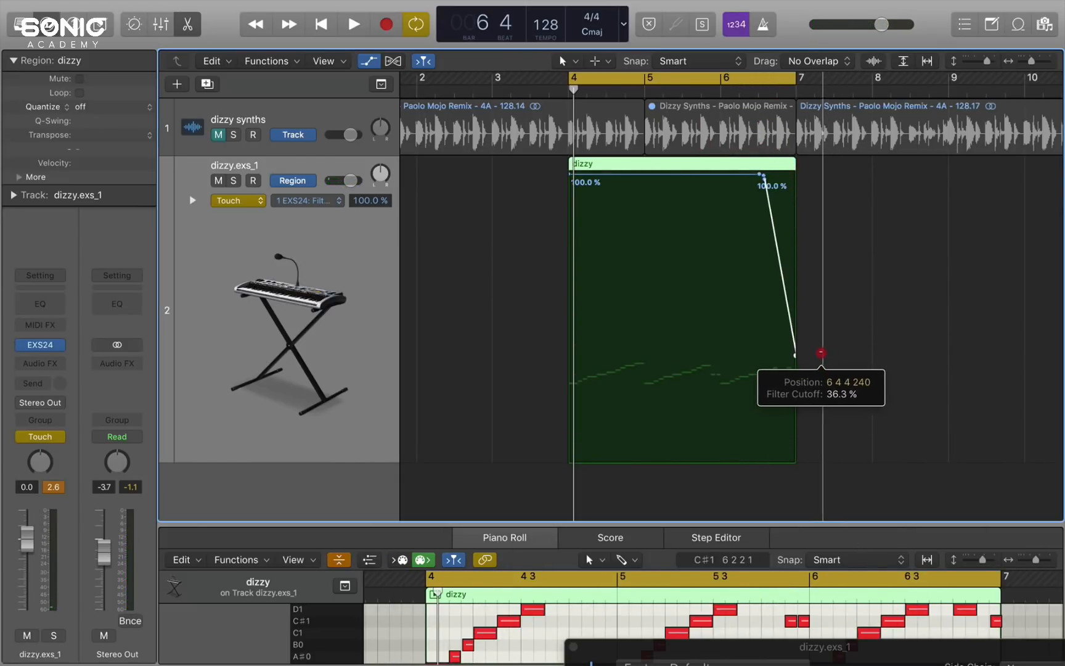
{"action": "left_click_drag", "start_coordinate": [821, 353], "coordinate": [754, 166]}
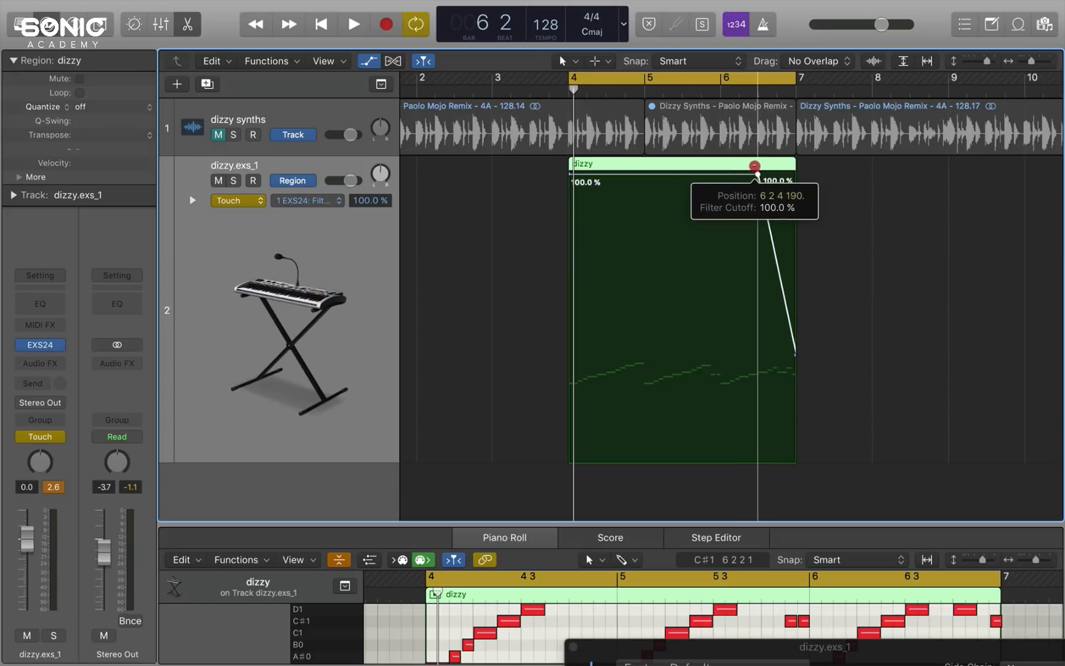
{"action": "left_click_drag", "start_coordinate": [754, 168], "coordinate": [793, 355]}
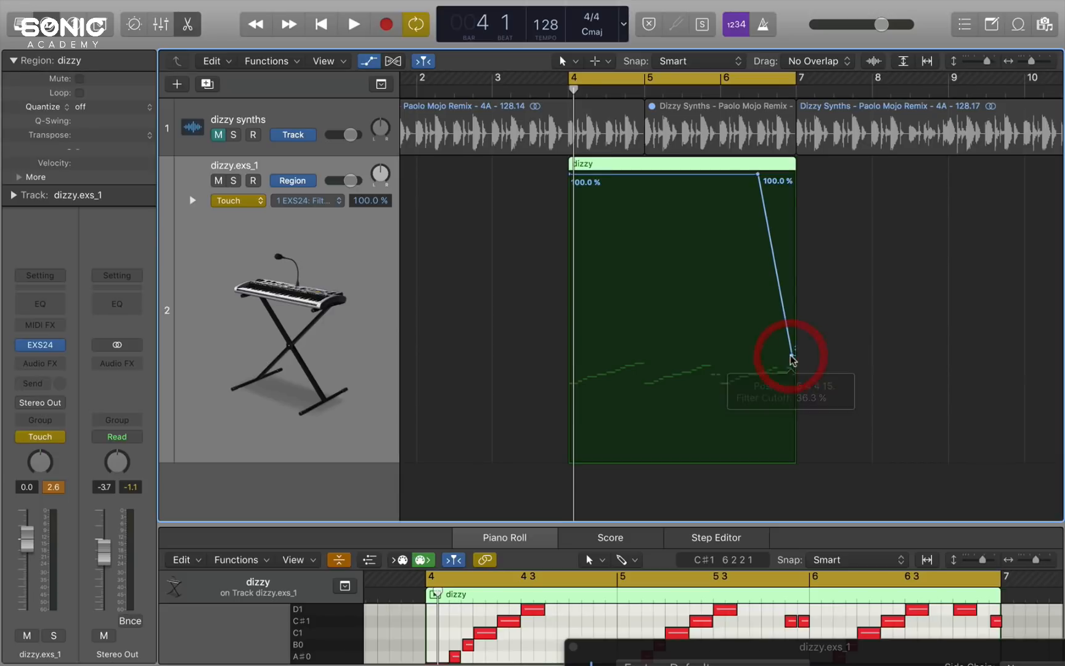
{"action": "left_click", "coordinate": [352, 24]}
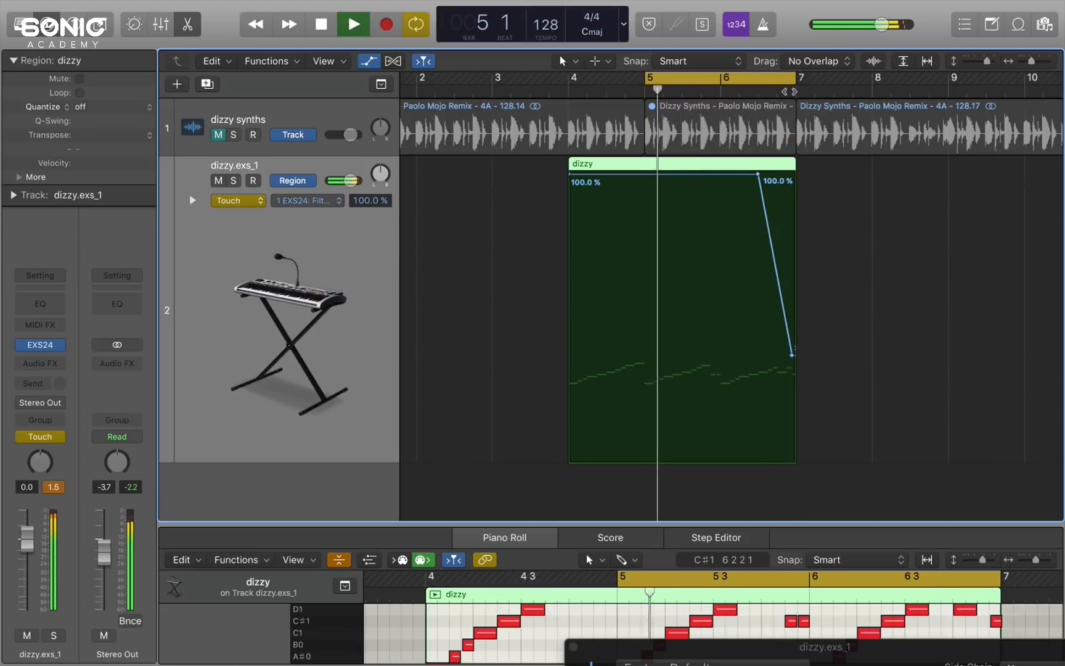
- Set the cycle to bars 5–7, return automation to Read, and trim the region to bar 5
{"action": "left_click_drag", "start_coordinate": [792, 355], "coordinate": [793, 384]}
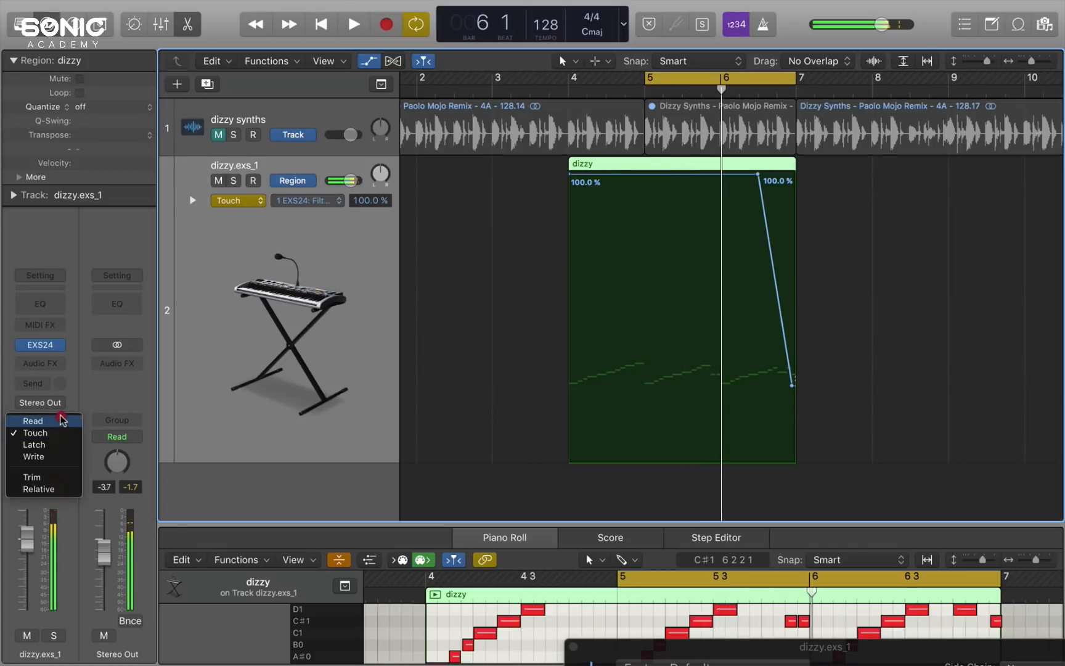
{"action": "left_click", "coordinate": [33, 420]}
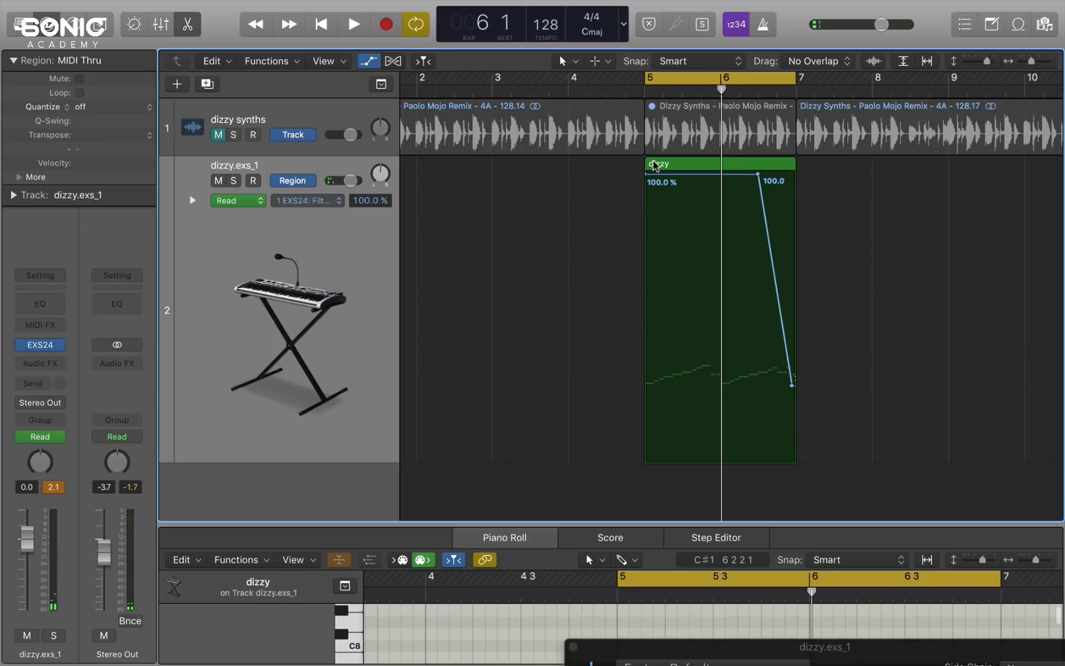
{"action": "left_click", "coordinate": [353, 24]}
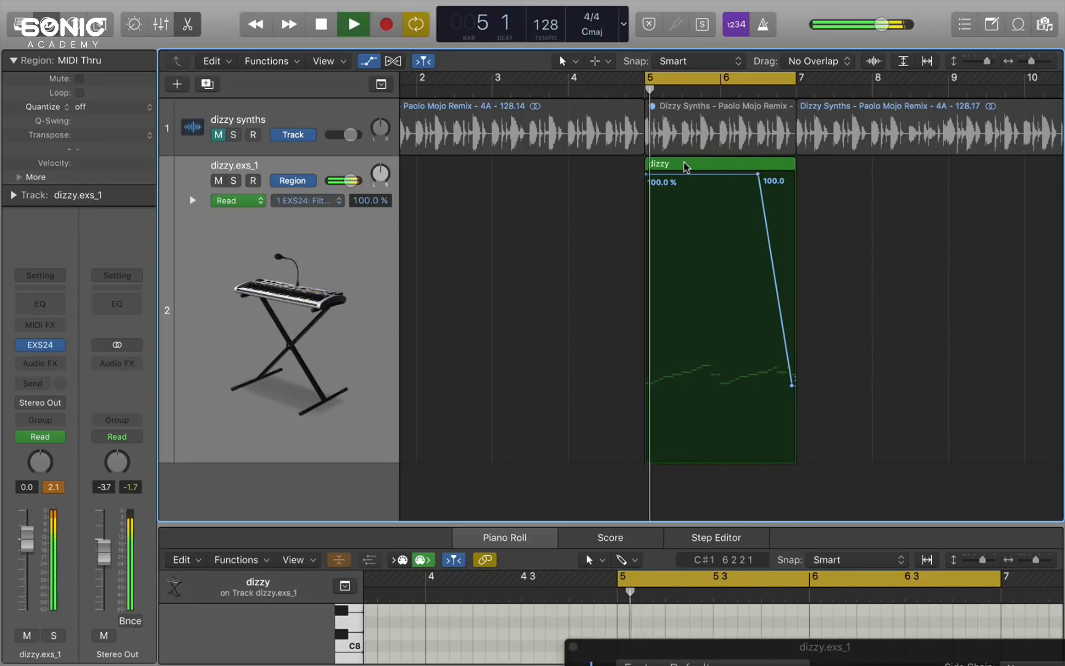
{"action": "left_click", "coordinate": [354, 24]}
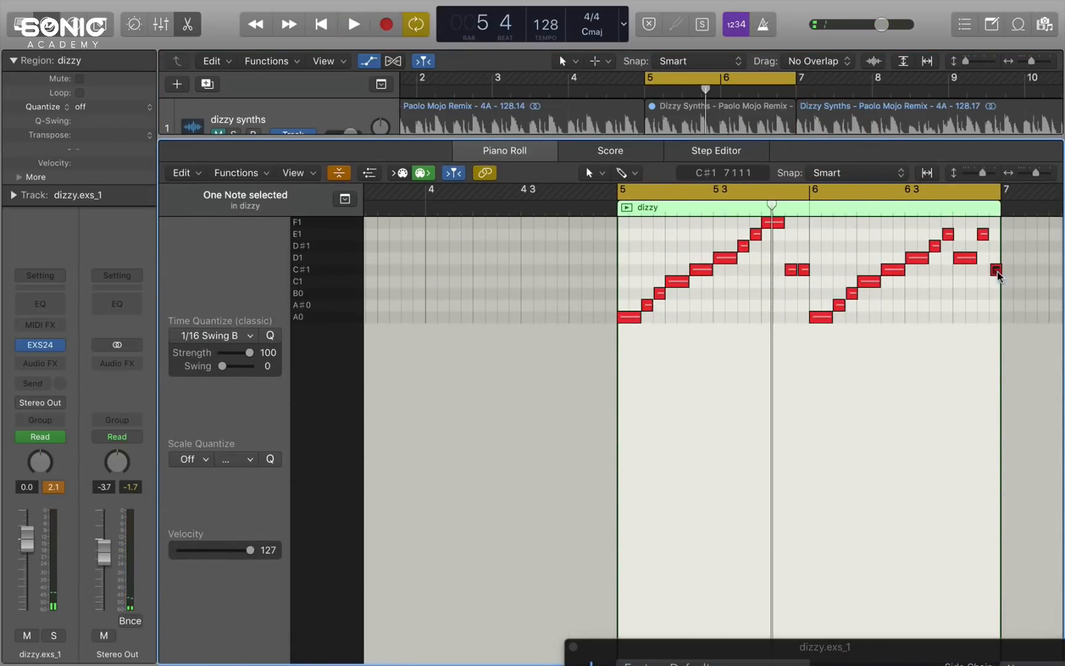
{"action": "mouse_move", "coordinate": [996, 269]}
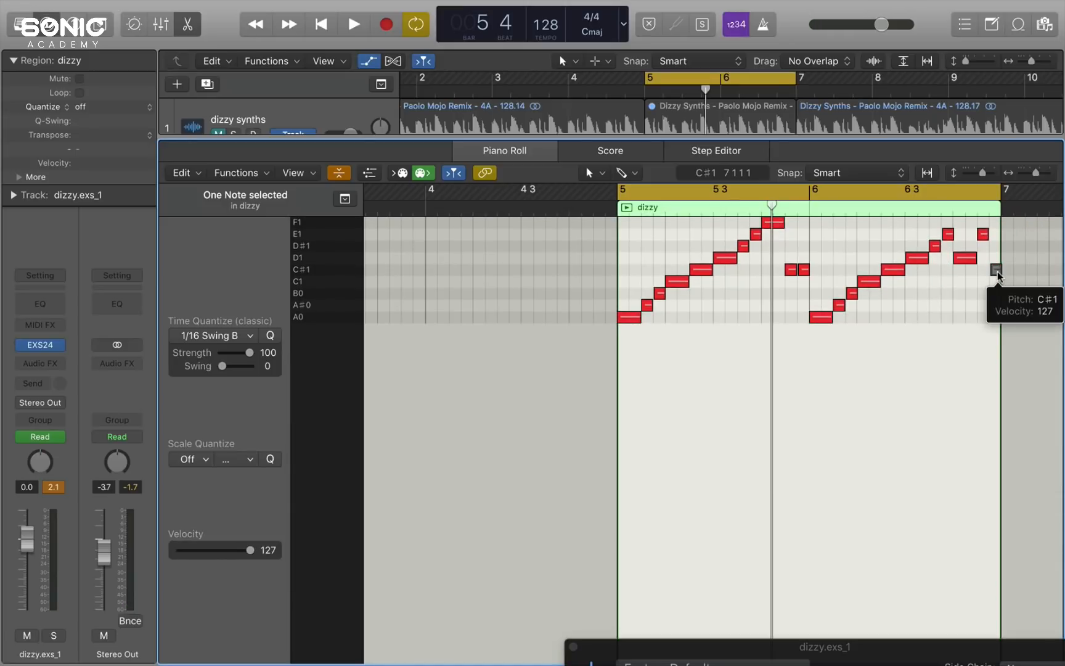
- Audition the dizzy notes, muting the final C#1, and close the Piano Roll
{"action": "left_click", "coordinate": [353, 24]}
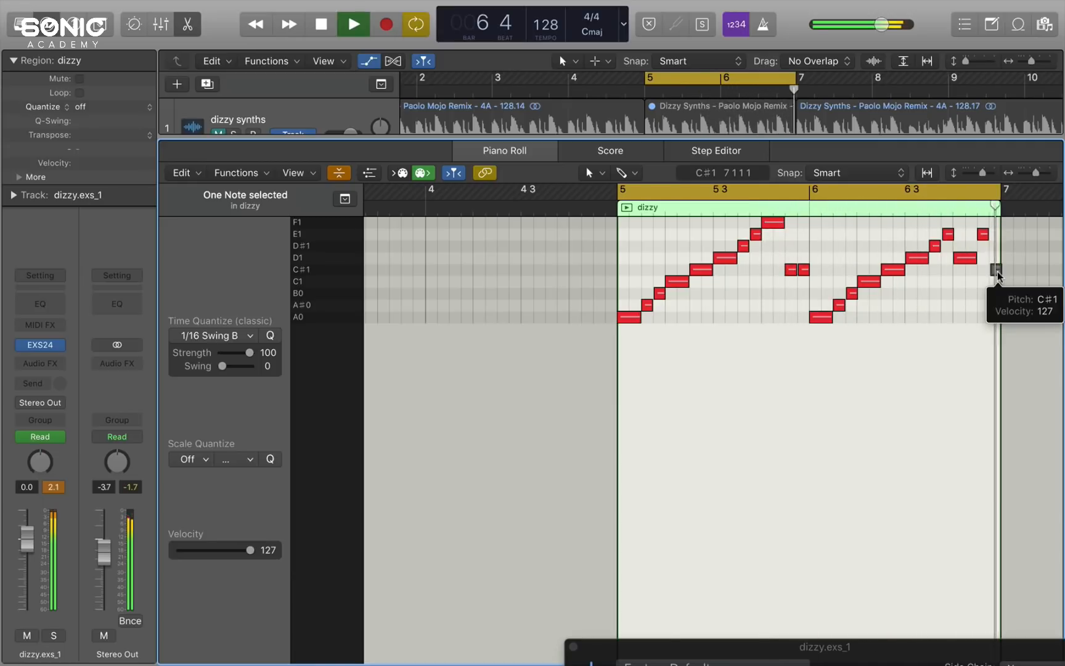
{"action": "left_click", "coordinate": [351, 24]}
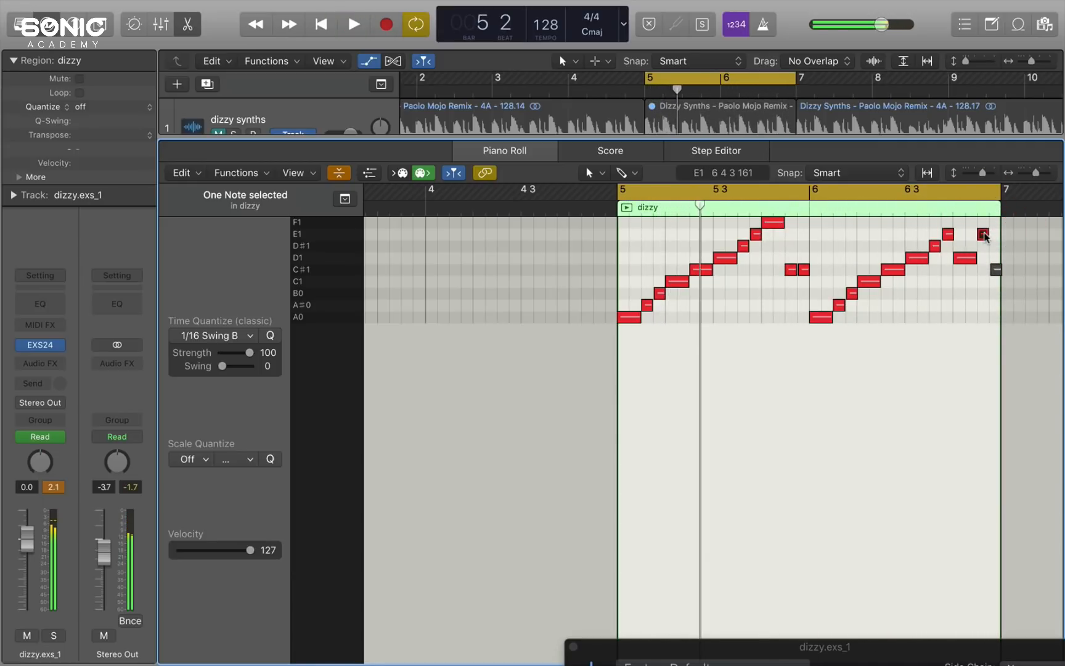
{"action": "left_click", "coordinate": [353, 24]}
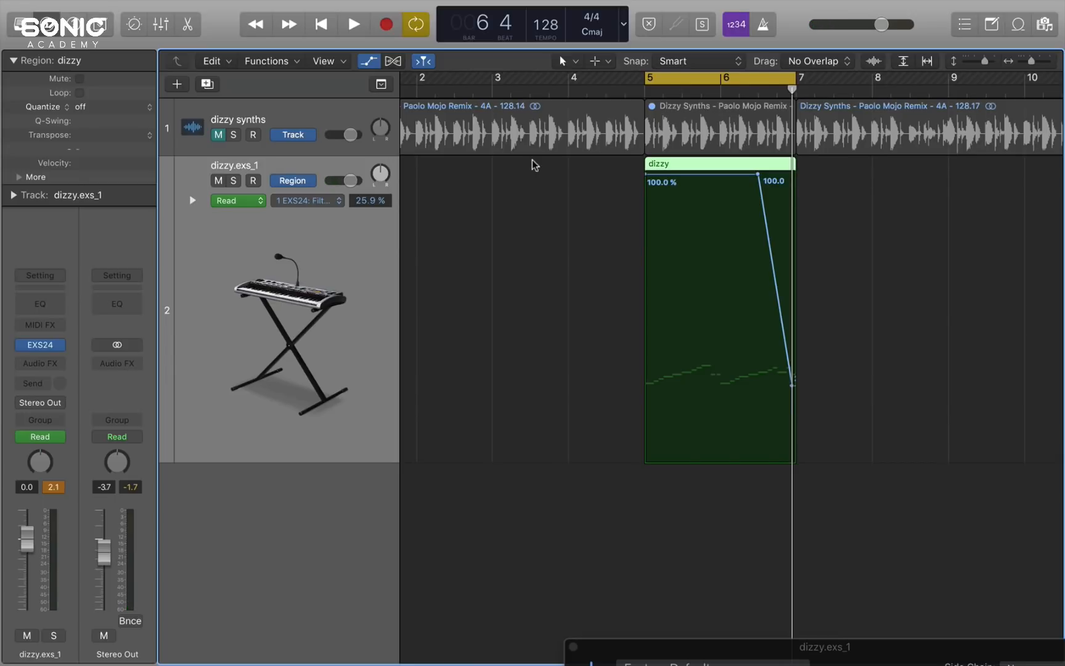
{"action": "mouse_move", "coordinate": [85, 335]}
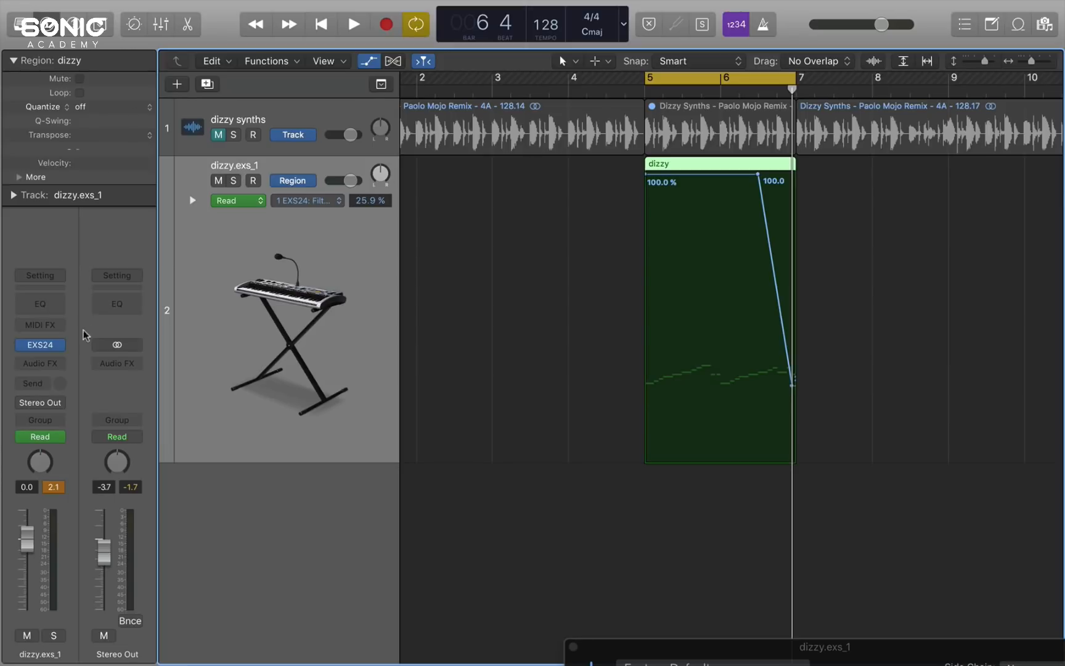
- Switch the dizzy.exs_1 EXS24 to Multi-Output and open the sampler window
{"action": "left_click", "coordinate": [40, 345]}
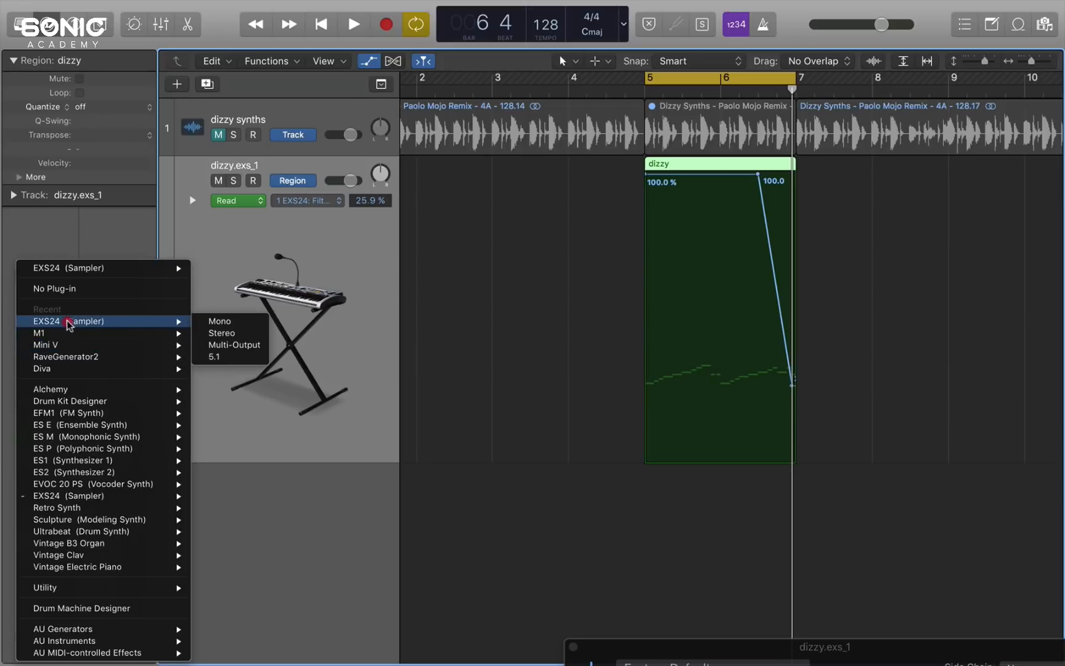
{"action": "mouse_move", "coordinate": [221, 320]}
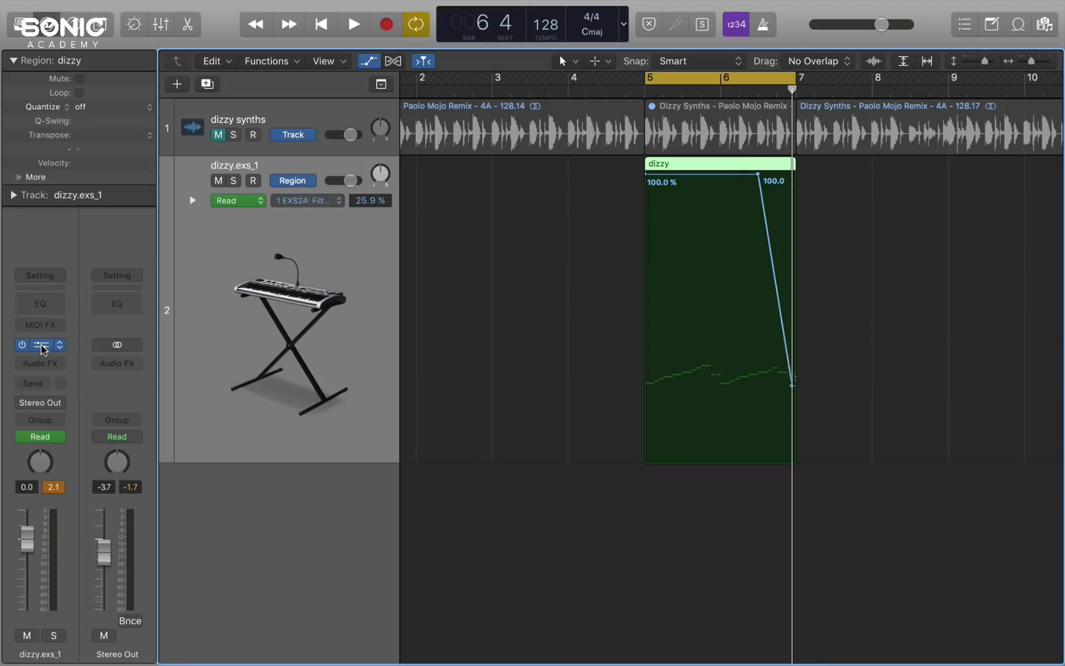
{"action": "left_click", "coordinate": [39, 344]}
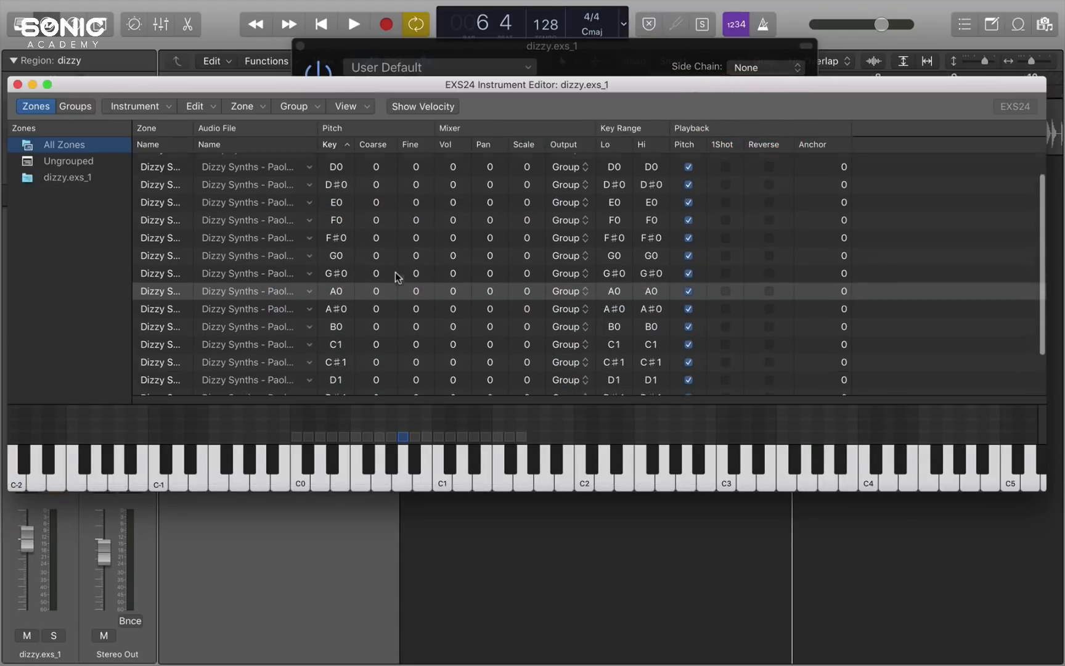
- Play and stop the project to audition the drum slices
{"action": "left_click", "coordinate": [353, 24]}
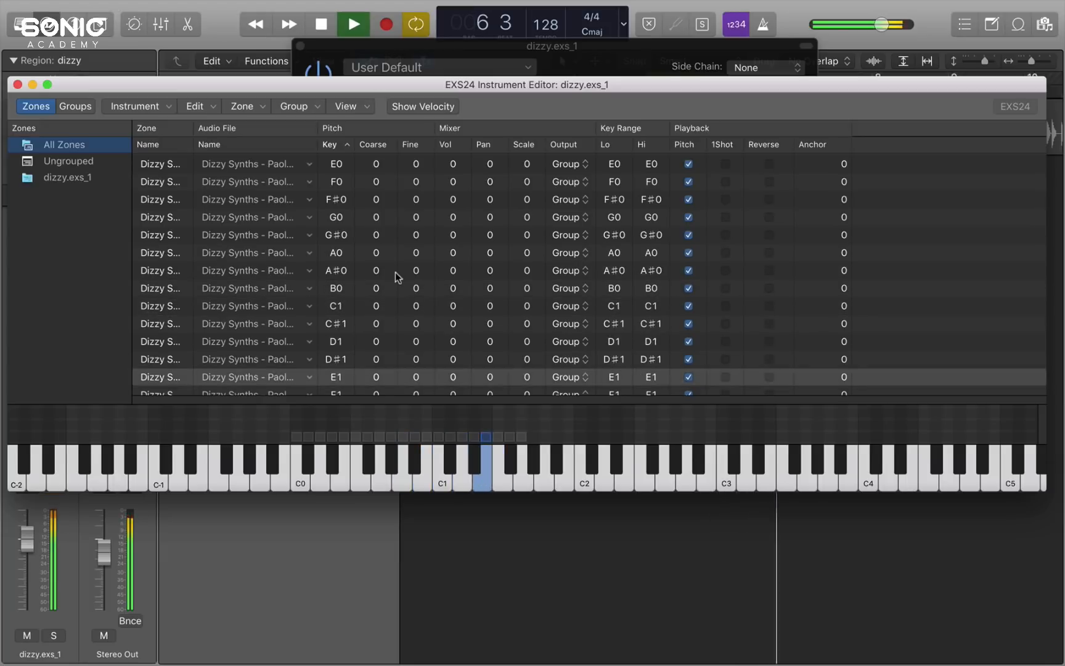
{"action": "left_click", "coordinate": [320, 24]}
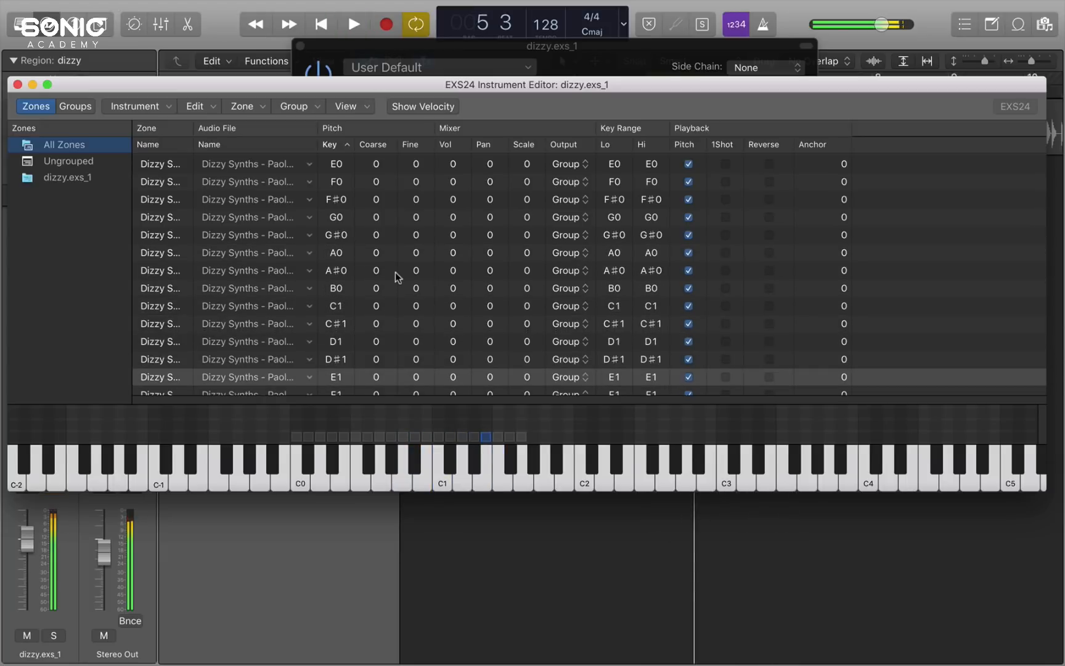
{"action": "left_click", "coordinate": [353, 24]}
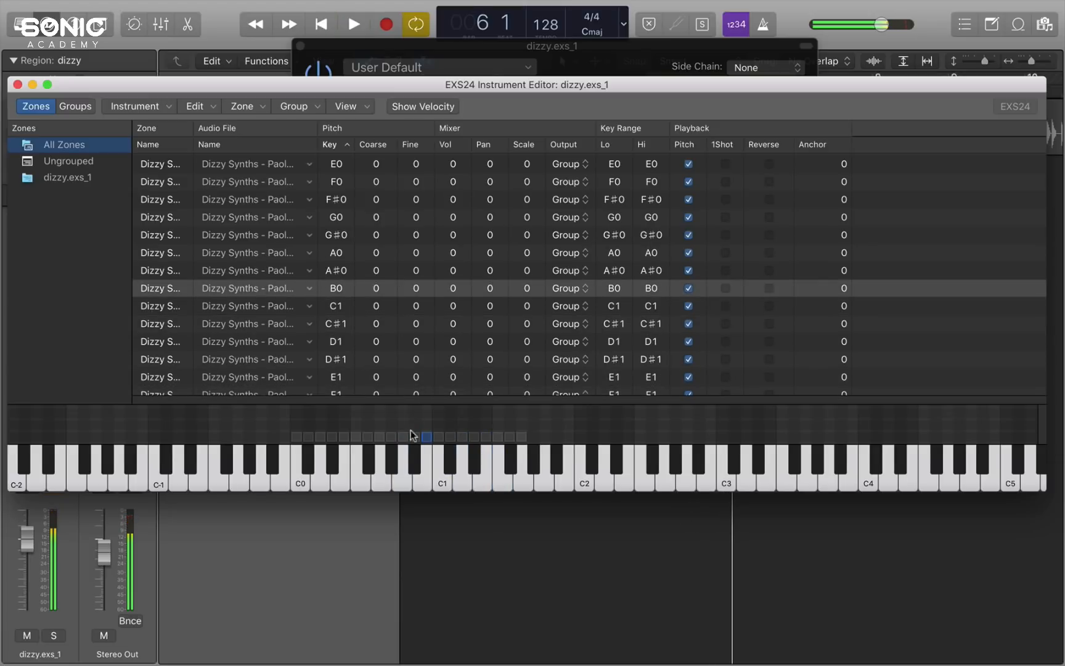
{"action": "left_click", "coordinate": [391, 461]}
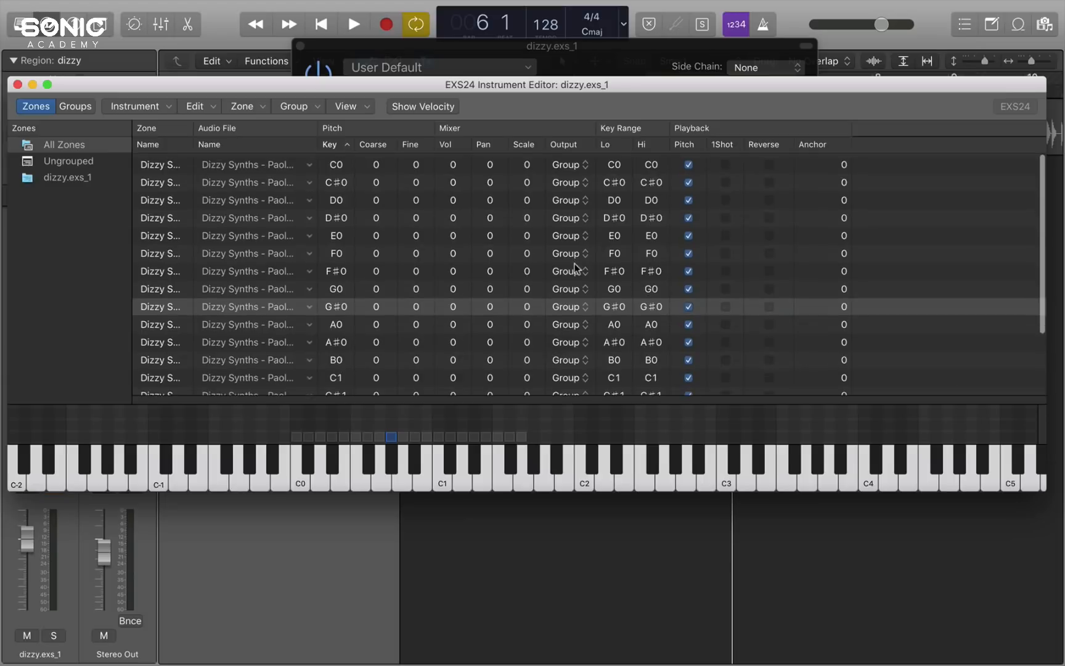
- Route the G#0 slice zone to output 3-4 and close the zone editor
{"action": "scroll", "scroll_direction": "down", "scroll_amount": 3}
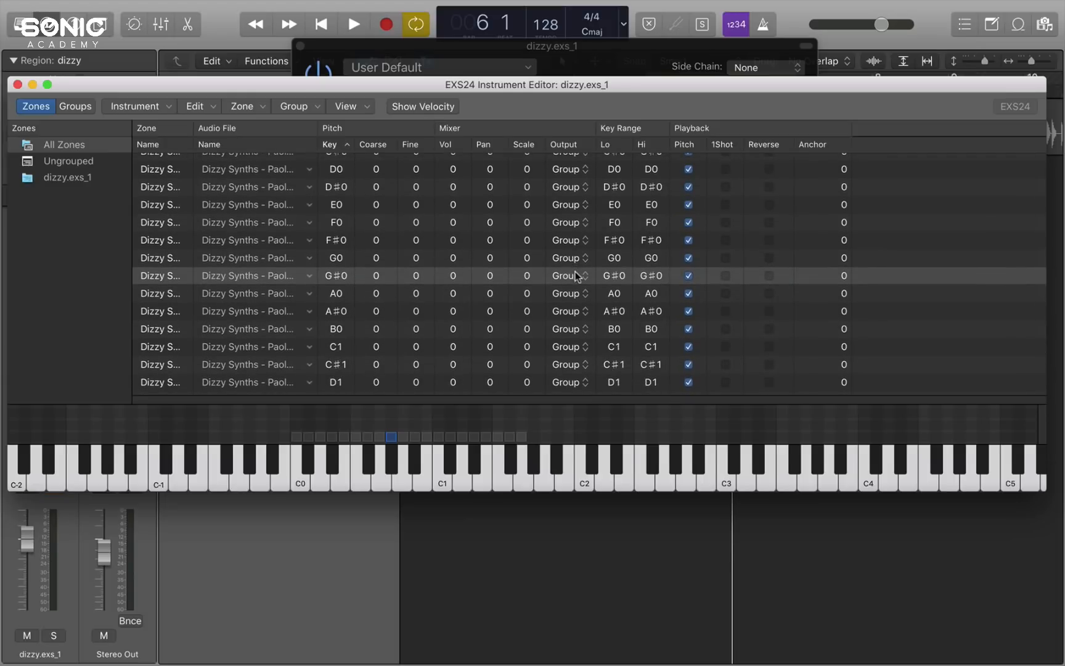
{"action": "left_click", "coordinate": [570, 276]}
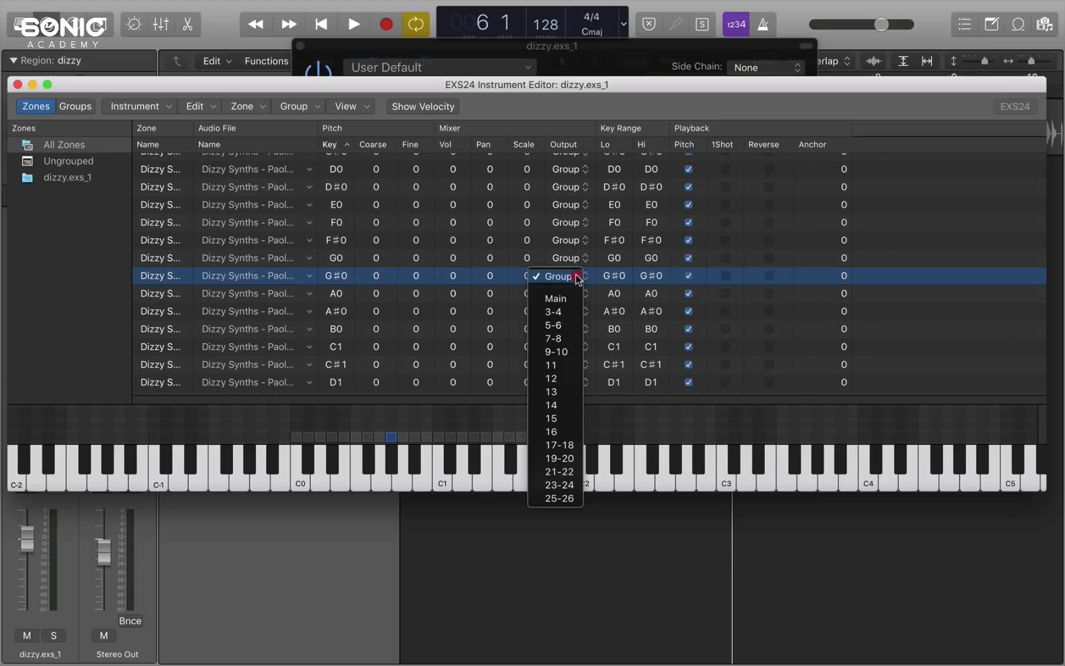
{"action": "mouse_move", "coordinate": [555, 311]}
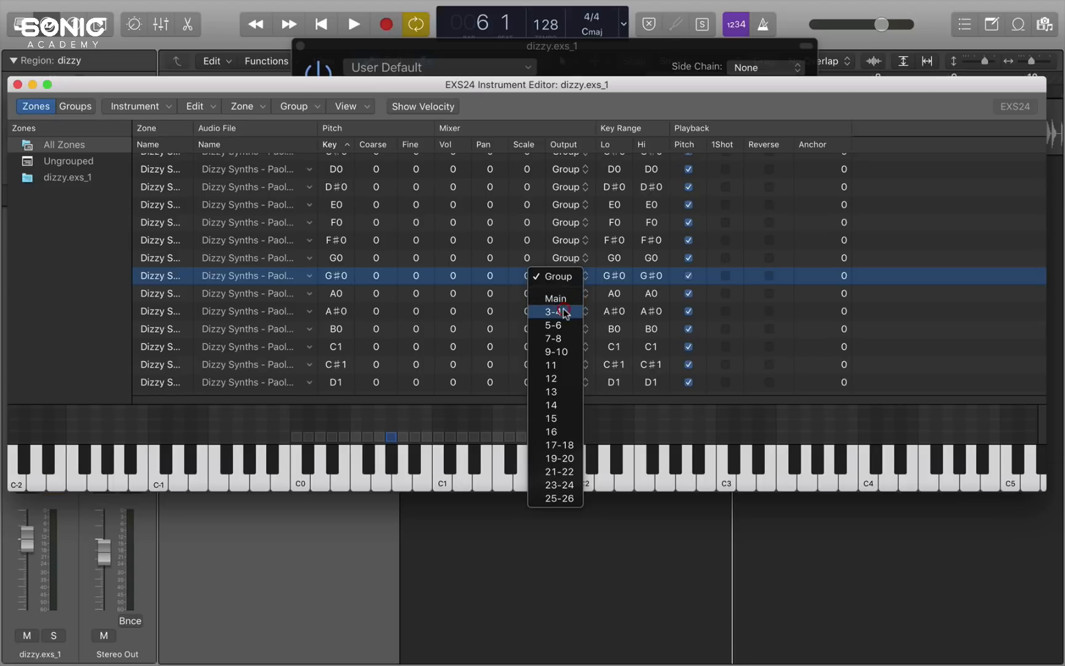
{"action": "left_click", "coordinate": [551, 312]}
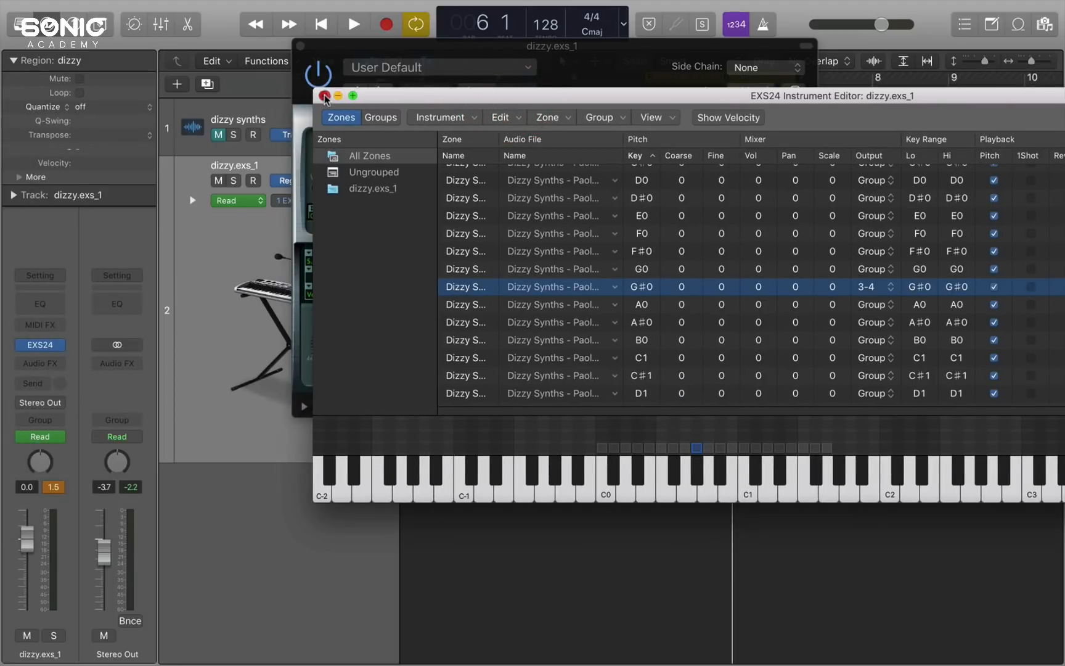
{"action": "left_click", "coordinate": [326, 95]}
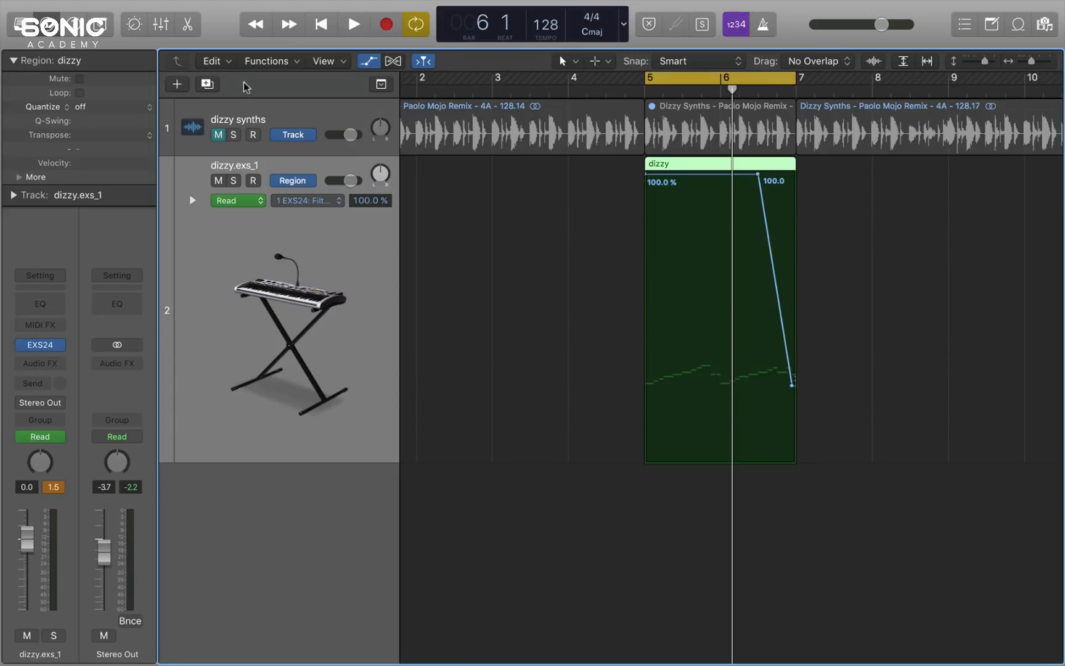
- Show the mixer with Aux 1 fed by EXS 3-4, play, and reopen EXS24
{"action": "left_click", "coordinate": [161, 24]}
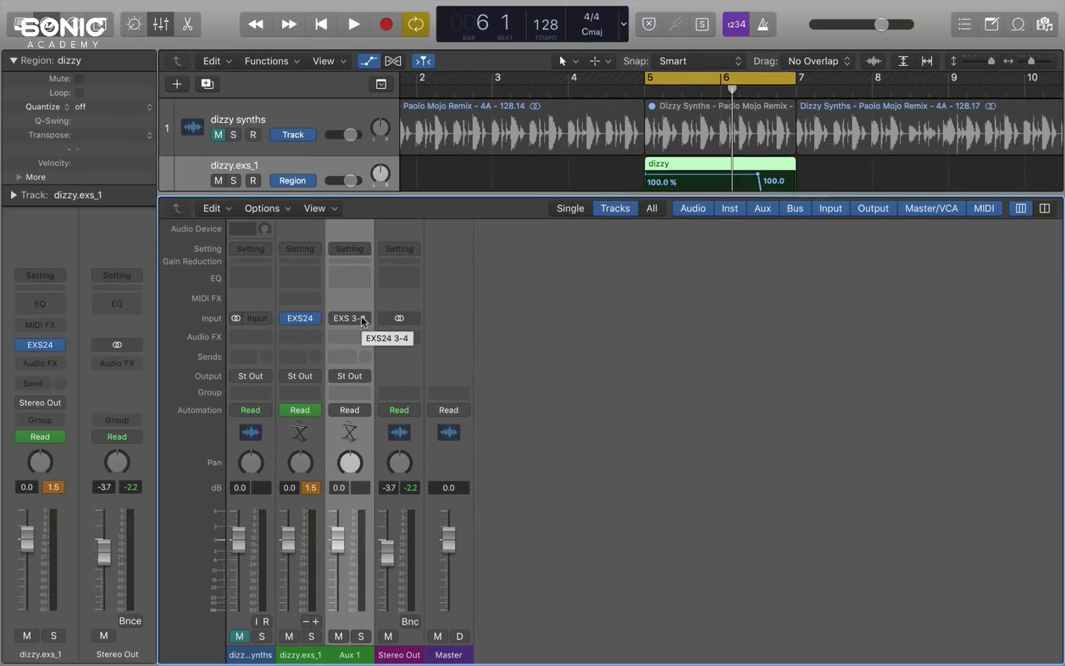
{"action": "left_click", "coordinate": [353, 24]}
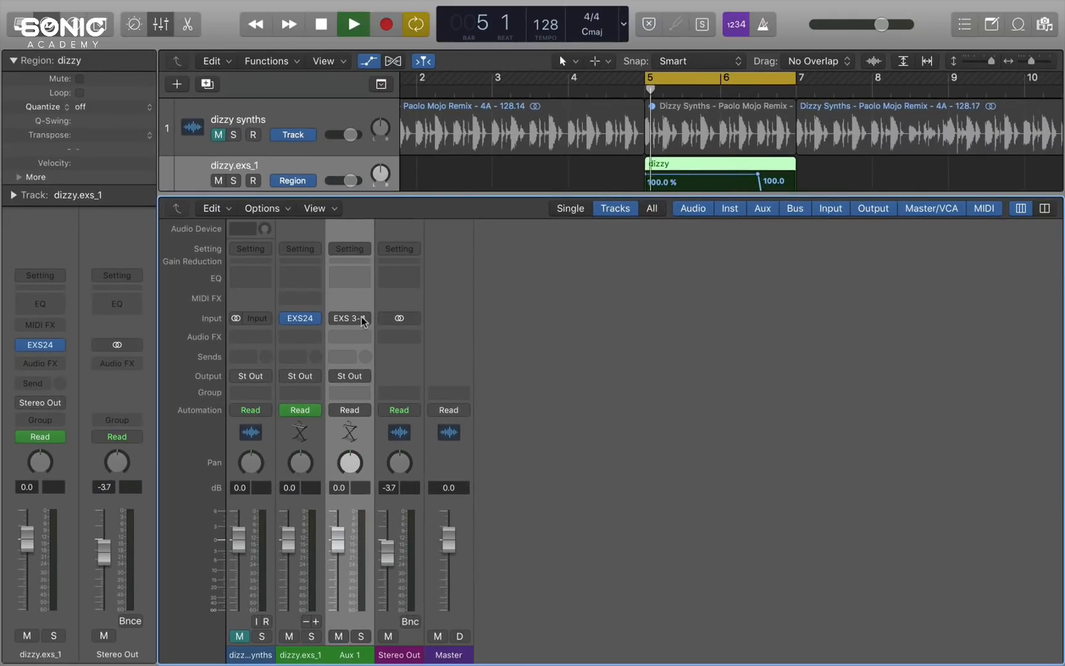
{"action": "left_click", "coordinate": [352, 24]}
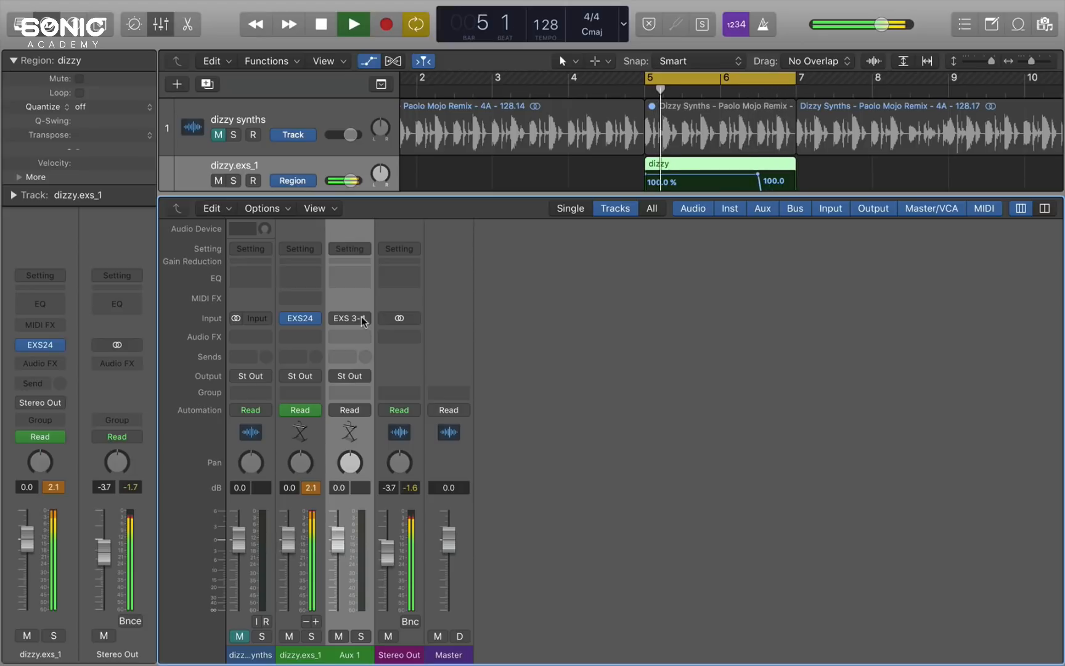
{"action": "left_click", "coordinate": [352, 24]}
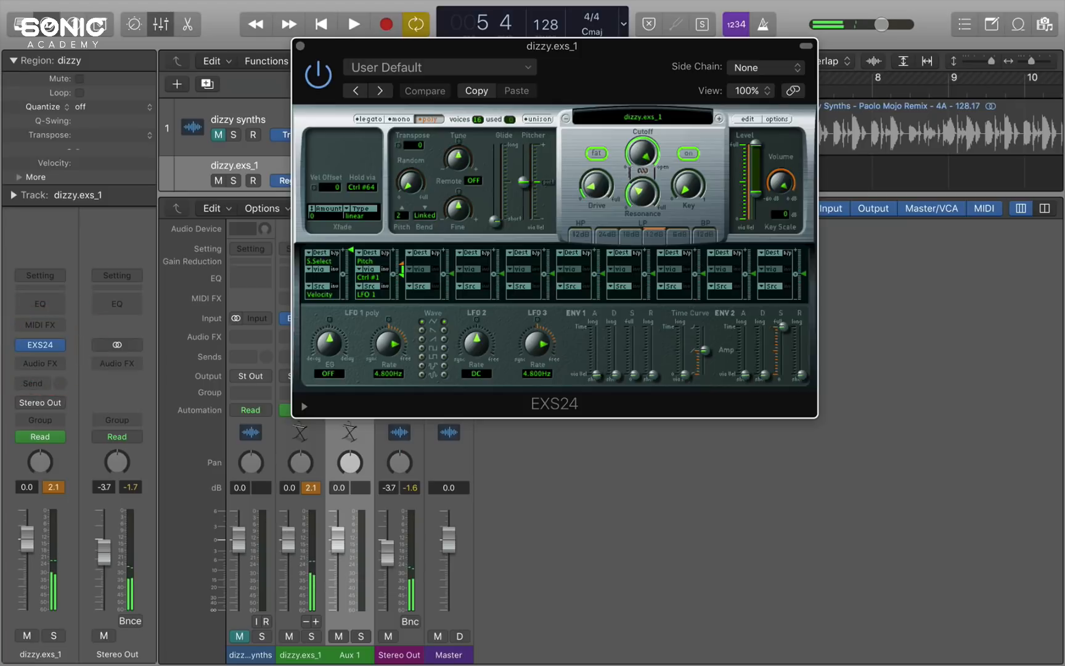
- Route the C#1 slice to output 3-4, answer the save prompt, and lower dizzy.exs_1 fully
{"action": "left_click", "coordinate": [745, 119]}
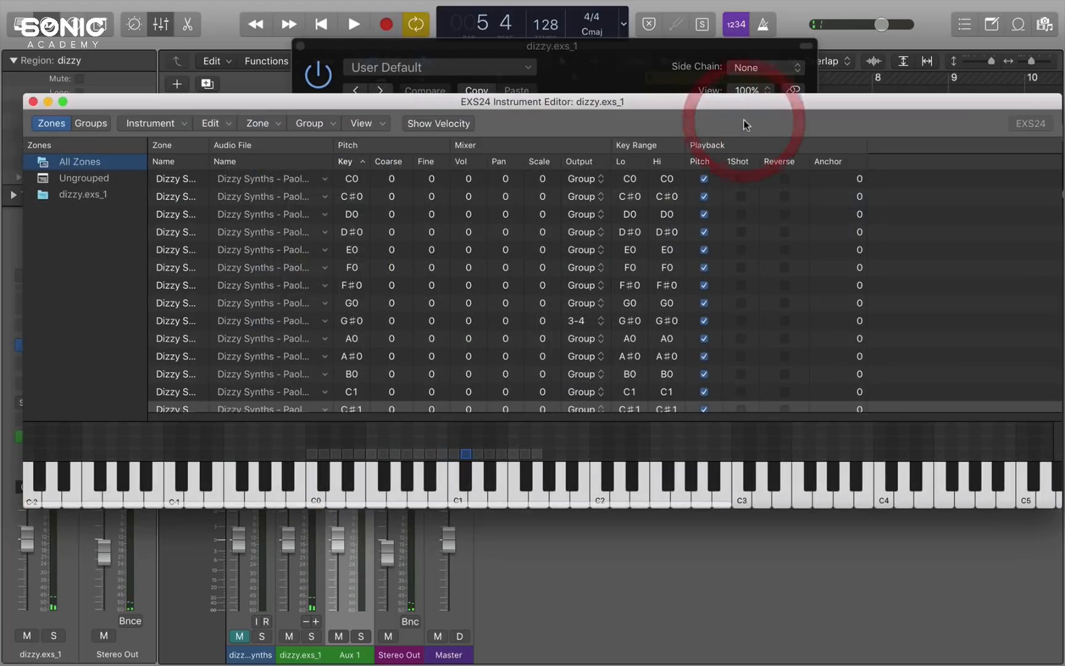
{"action": "left_click", "coordinate": [352, 24]}
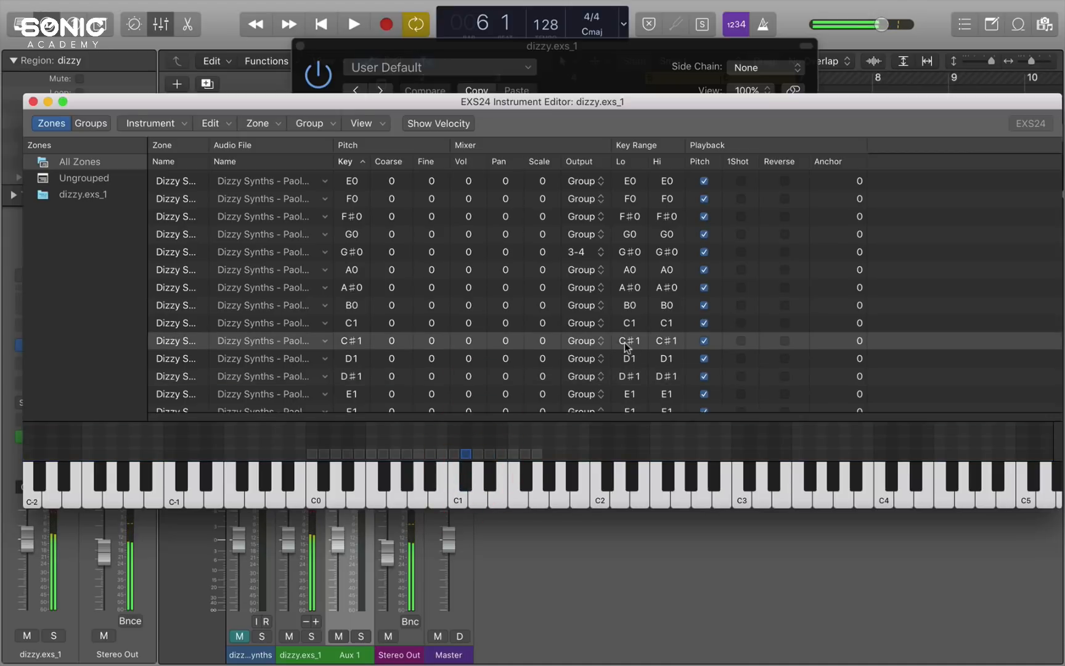
{"action": "left_click", "coordinate": [584, 340]}
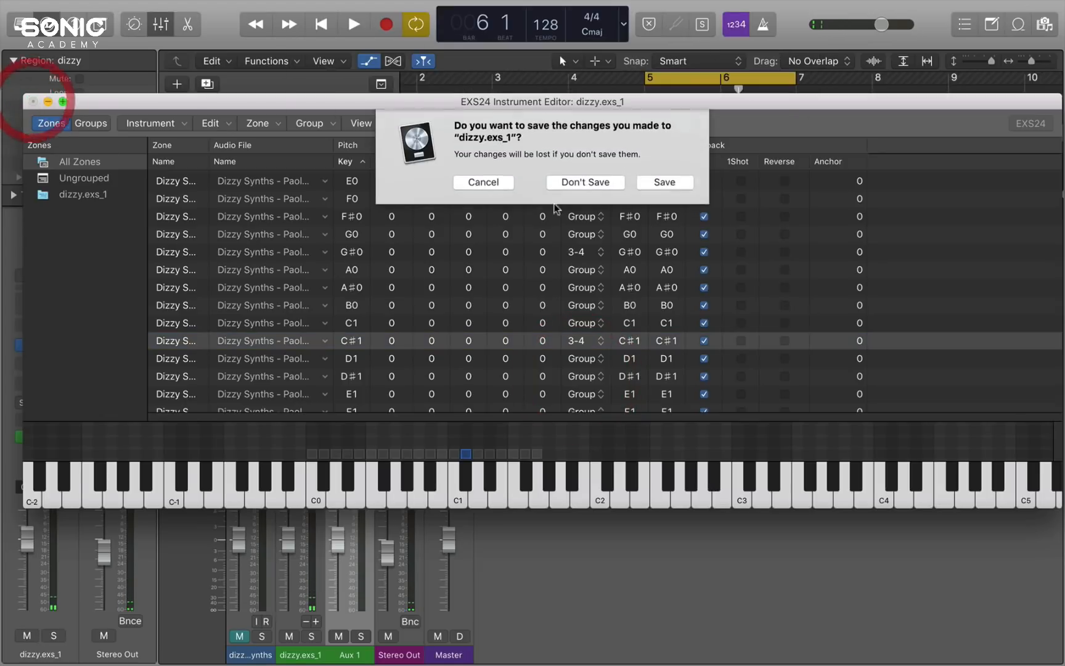
{"action": "left_click", "coordinate": [583, 182]}
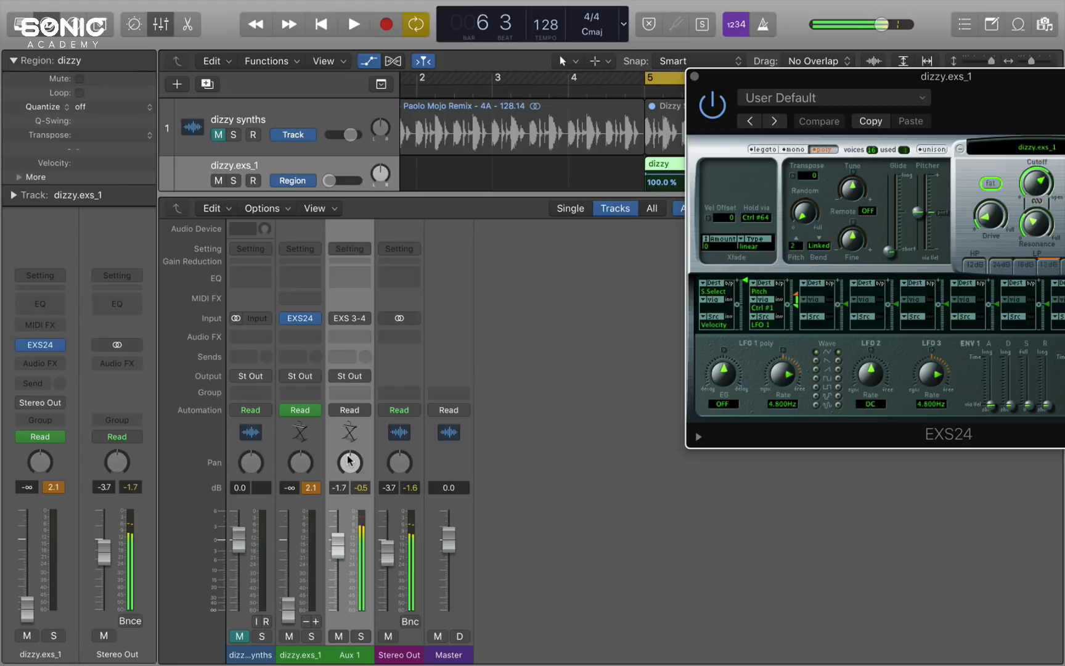
- Pan Aux 1 to +19 and add stereo Space Designer with 2.5s Old Vintage Reverb
{"action": "left_click_drag", "start_coordinate": [349, 462], "coordinate": [348, 441]}
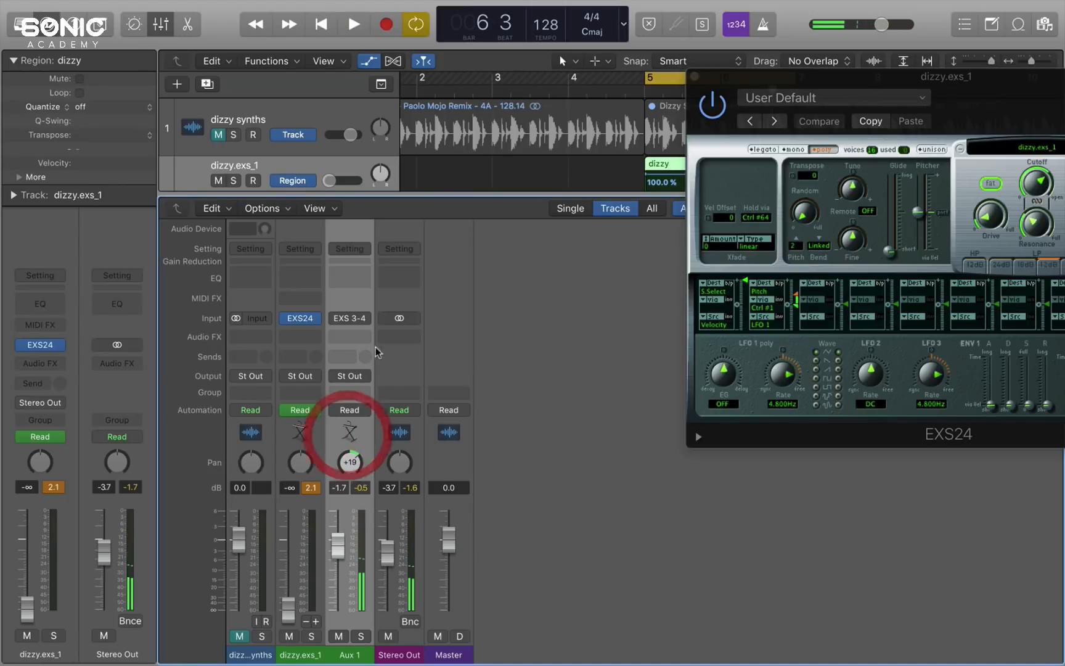
{"action": "left_click", "coordinate": [349, 317]}
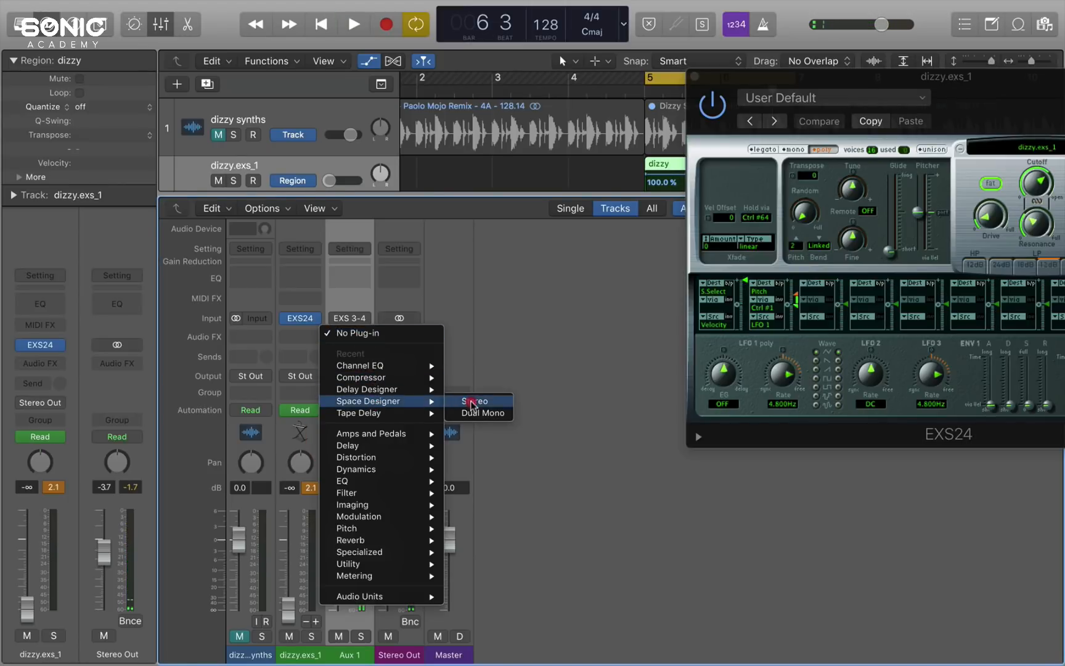
{"action": "left_click", "coordinate": [474, 401]}
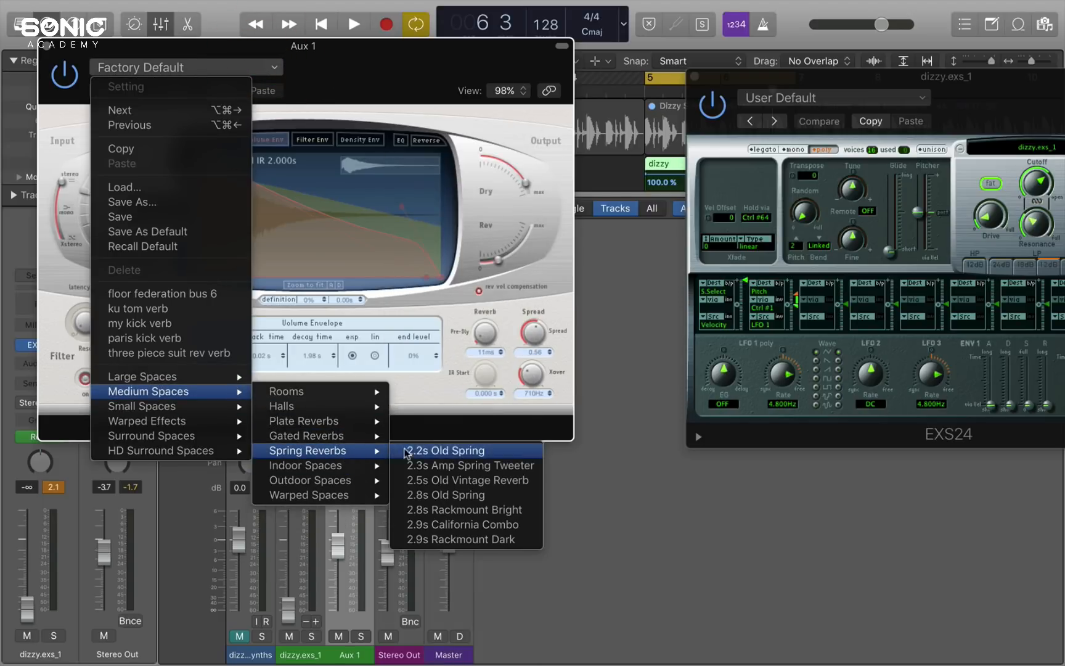
{"action": "left_click", "coordinate": [468, 480]}
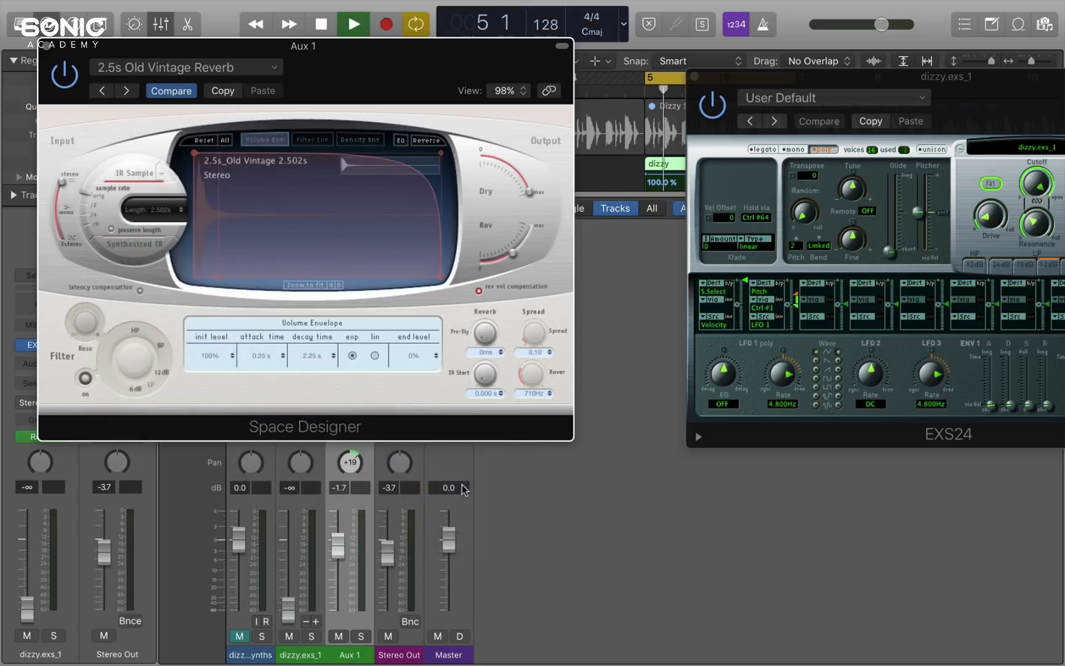
{"action": "left_click", "coordinate": [352, 24]}
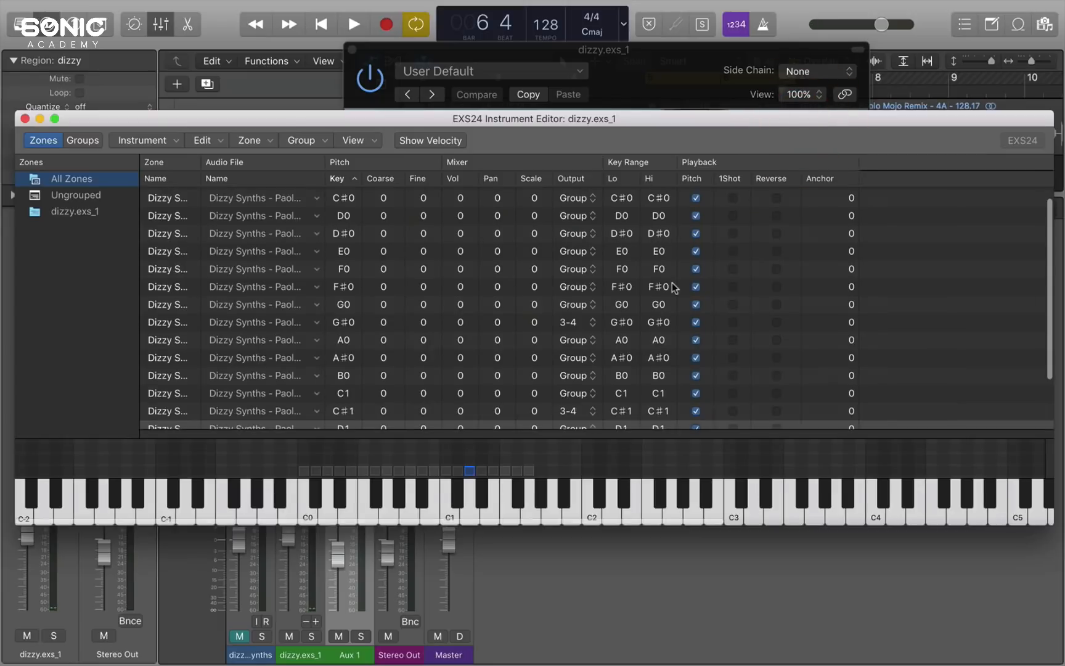
{"action": "mouse_move", "coordinate": [384, 275]}
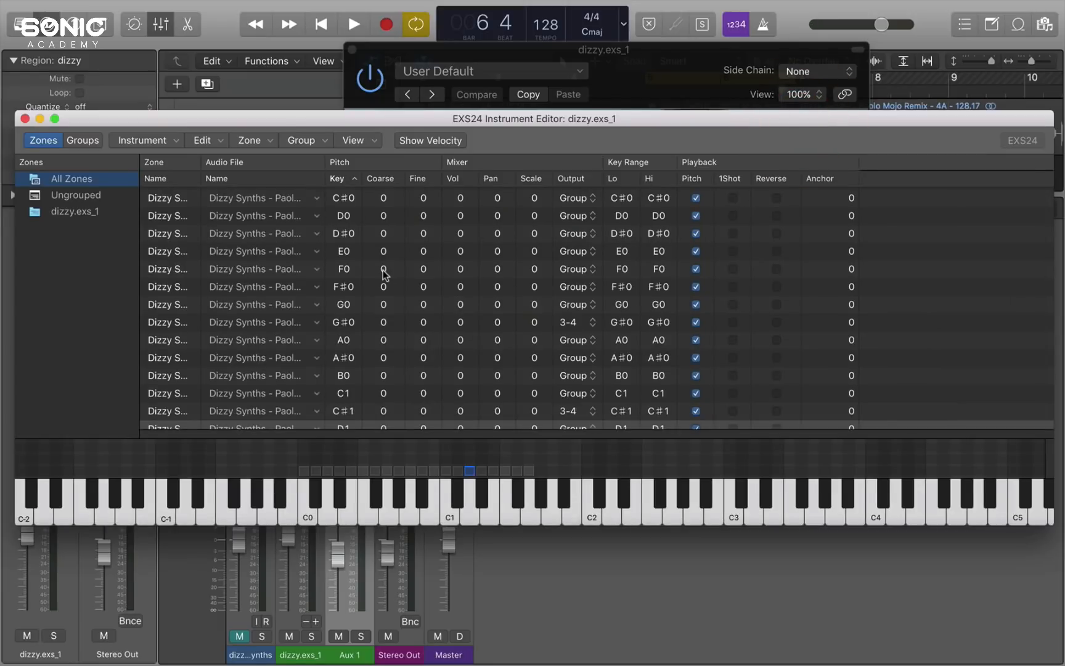
- Audition the F0 slice, then send the B0 slice zone to output 5-6
{"action": "left_click", "coordinate": [358, 492]}
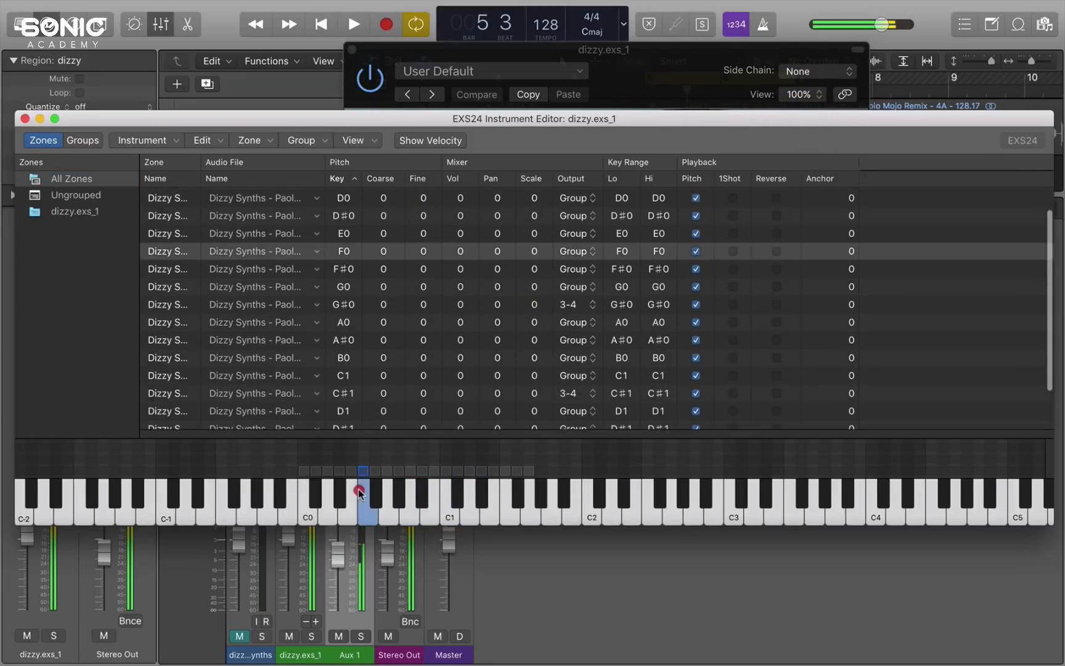
{"action": "left_click", "coordinate": [353, 25]}
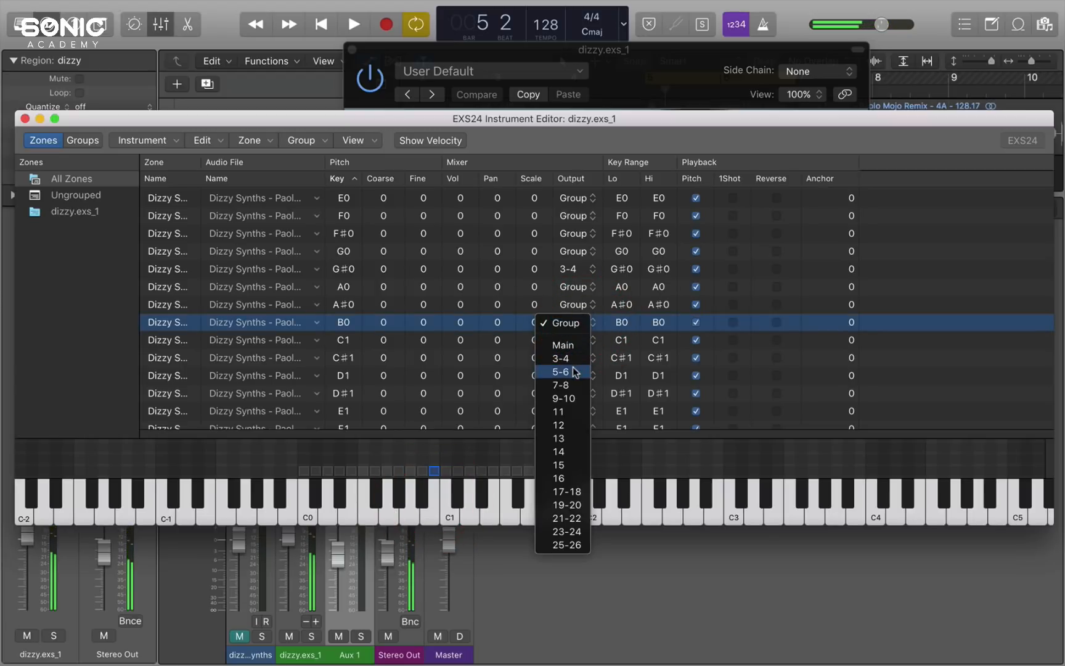
{"action": "left_click", "coordinate": [561, 371]}
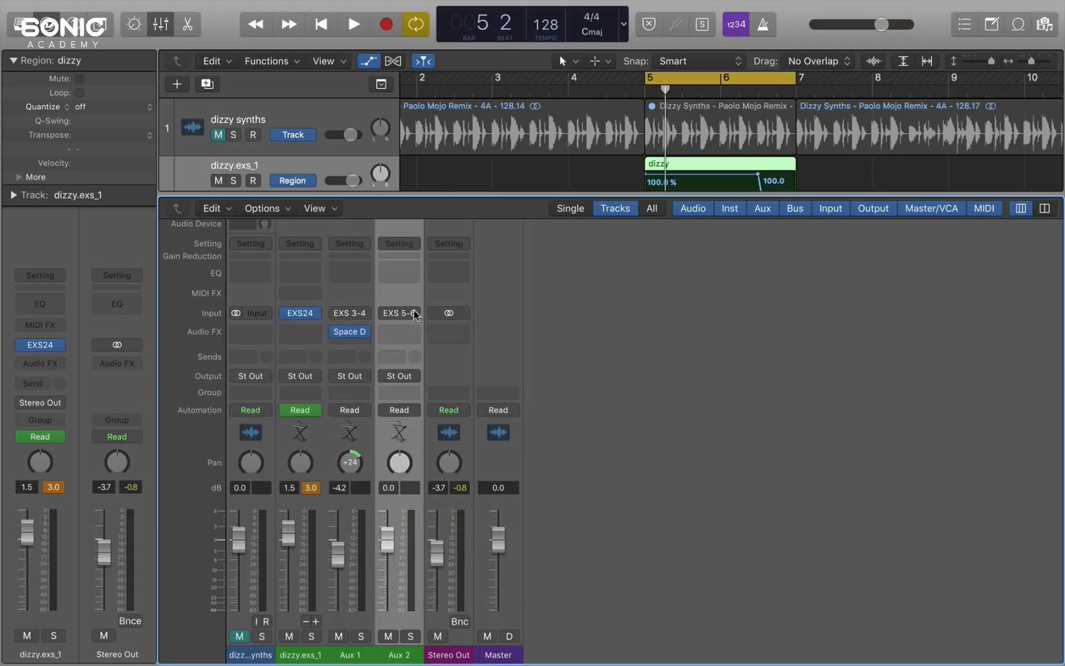
{"action": "mouse_move", "coordinate": [399, 314]}
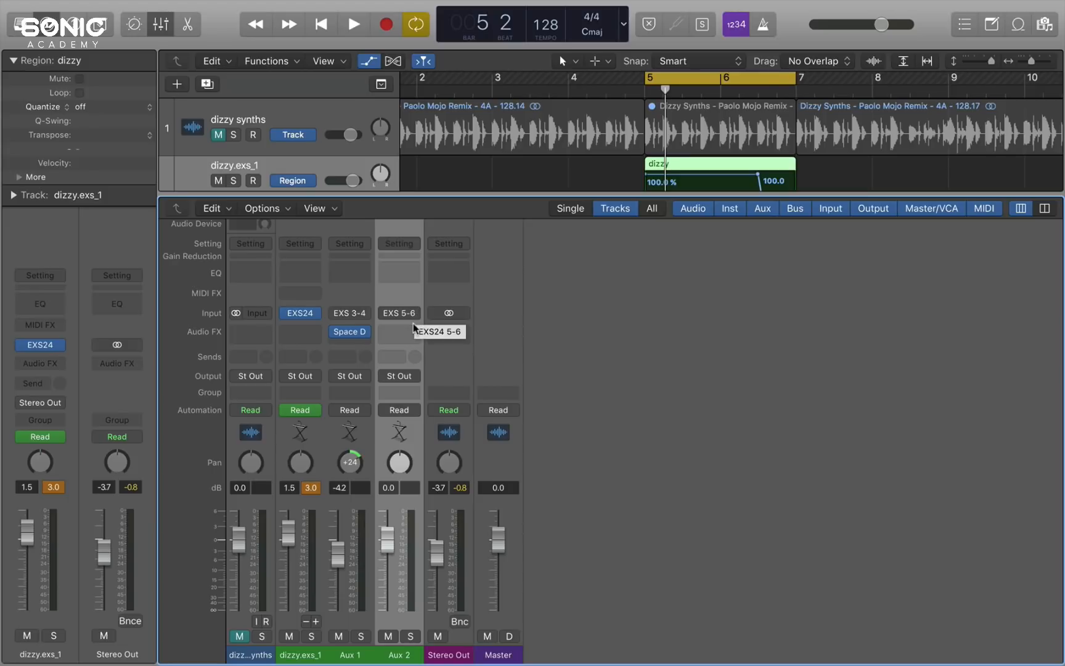
- Insert a stereo Tape Delay on Aux 2 with Low Cut raised to 1600 Hz
{"action": "left_click", "coordinate": [399, 332]}
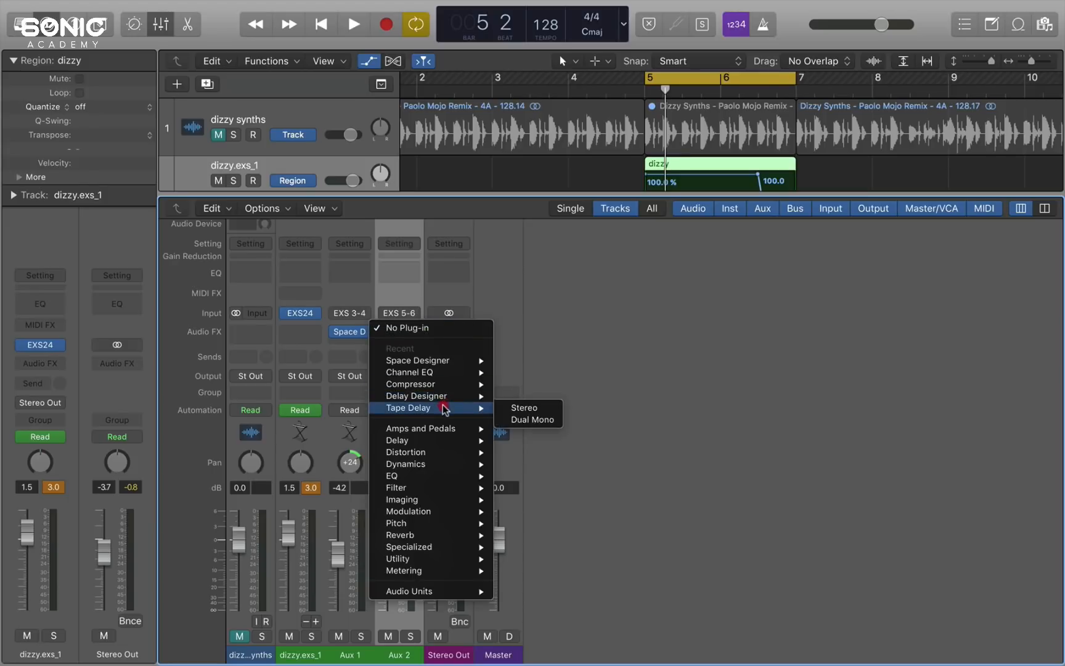
{"action": "left_click", "coordinate": [523, 407]}
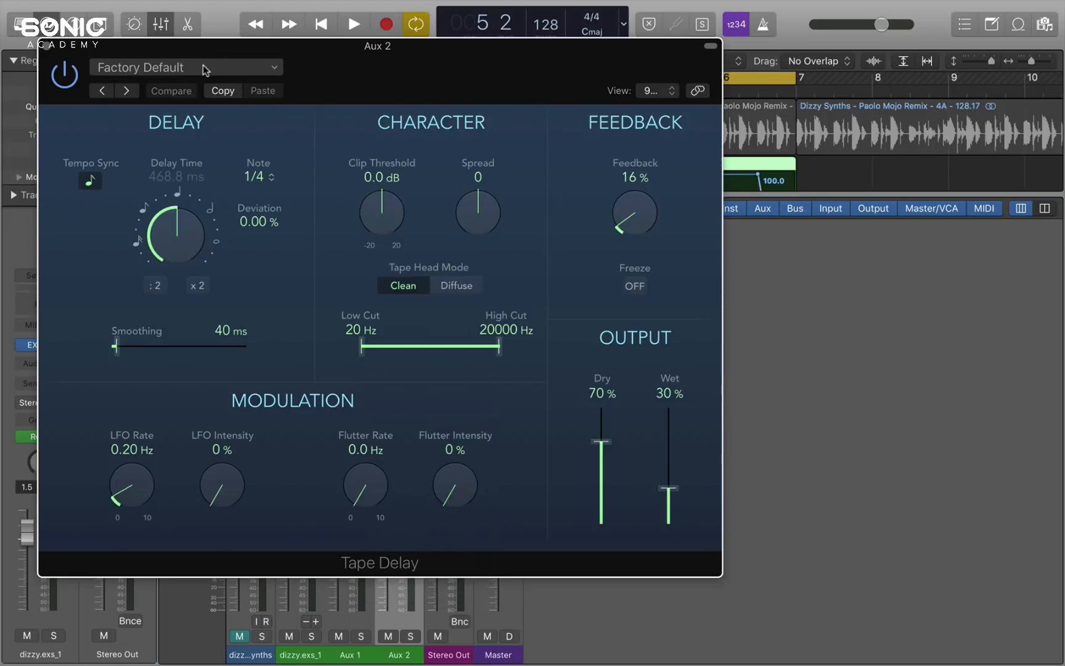
{"action": "left_click_drag", "start_coordinate": [362, 347], "coordinate": [412, 347]}
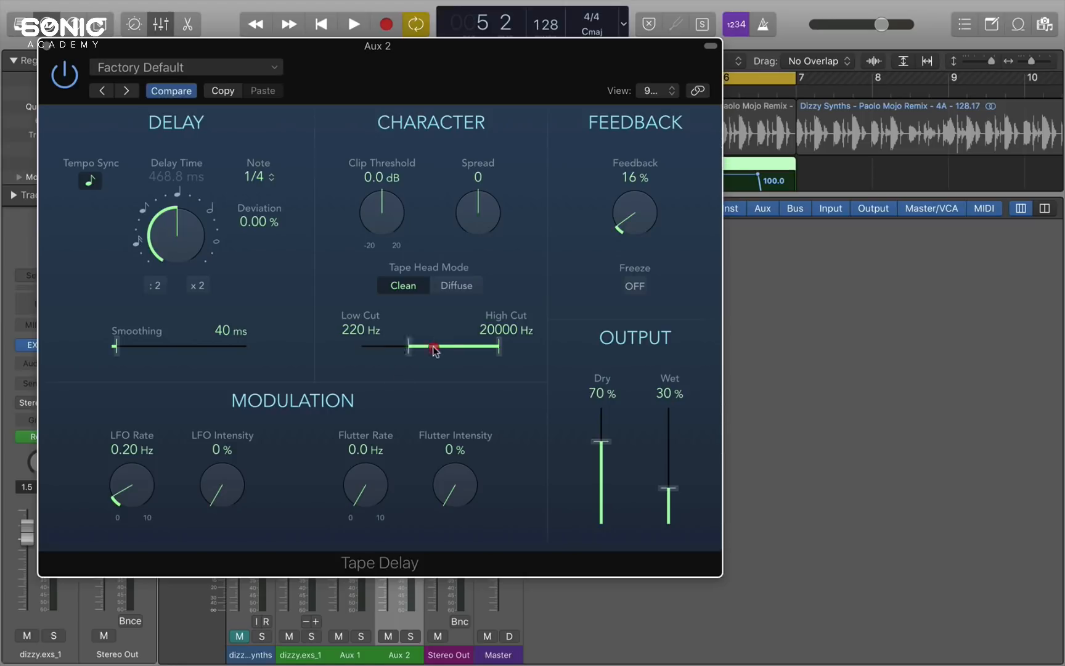
{"action": "left_click_drag", "start_coordinate": [411, 348], "coordinate": [451, 347]}
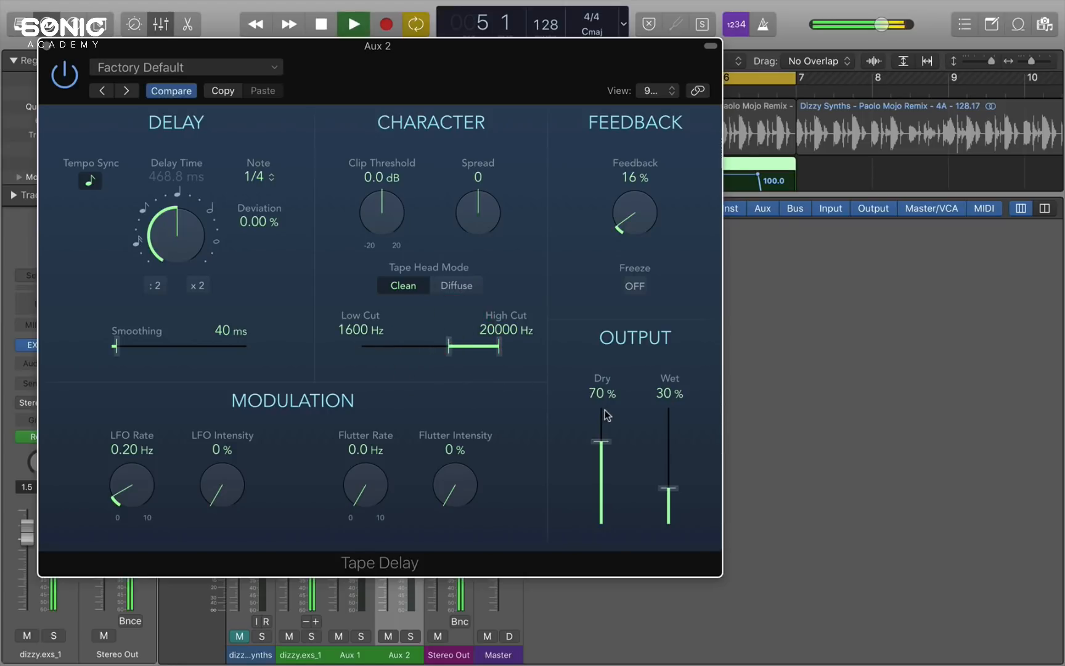
{"action": "left_click_drag", "start_coordinate": [634, 211], "coordinate": [628, 143]}
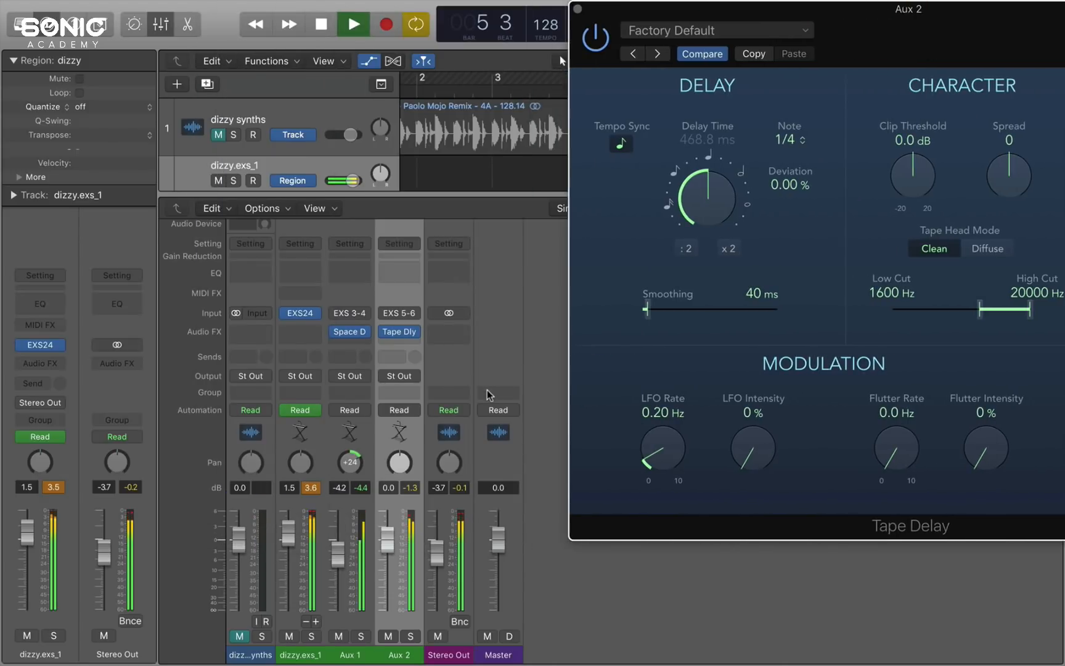
- Select the eric long slap delay preset and pan Aux 2 to -24
{"action": "left_click", "coordinate": [715, 30]}
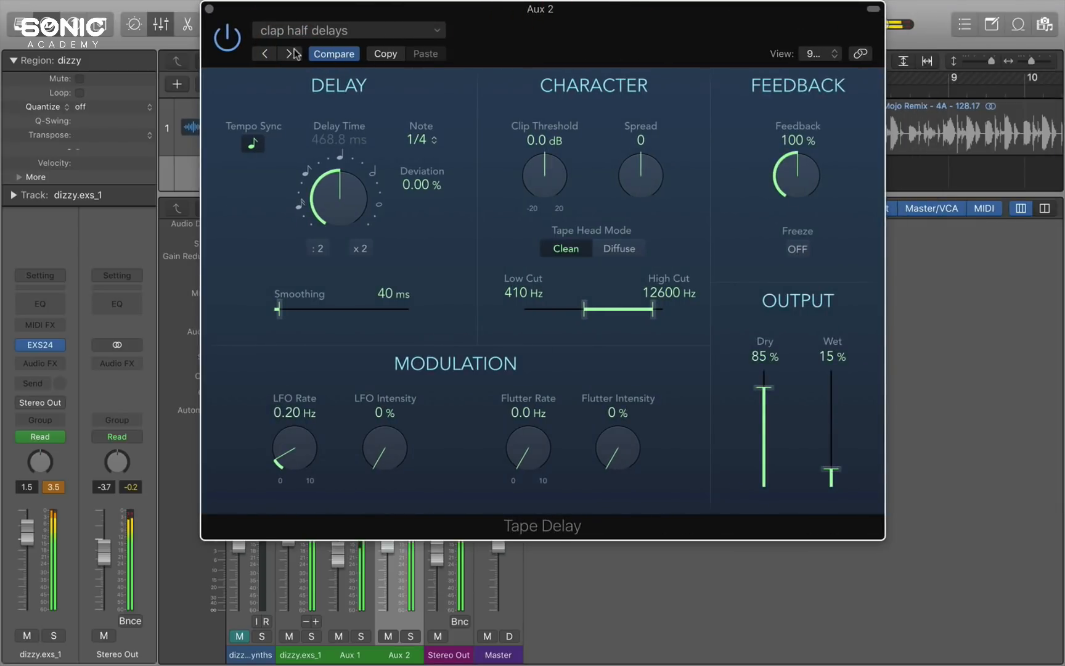
{"action": "left_click", "coordinate": [289, 53]}
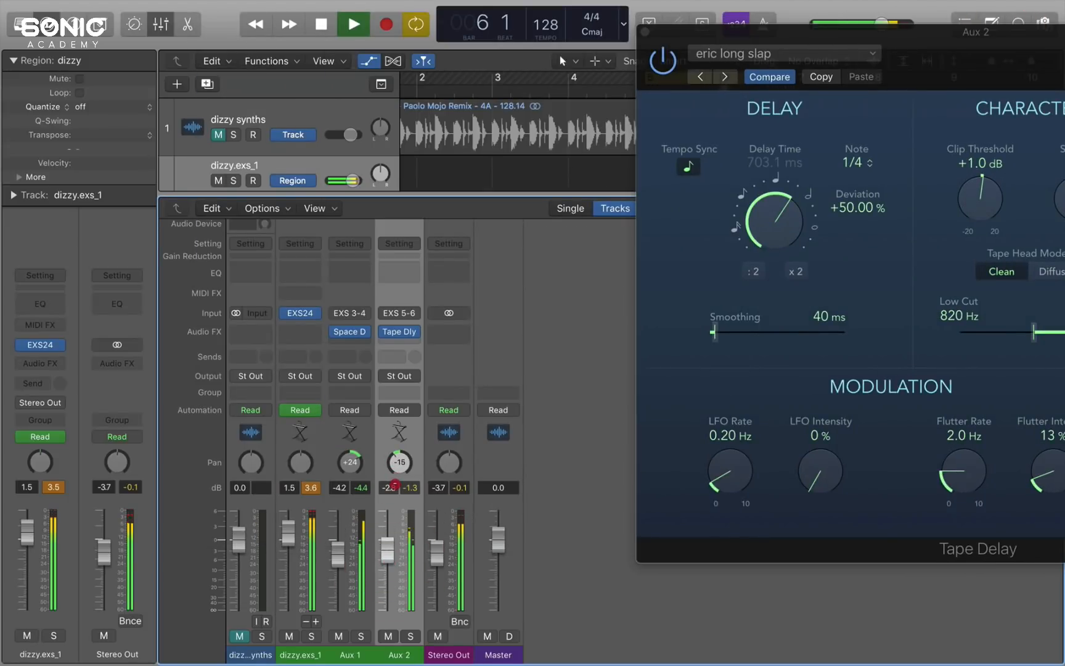
{"action": "left_click_drag", "start_coordinate": [399, 461], "coordinate": [399, 476]}
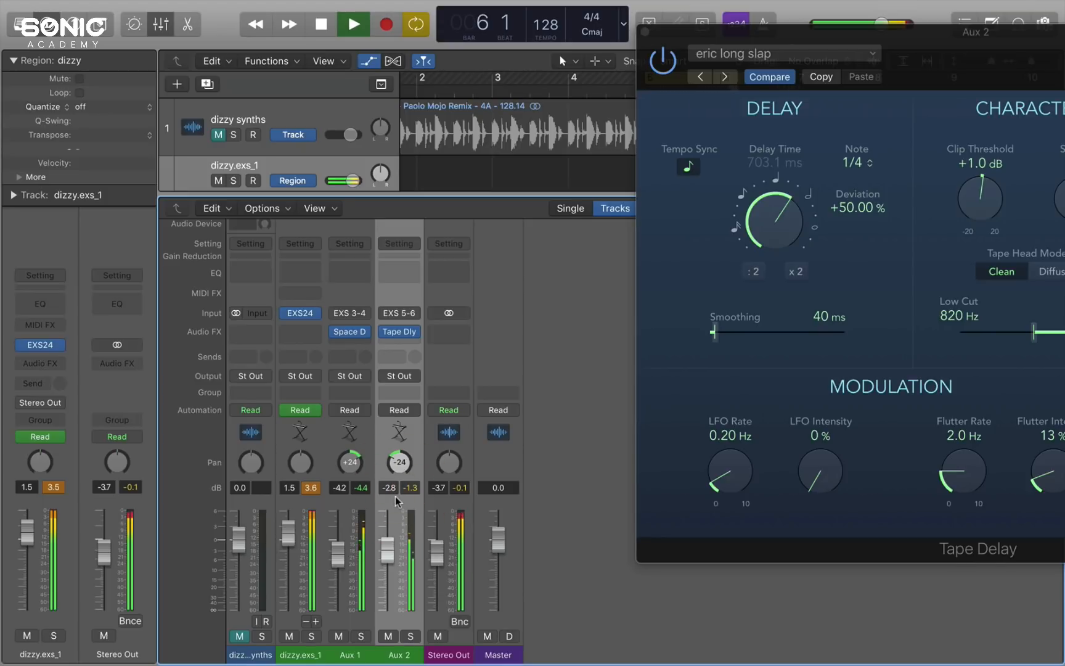
{"action": "left_click", "coordinate": [353, 25]}
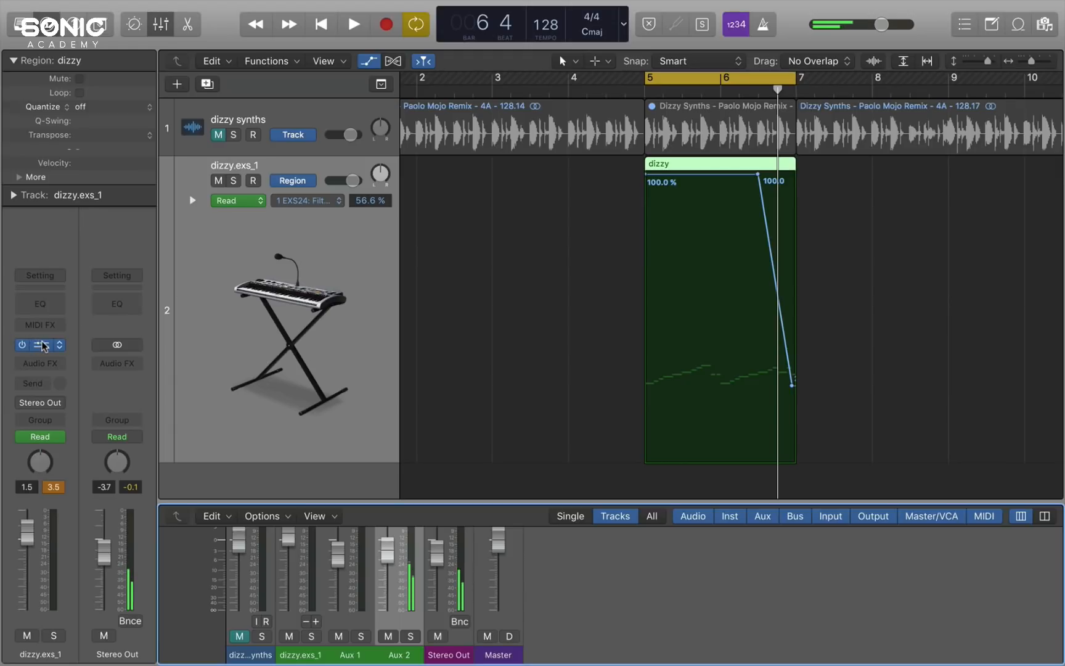
- Open the dizzy.exs_1 EXS24, try lowering Tune, and set automation mode to Touch
{"action": "left_click", "coordinate": [39, 345]}
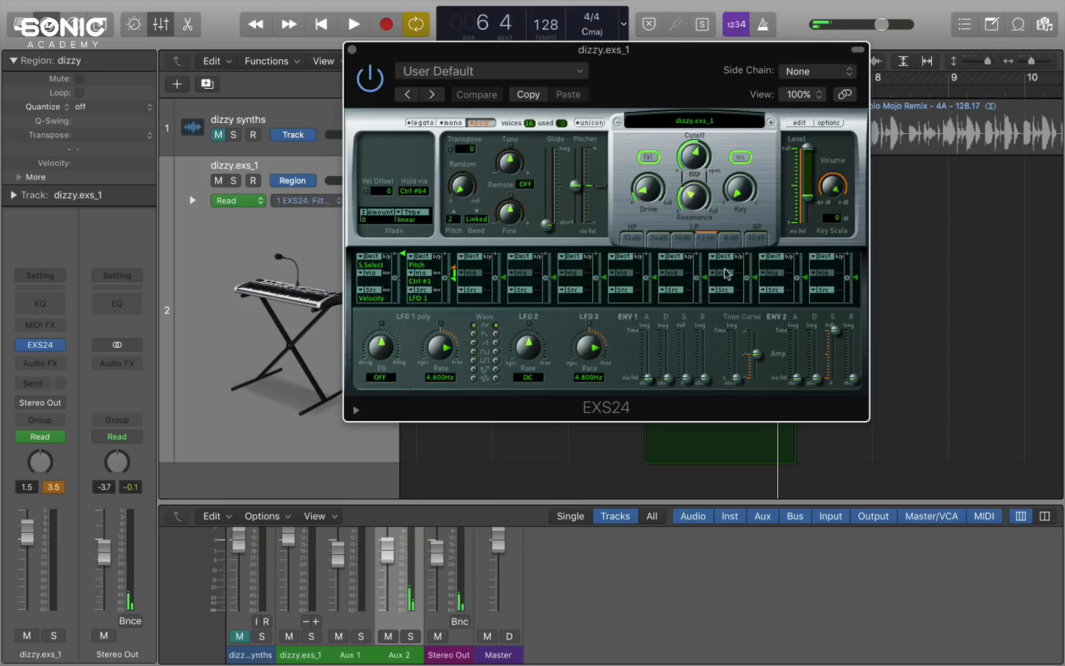
{"action": "mouse_move", "coordinate": [761, 306]}
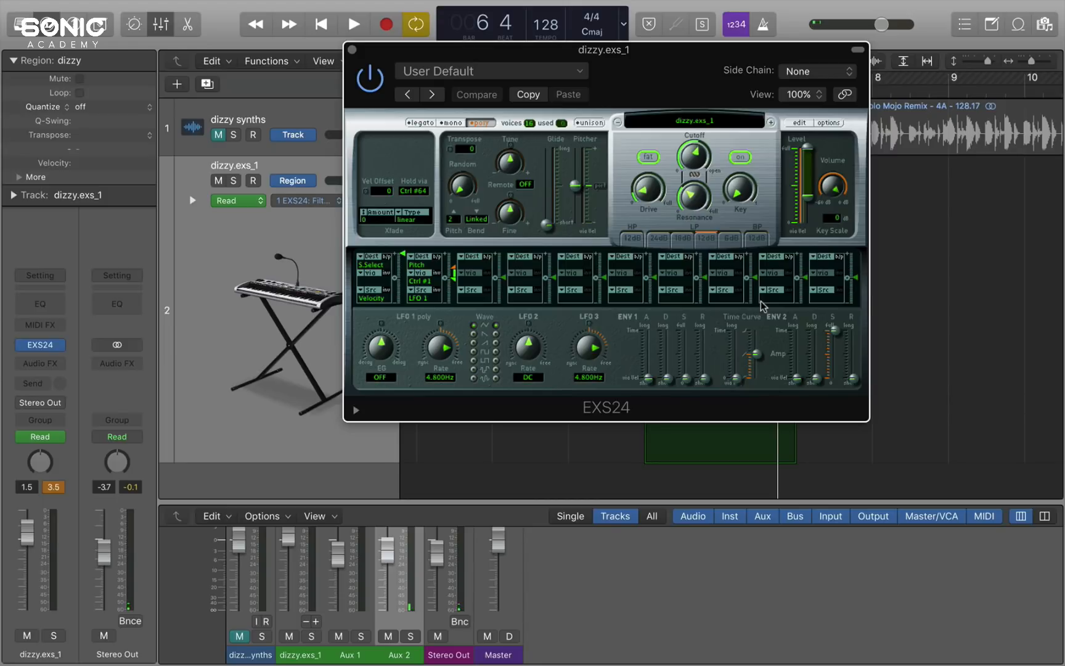
{"action": "mouse_move", "coordinate": [715, 171]}
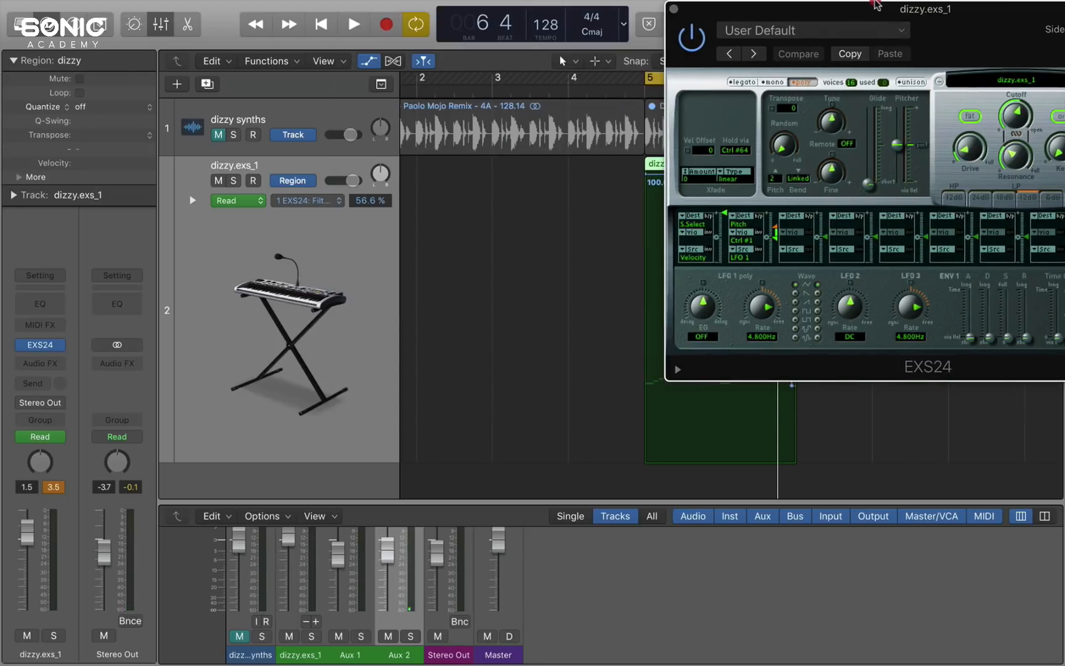
{"action": "mouse_move", "coordinate": [787, 12]}
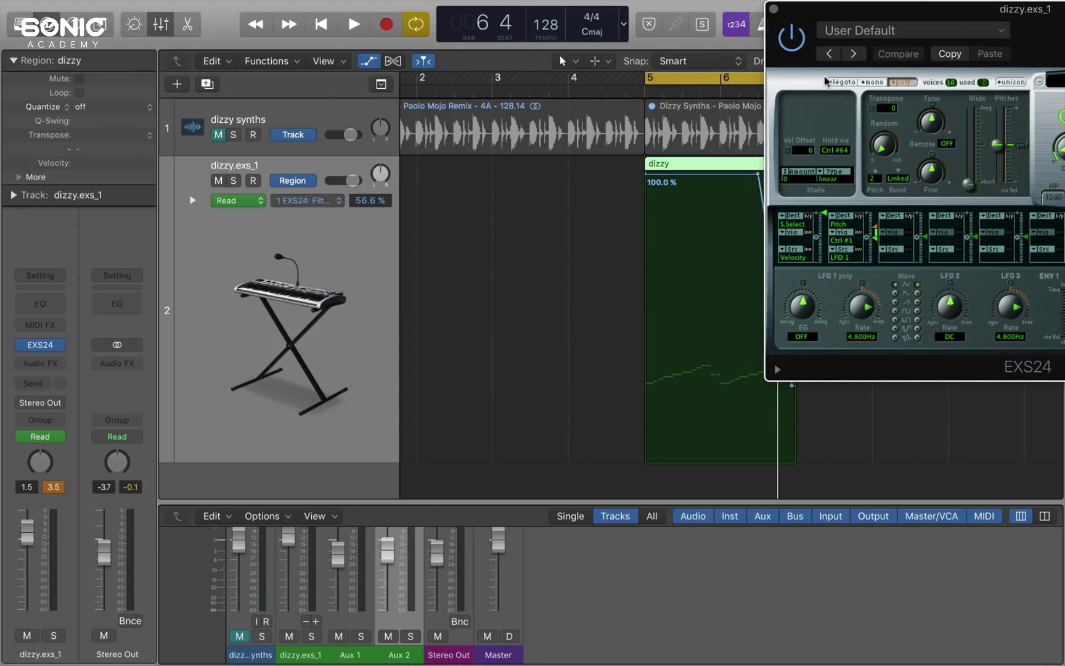
{"action": "left_click", "coordinate": [353, 24]}
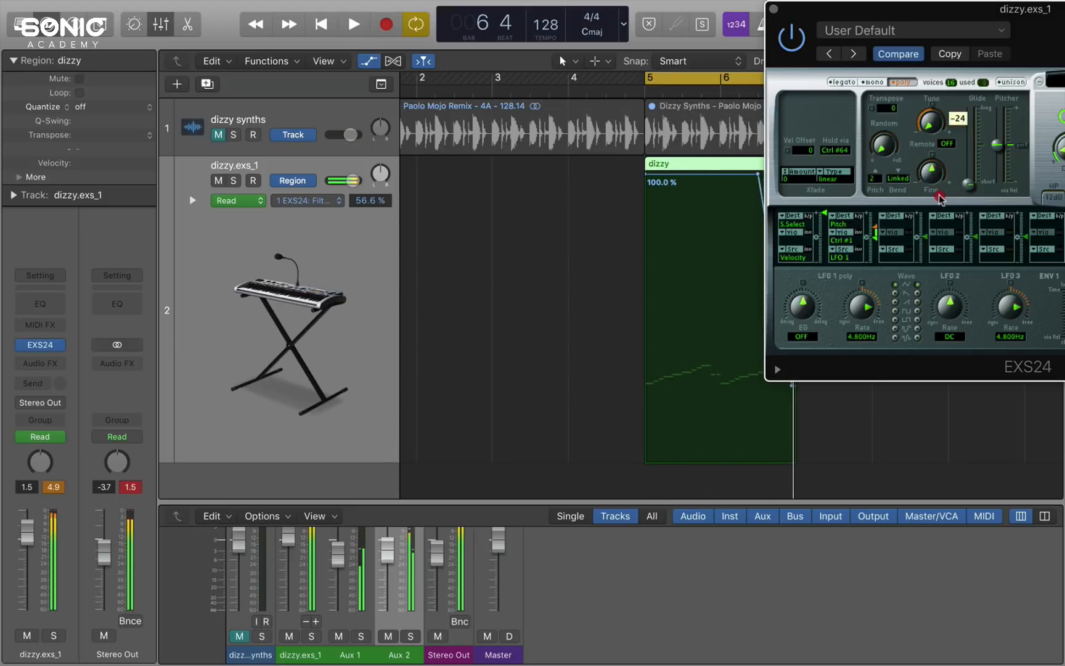
{"action": "left_click_drag", "start_coordinate": [932, 121], "coordinate": [932, 108]}
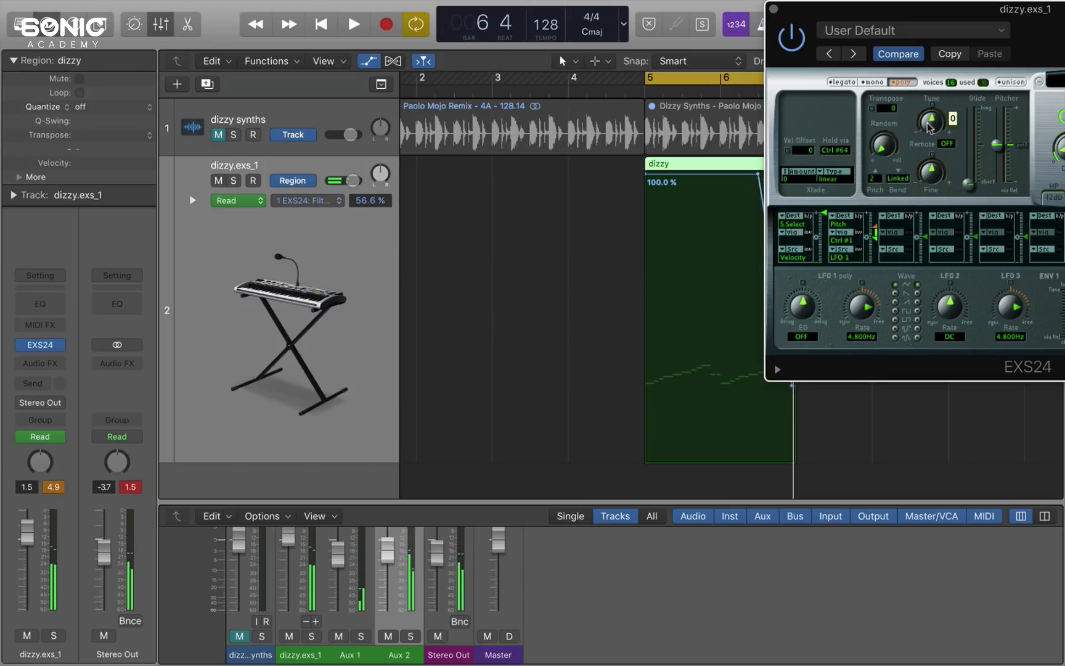
{"action": "left_click", "coordinate": [280, 201]}
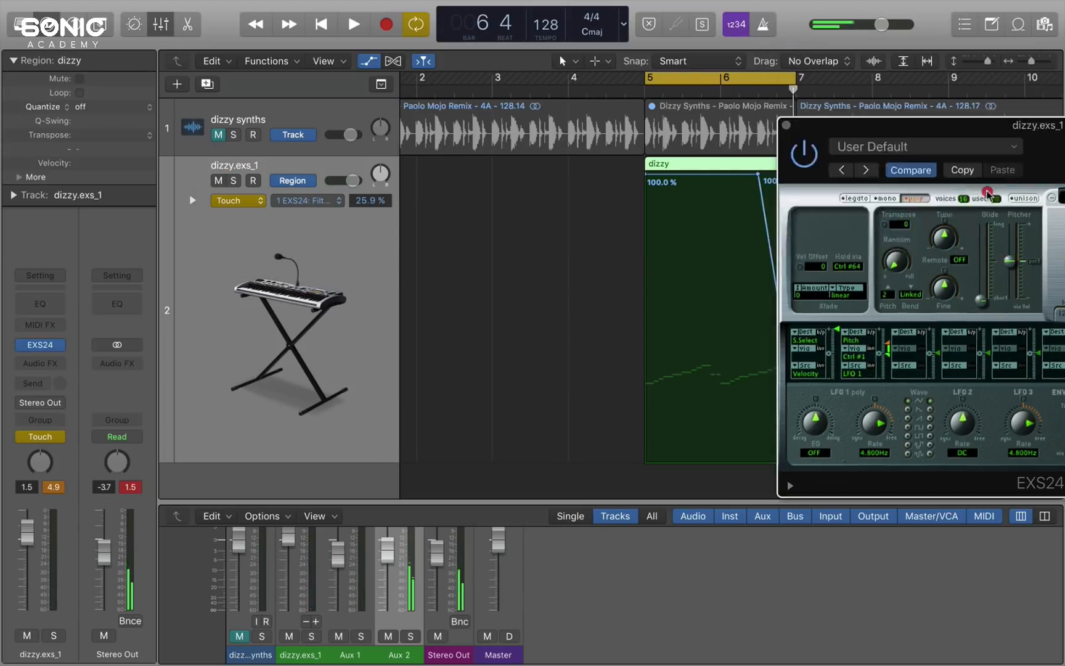
- Record a coarse-tune drop to about -24, reshape it into a slope, and return to Read
{"action": "left_click", "coordinate": [352, 24]}
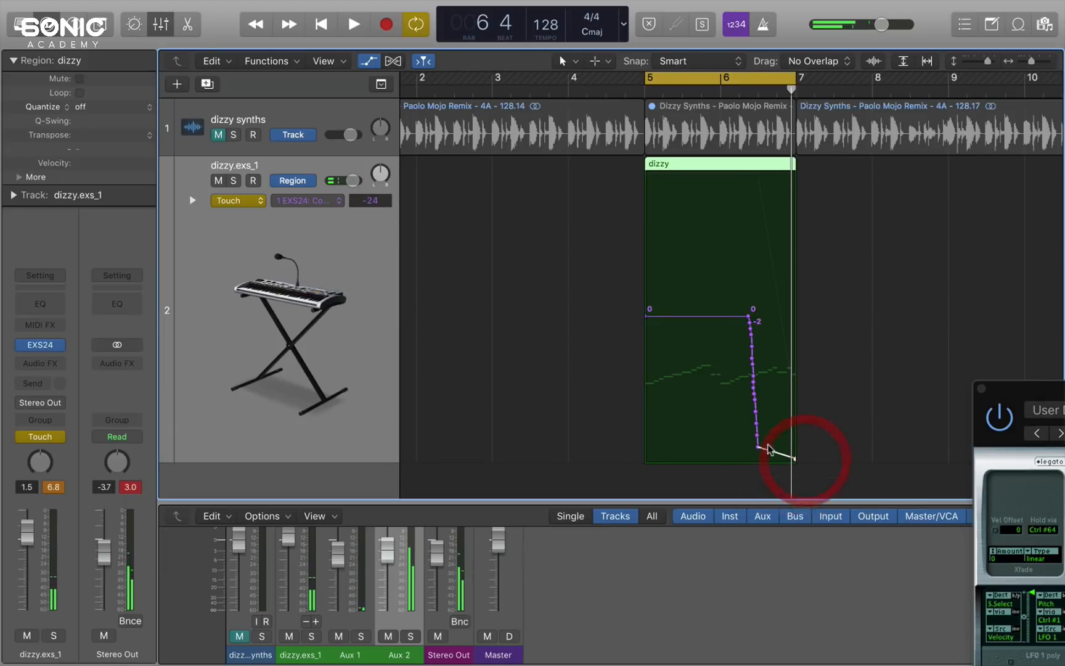
{"action": "left_click_drag", "start_coordinate": [768, 451], "coordinate": [737, 320]}
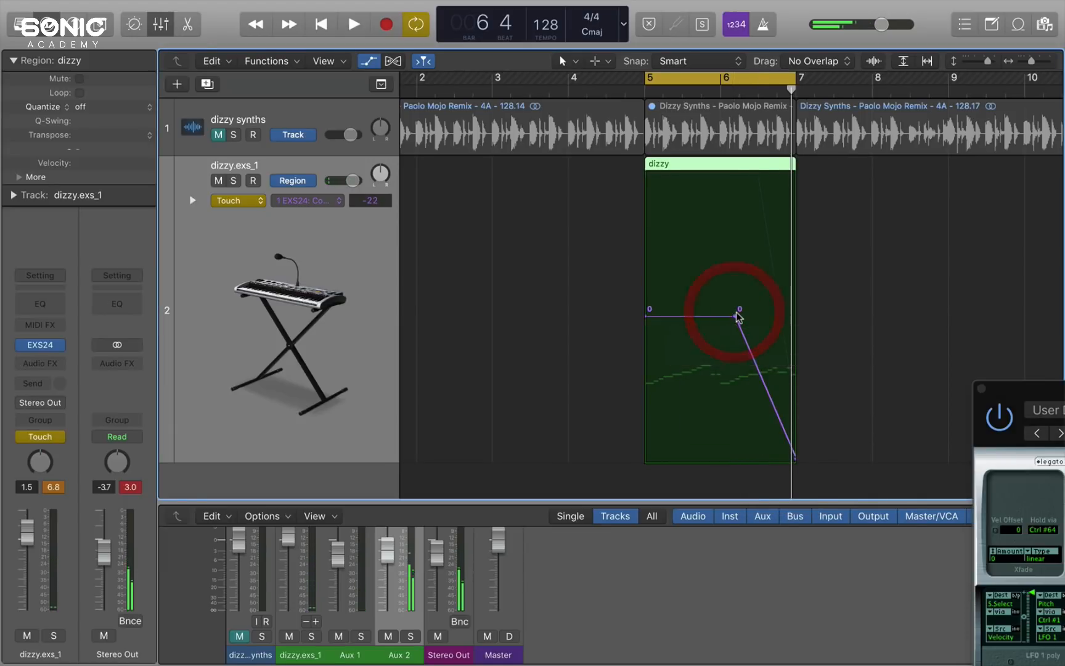
{"action": "left_click", "coordinate": [352, 24]}
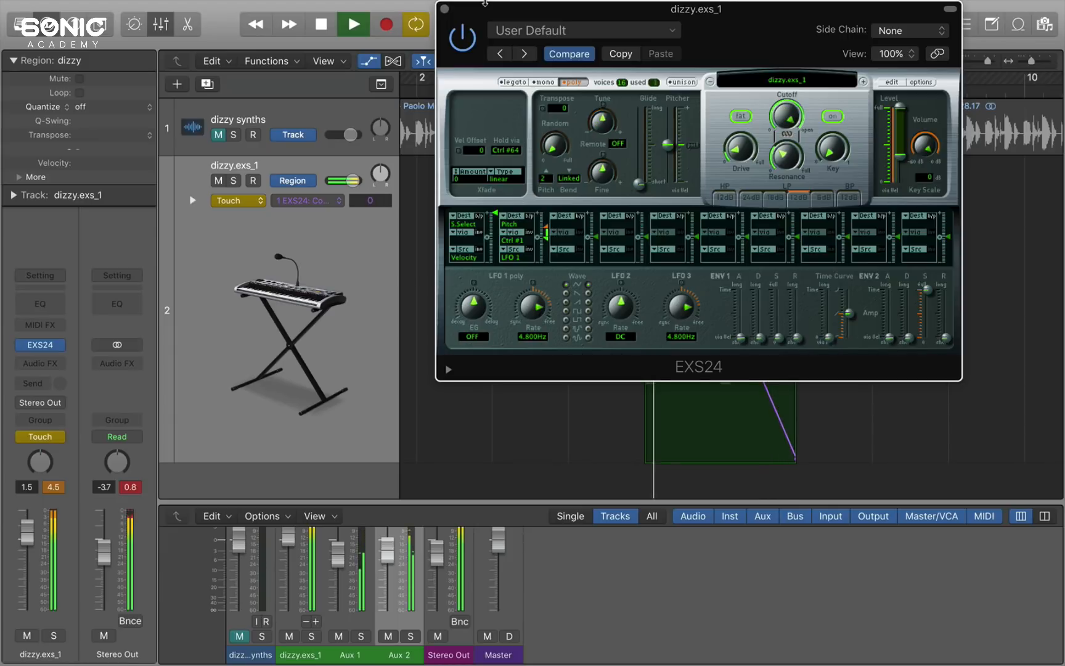
{"action": "left_click", "coordinate": [39, 437]}
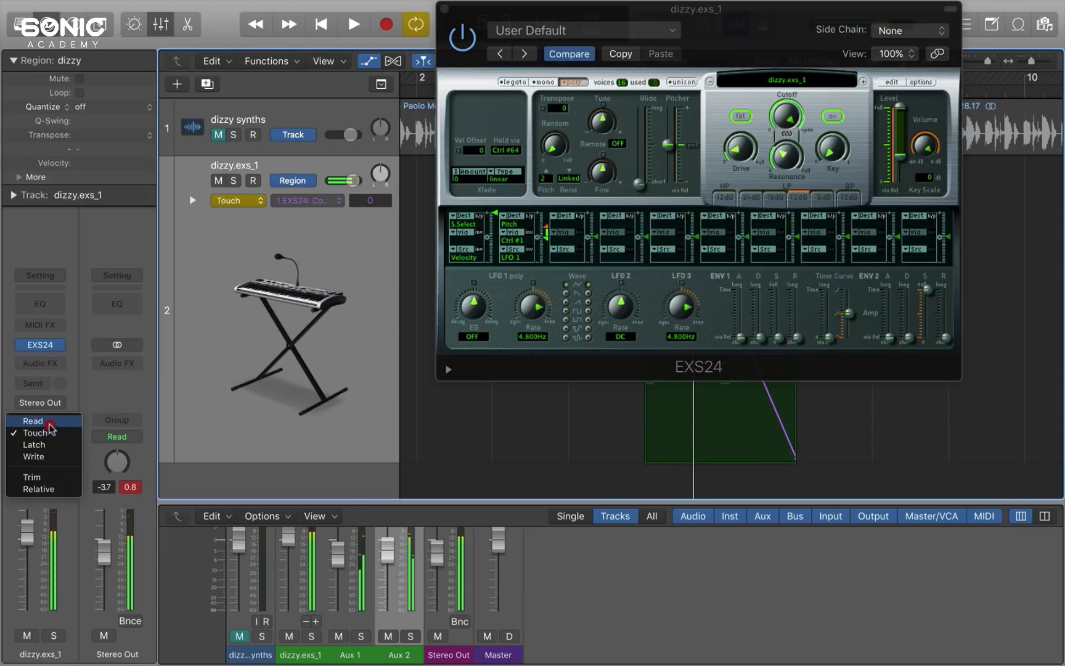
{"action": "left_click", "coordinate": [32, 420]}
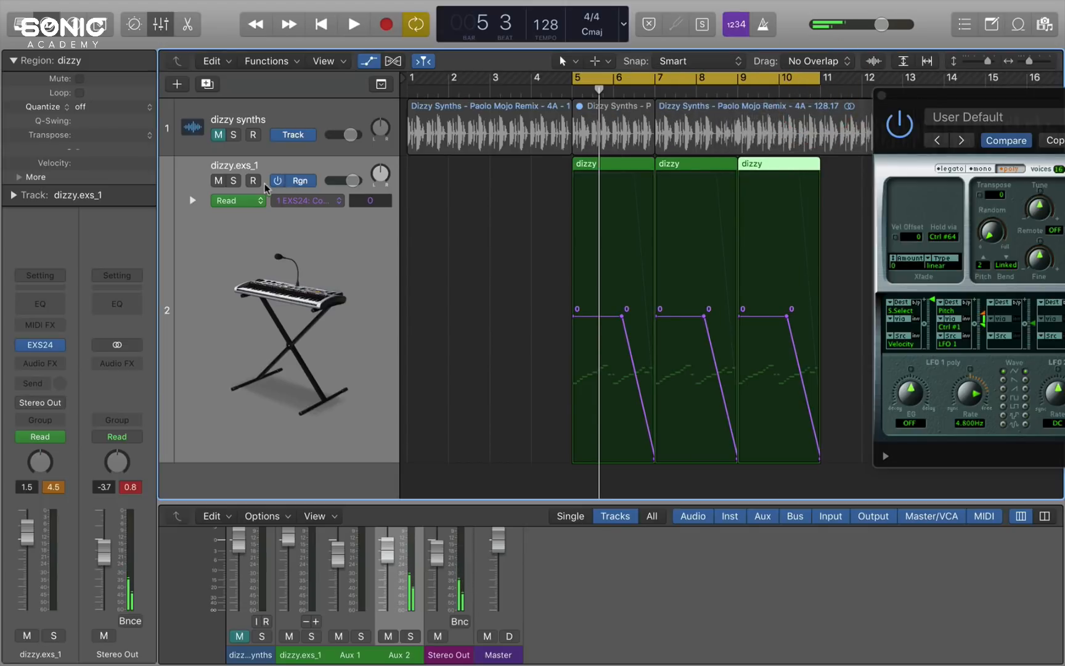
- Show the EXS24 Filter Cutoff lane in track automation
{"action": "left_click", "coordinate": [298, 180]}
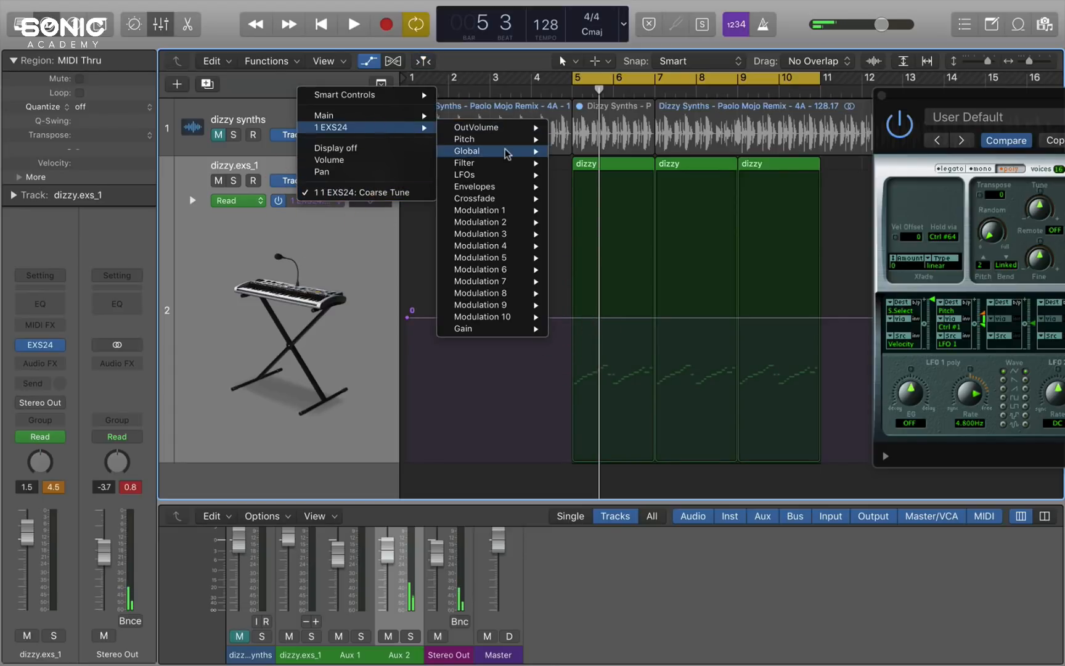
{"action": "mouse_move", "coordinate": [468, 162]}
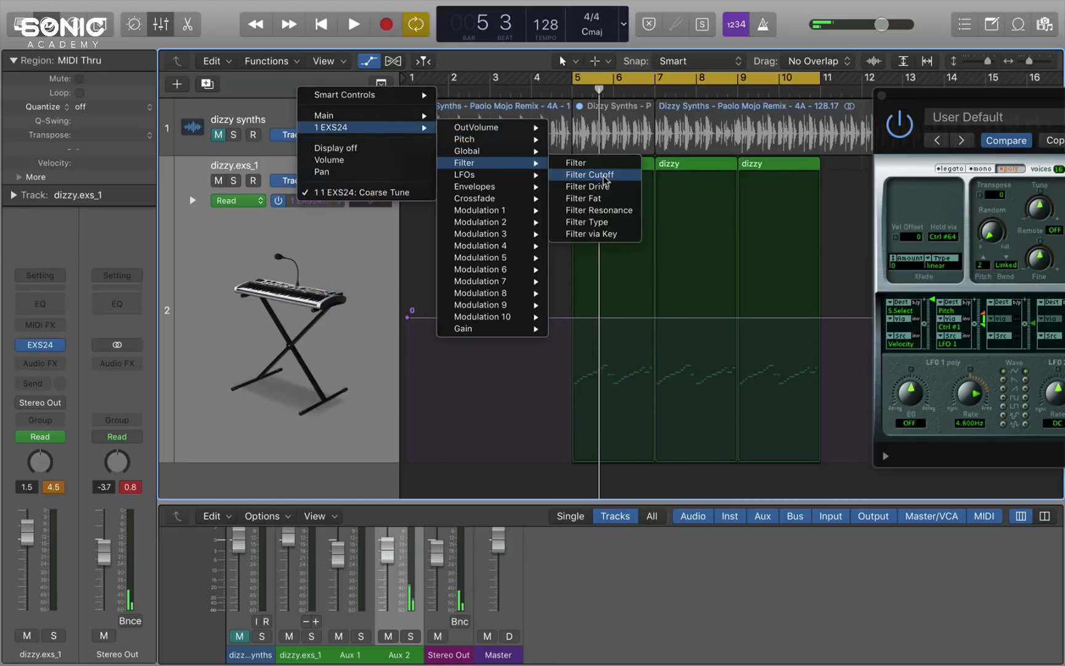
{"action": "left_click", "coordinate": [588, 175]}
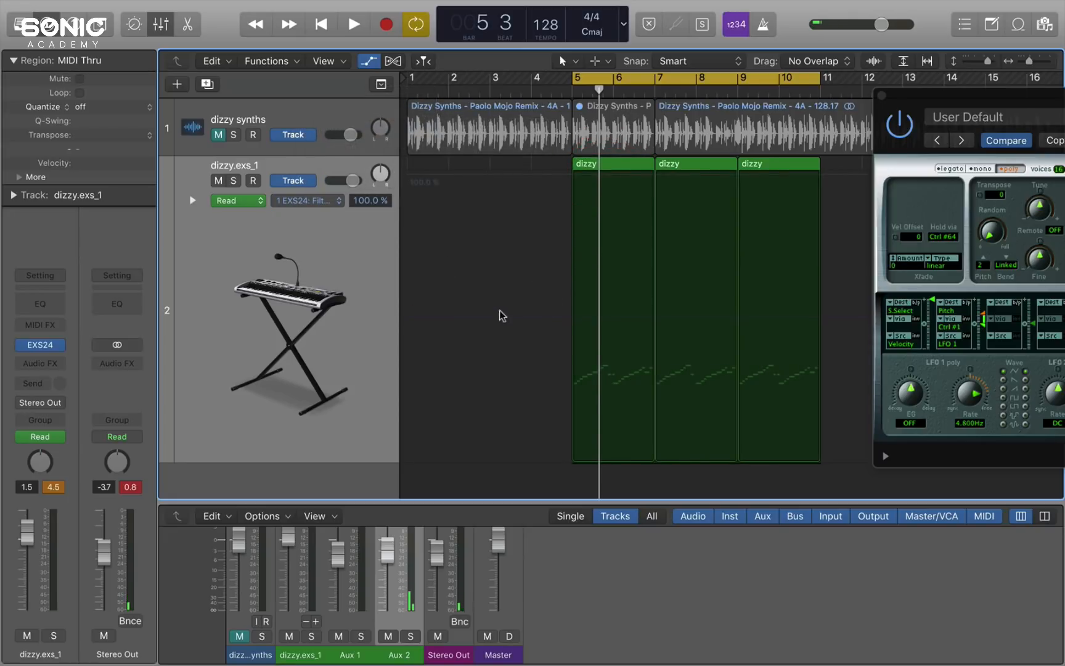
{"action": "left_click", "coordinate": [567, 314]}
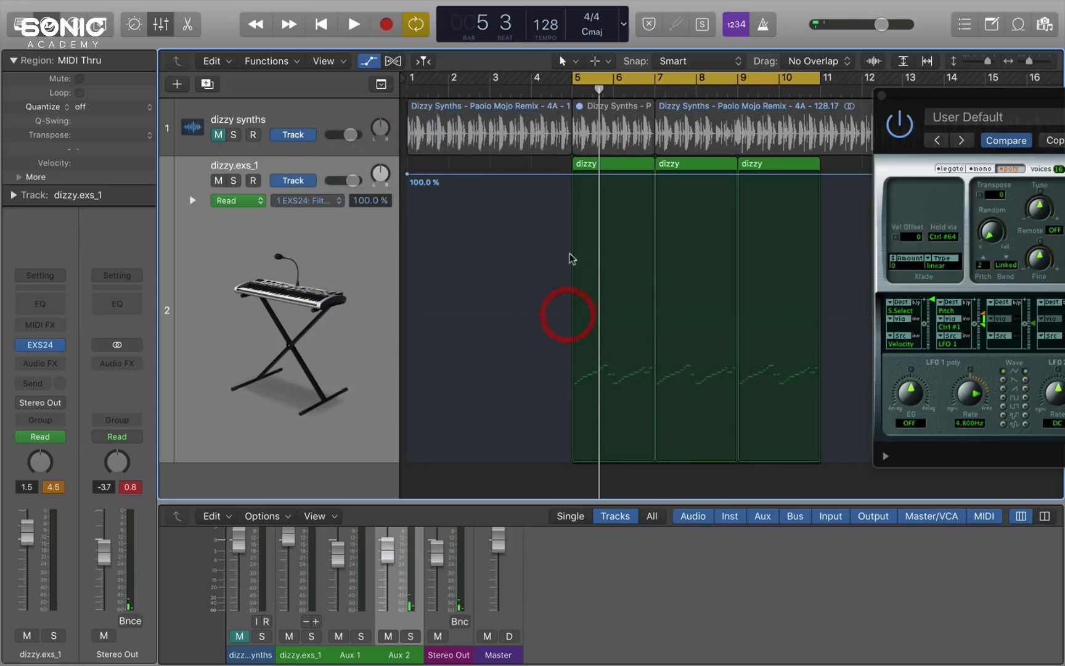
- Draw a filter cutoff zigzag between 18.5% and 95% across the dizzy regions and play it
{"action": "left_click", "coordinate": [353, 24]}
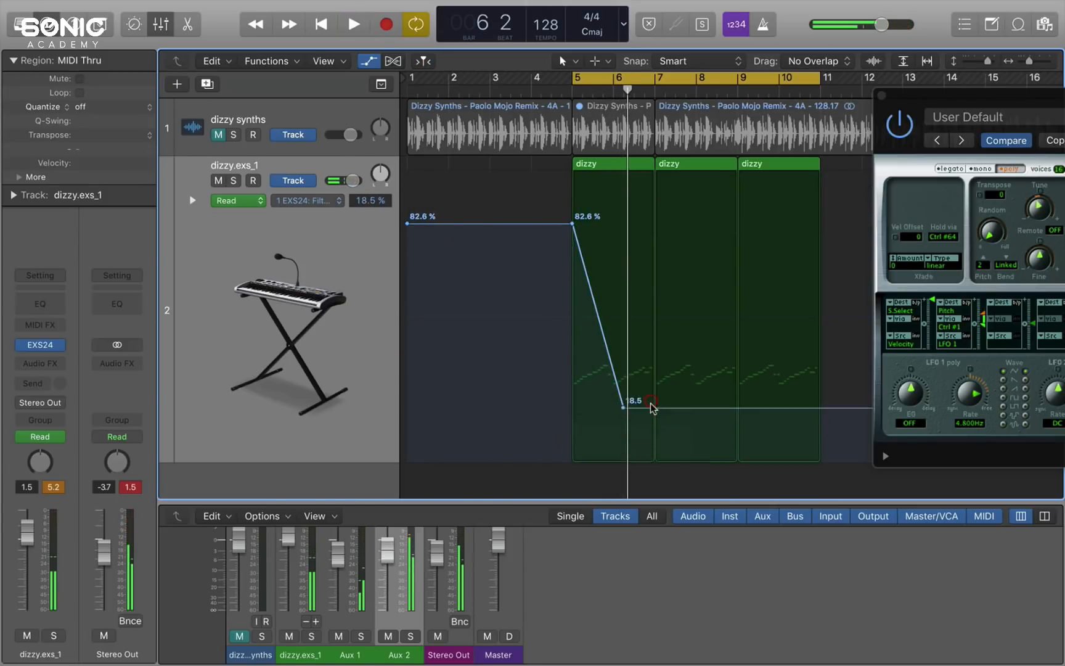
{"action": "left_click_drag", "start_coordinate": [624, 407], "coordinate": [677, 239]}
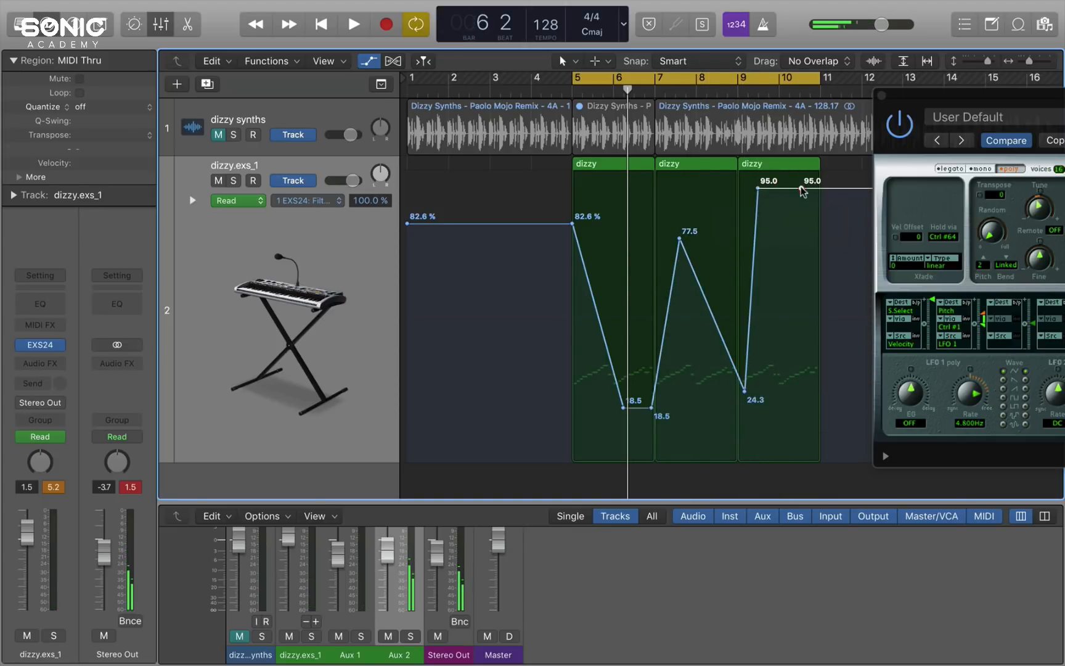
{"action": "left_click_drag", "start_coordinate": [812, 191], "coordinate": [802, 379]}
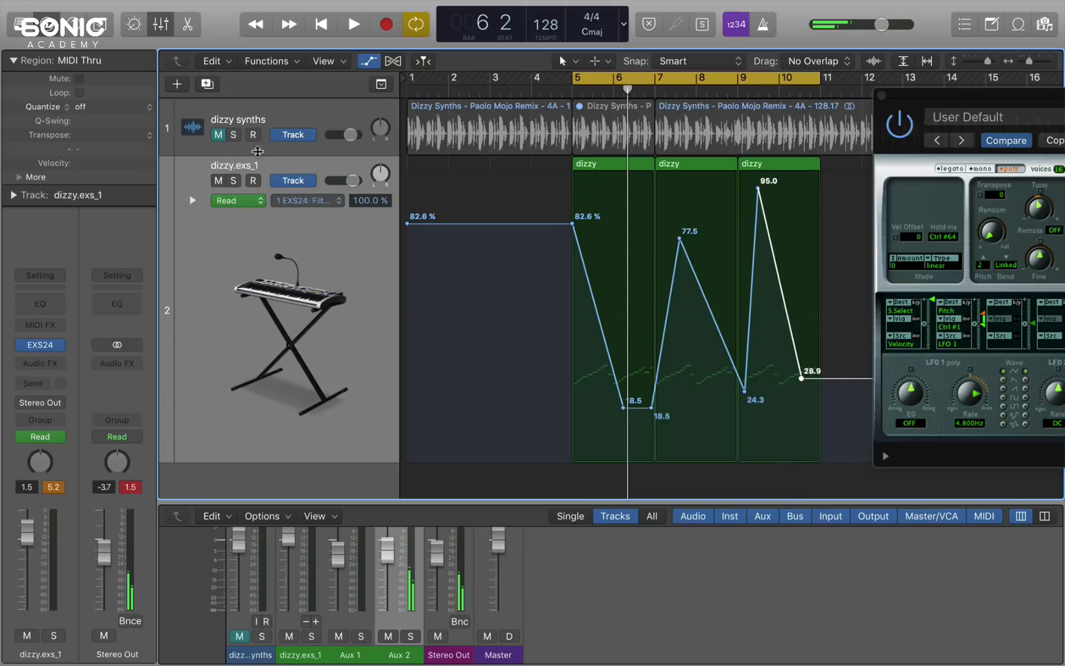
{"action": "left_click", "coordinate": [352, 24]}
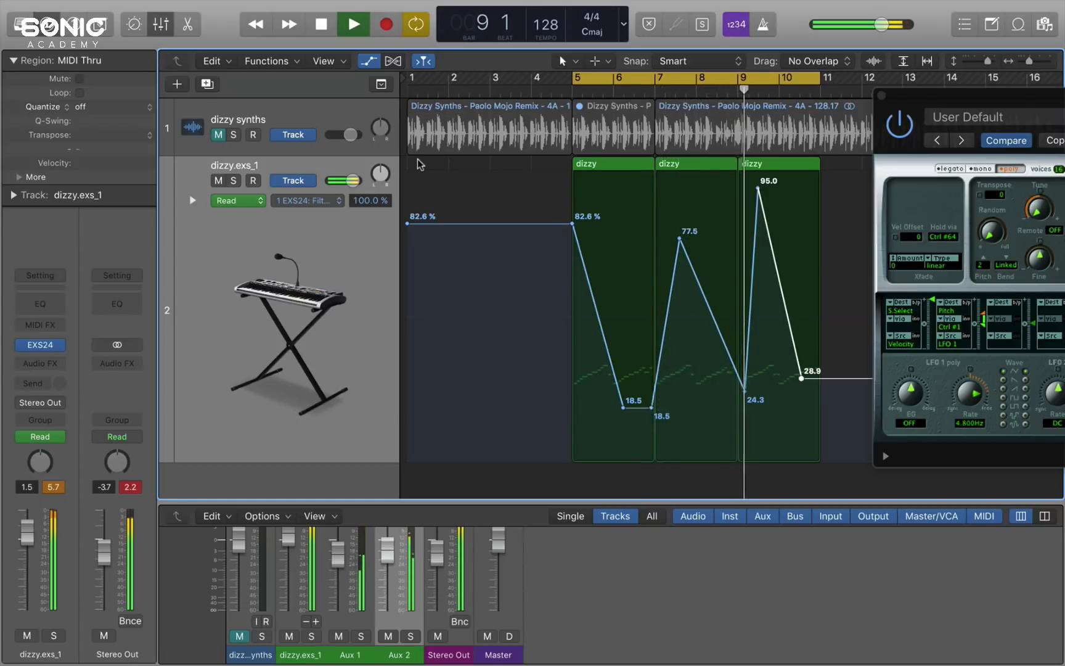
{"action": "left_click", "coordinate": [307, 200]}
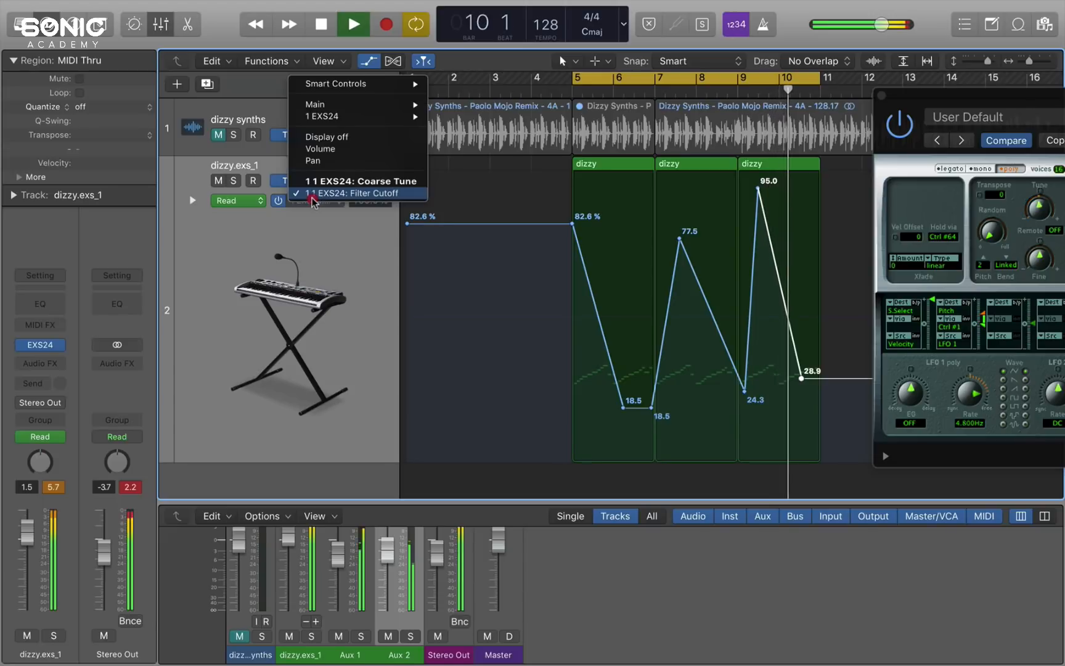